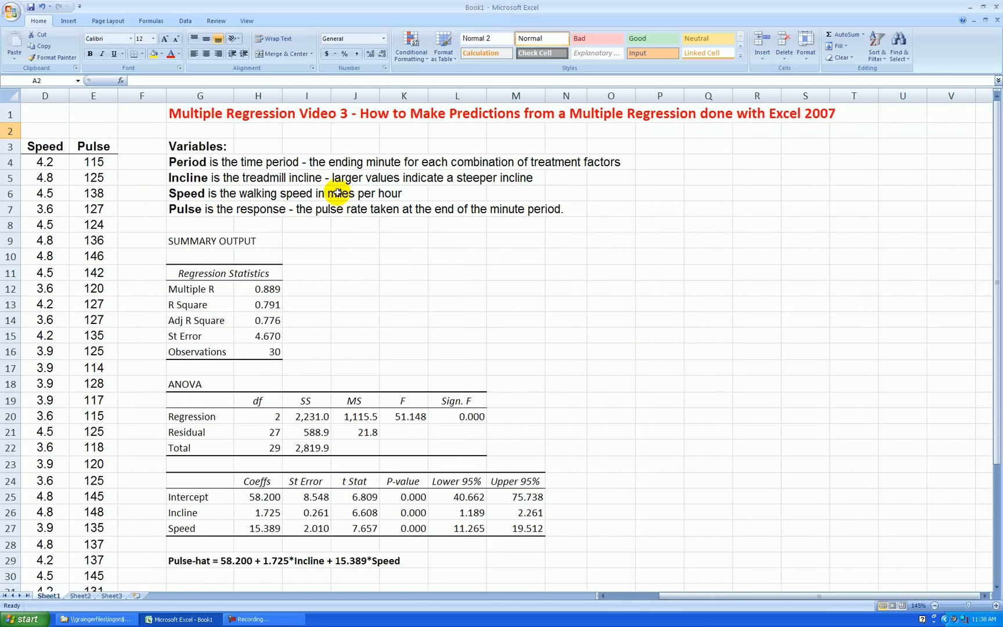
mouse_move(402, 141)
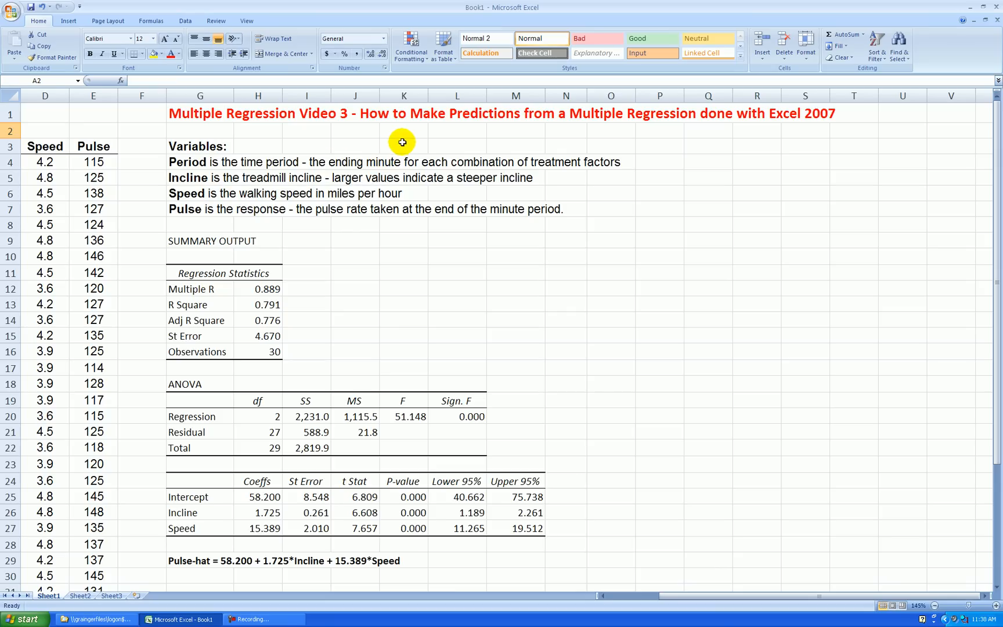
mouse_move(524, 142)
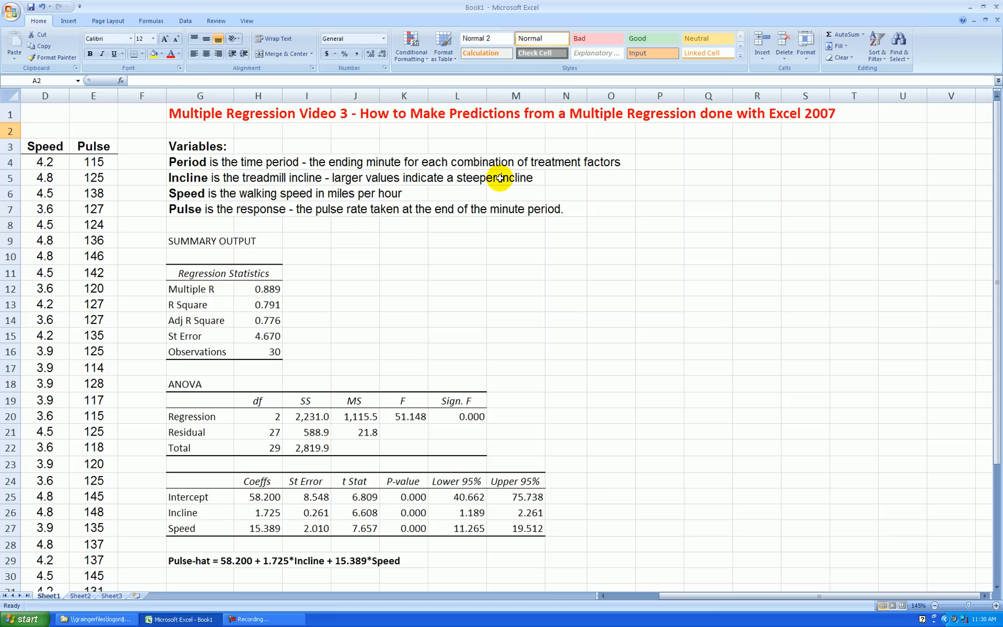
Enter the headings Incline, Speed and Point Prediction in G33:I33 below the Pulse-hat equation
left_click(515, 289)
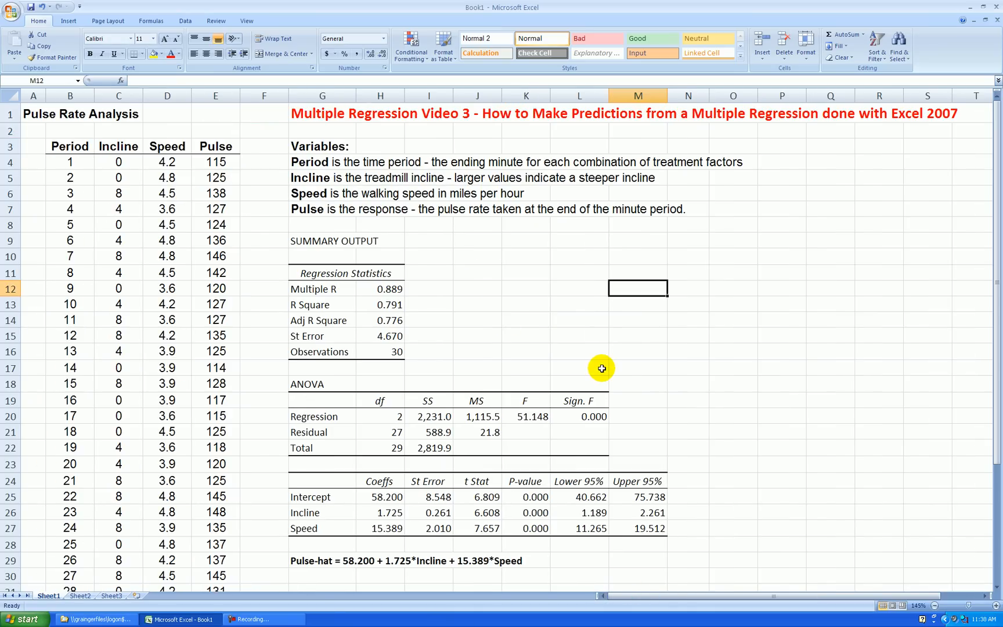
mouse_move(644, 346)
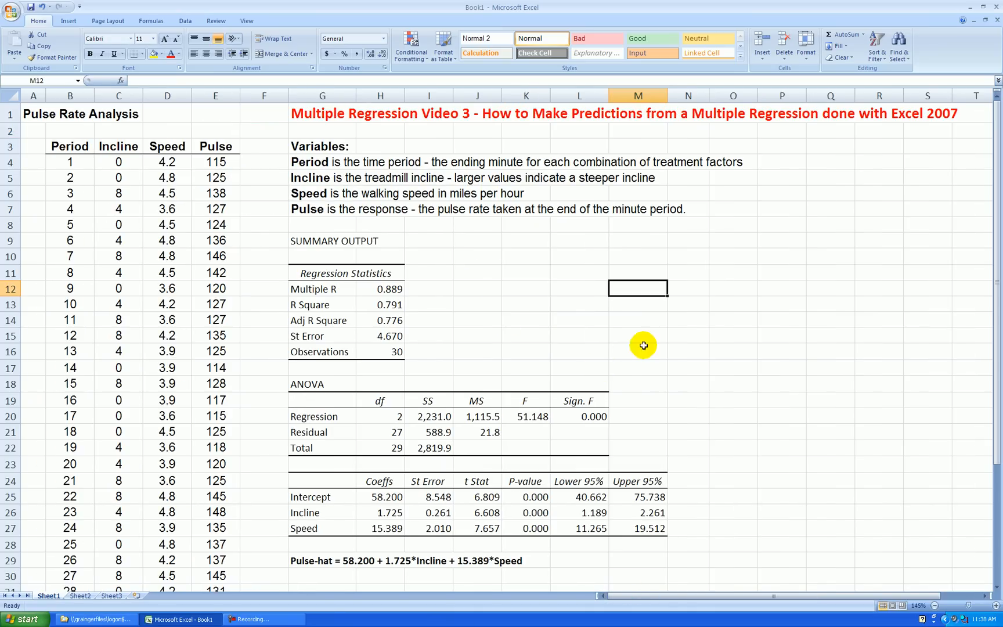
mouse_move(487, 261)
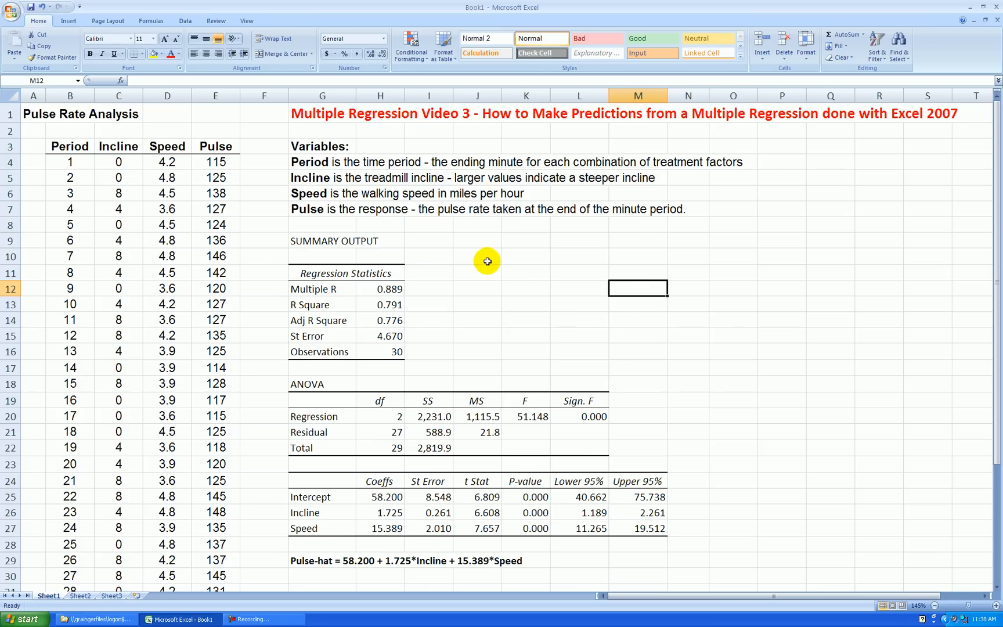
mouse_move(526, 281)
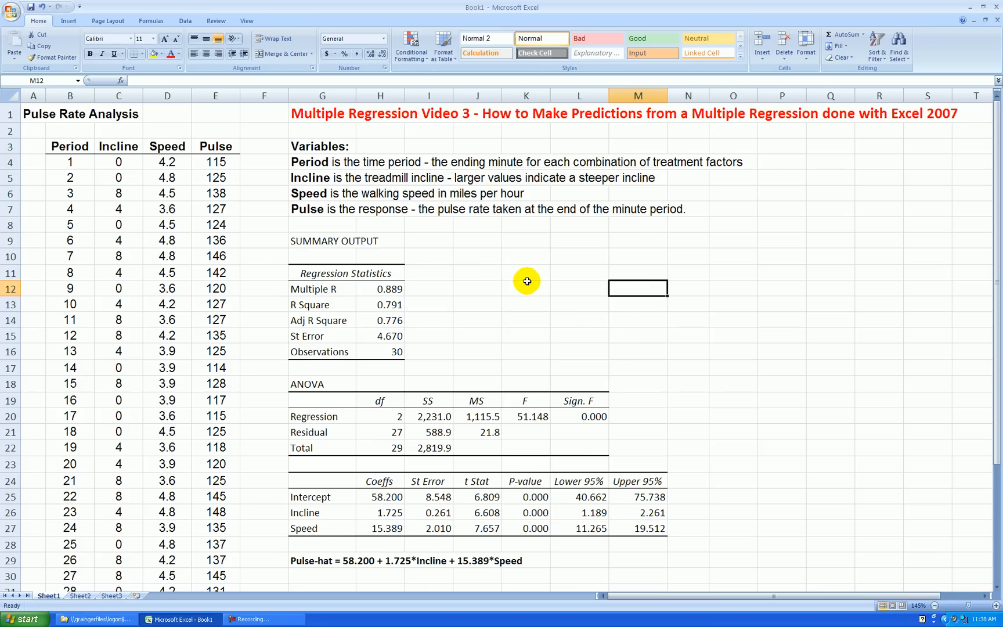
mouse_move(185, 168)
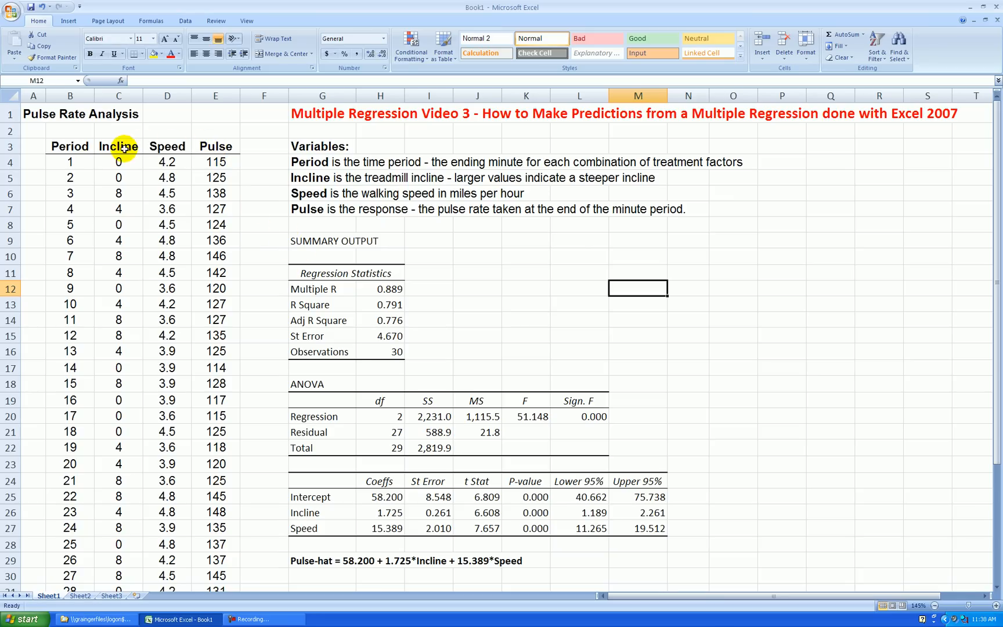
mouse_move(478, 275)
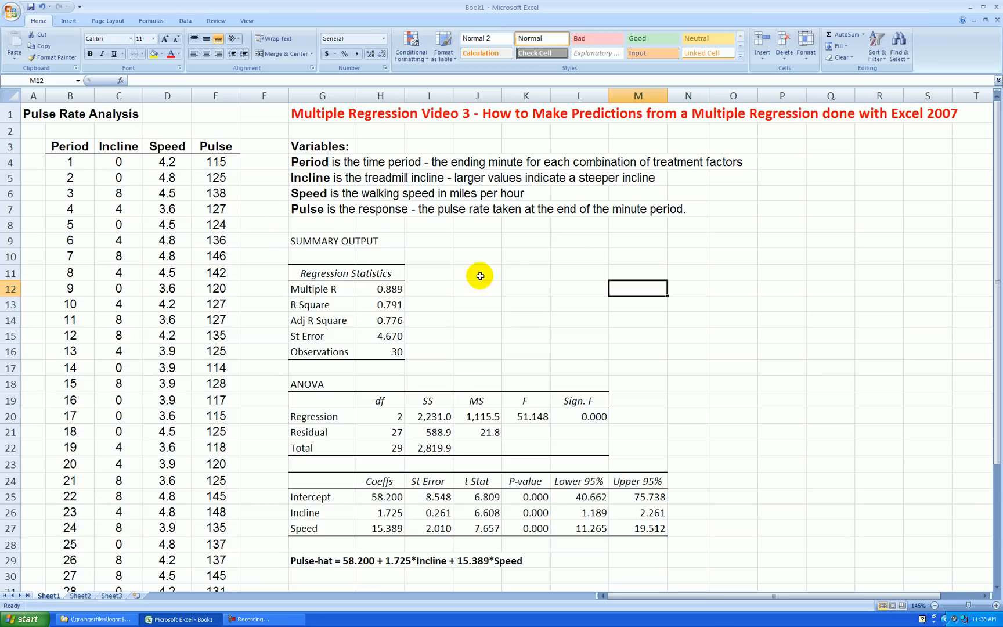
scroll("down", 3)
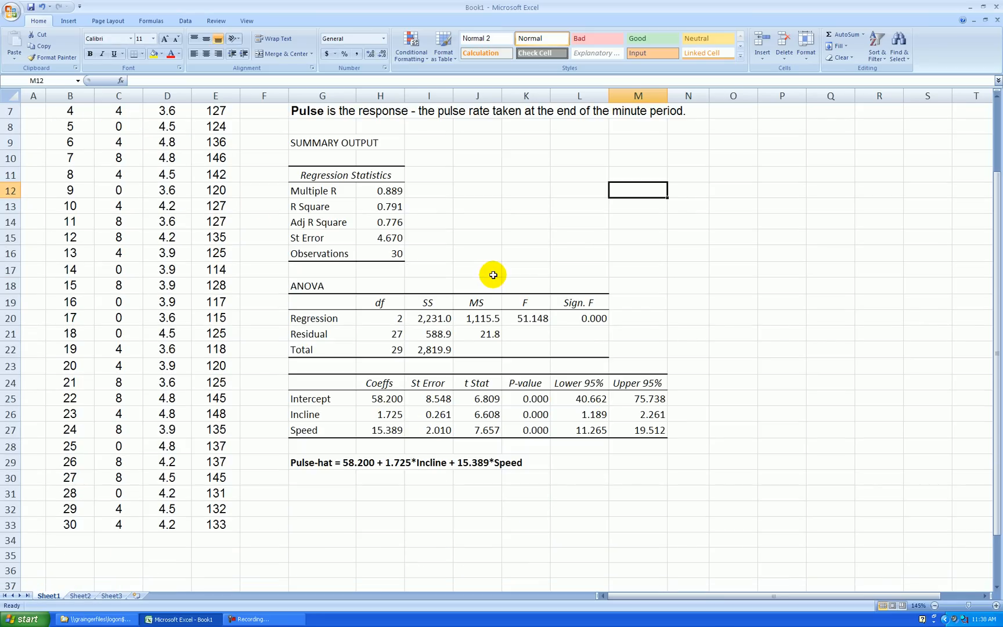
mouse_move(390, 169)
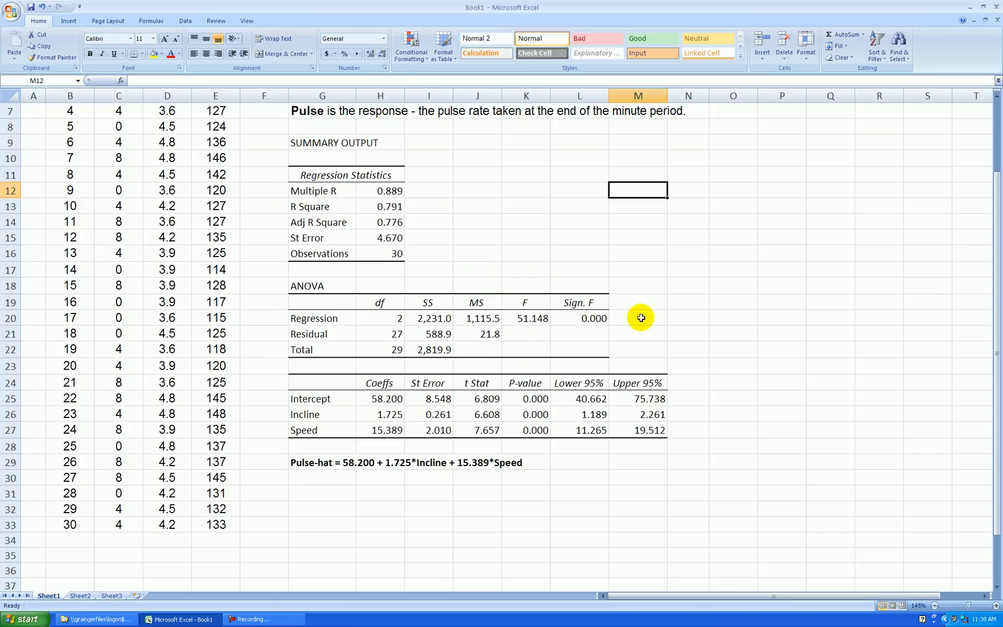
mouse_move(711, 337)
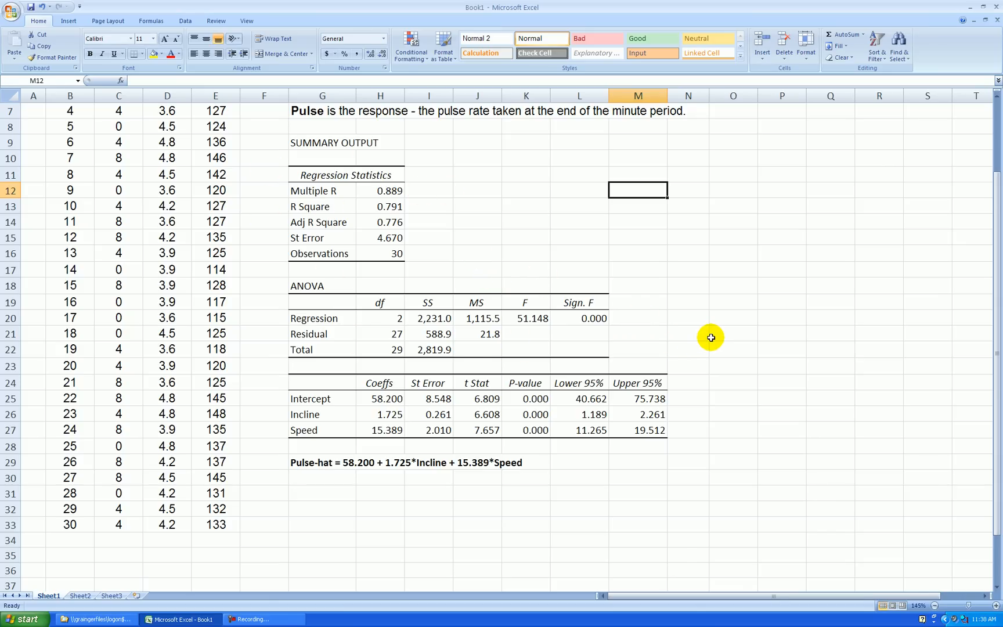
scroll("down", 3)
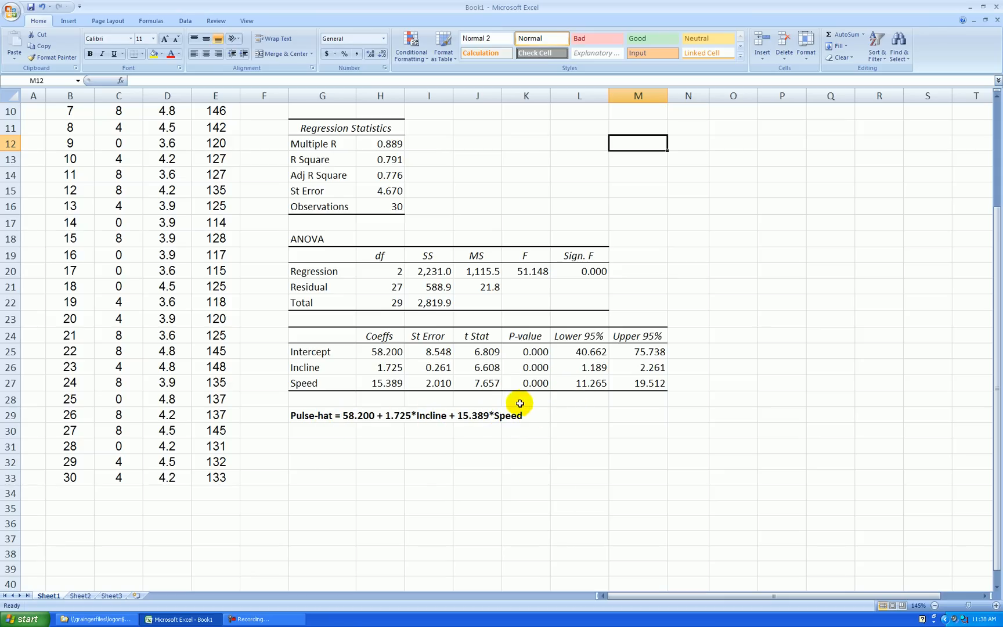
mouse_move(608, 376)
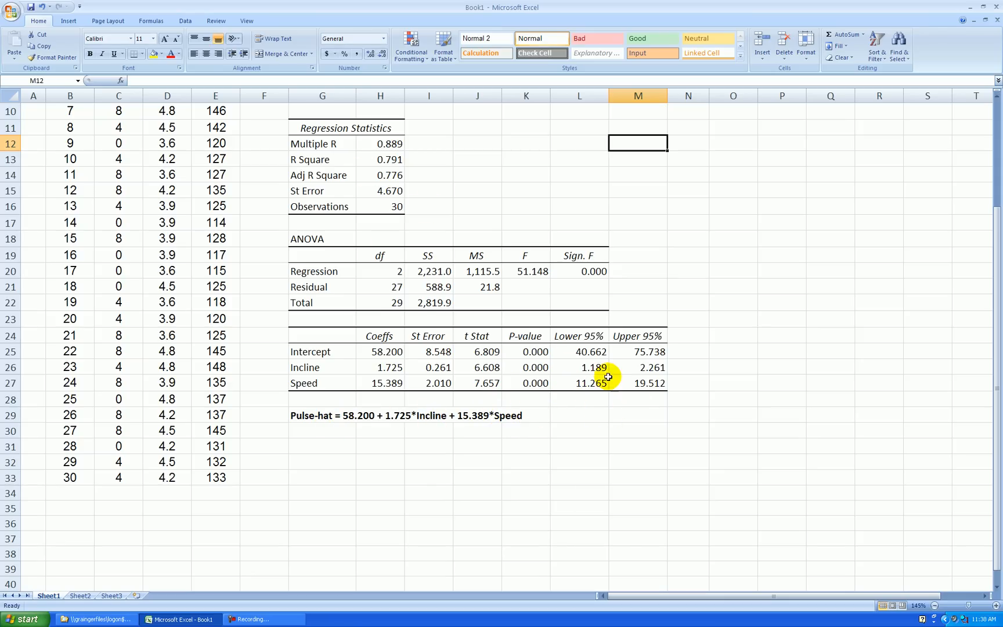
mouse_move(699, 384)
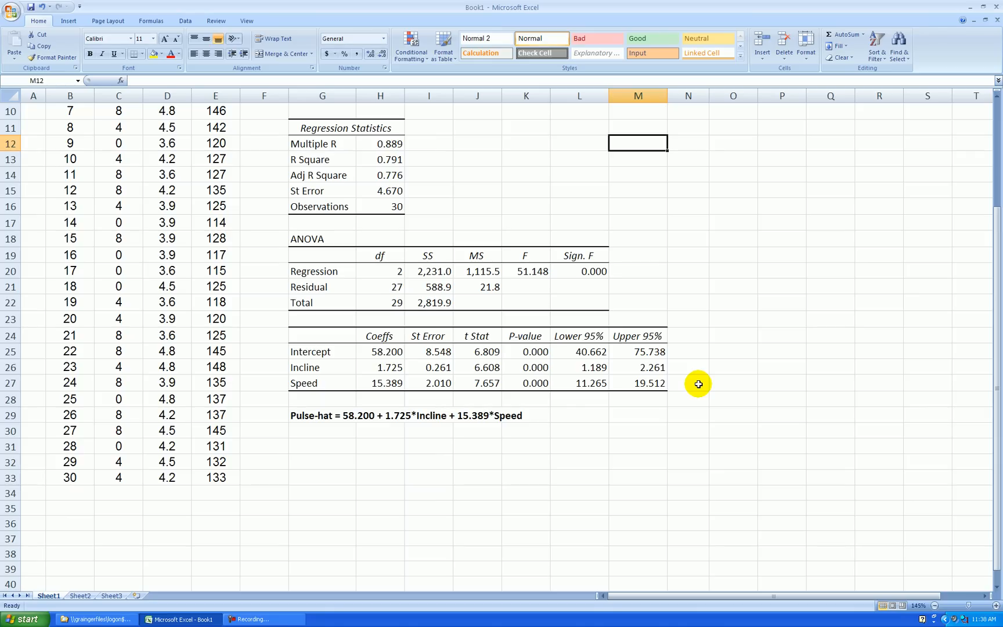
mouse_move(334, 442)
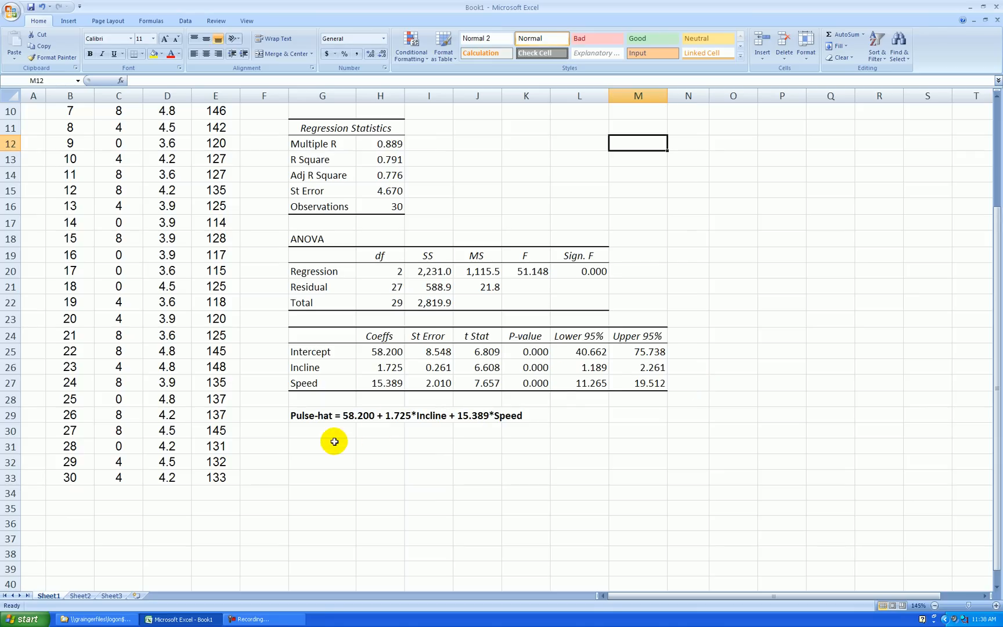
mouse_move(529, 367)
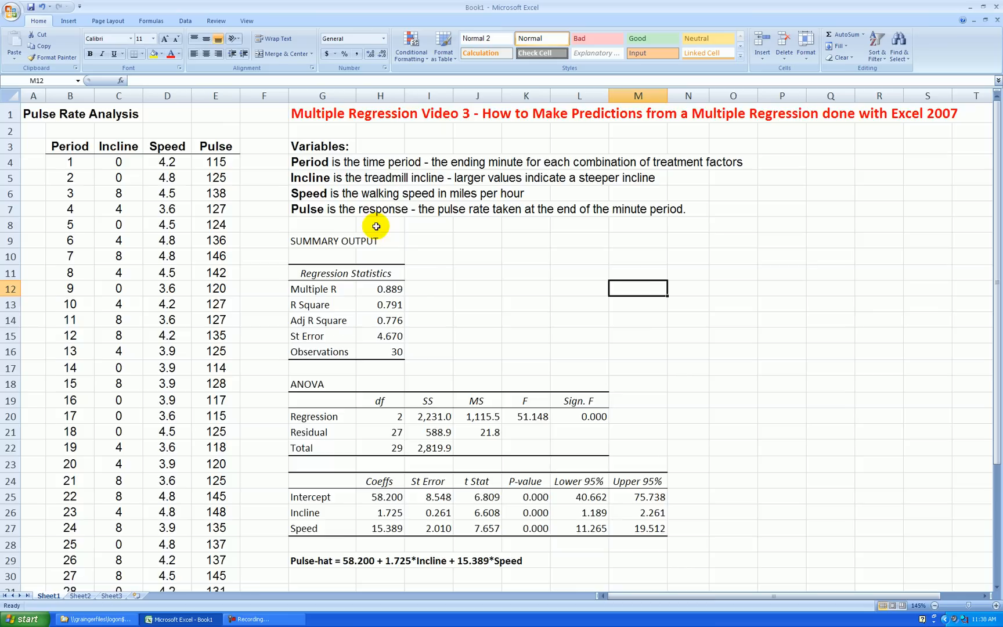
scroll("down", 3)
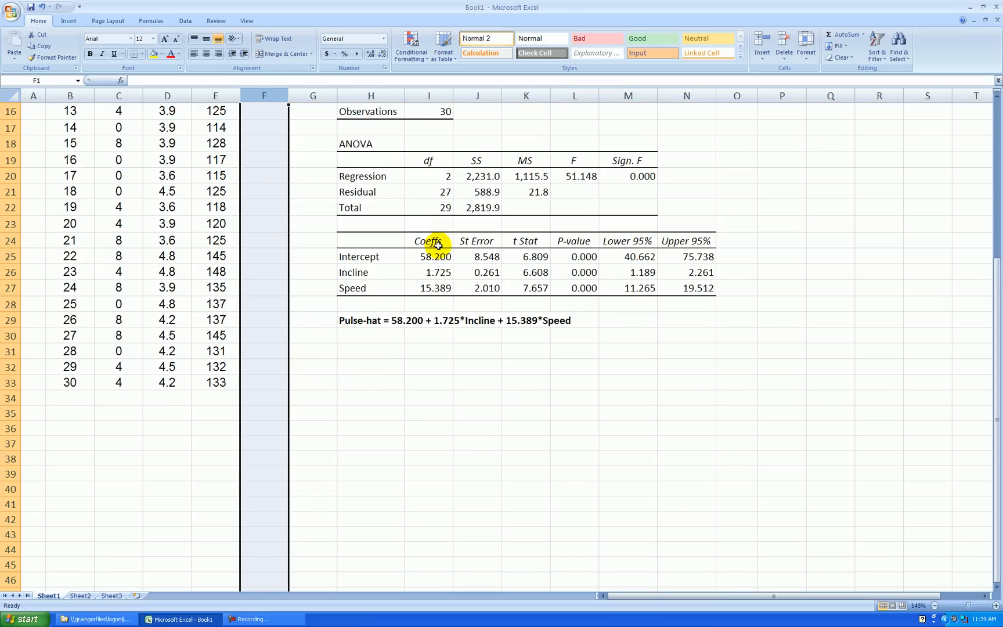
left_click(336, 287)
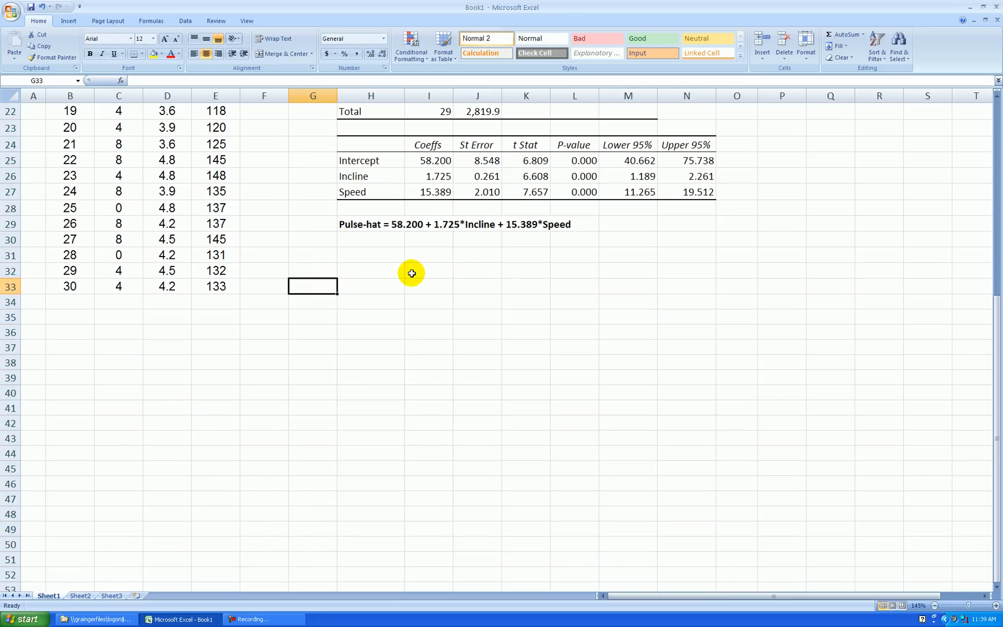
type("Incline")
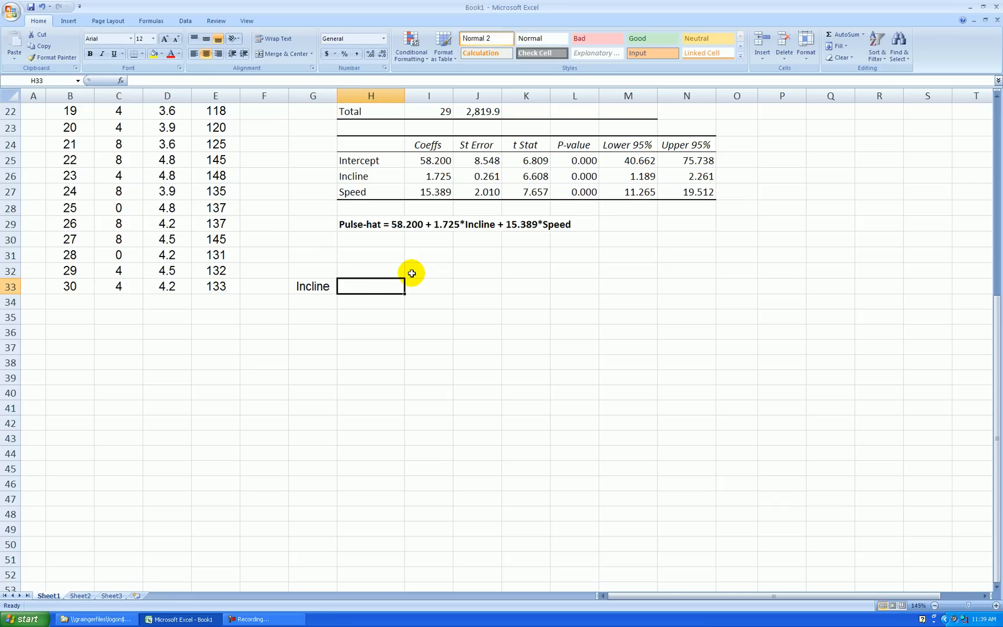
type("Speed")
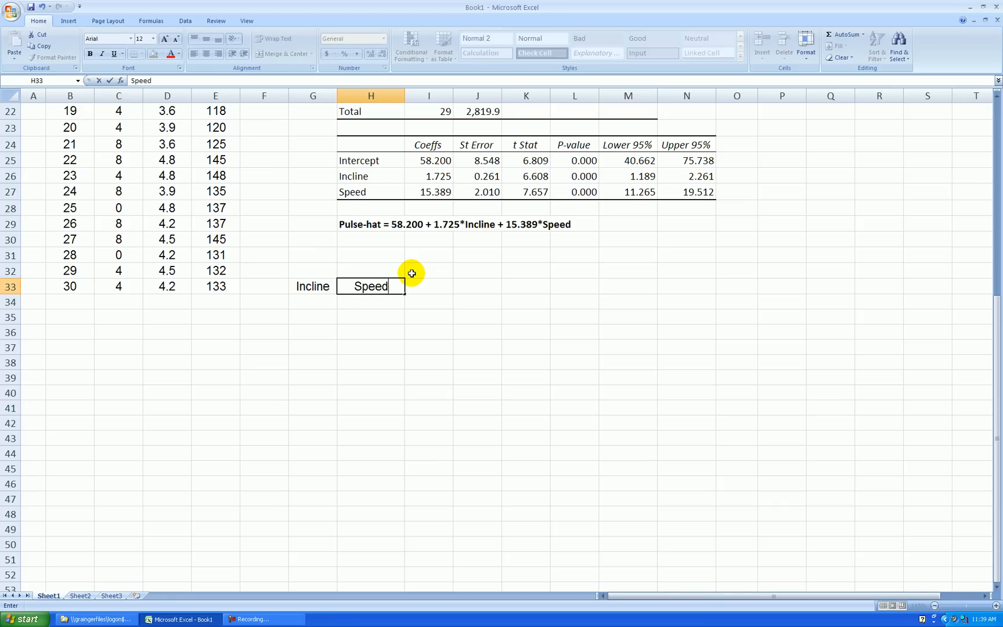
type("Point")
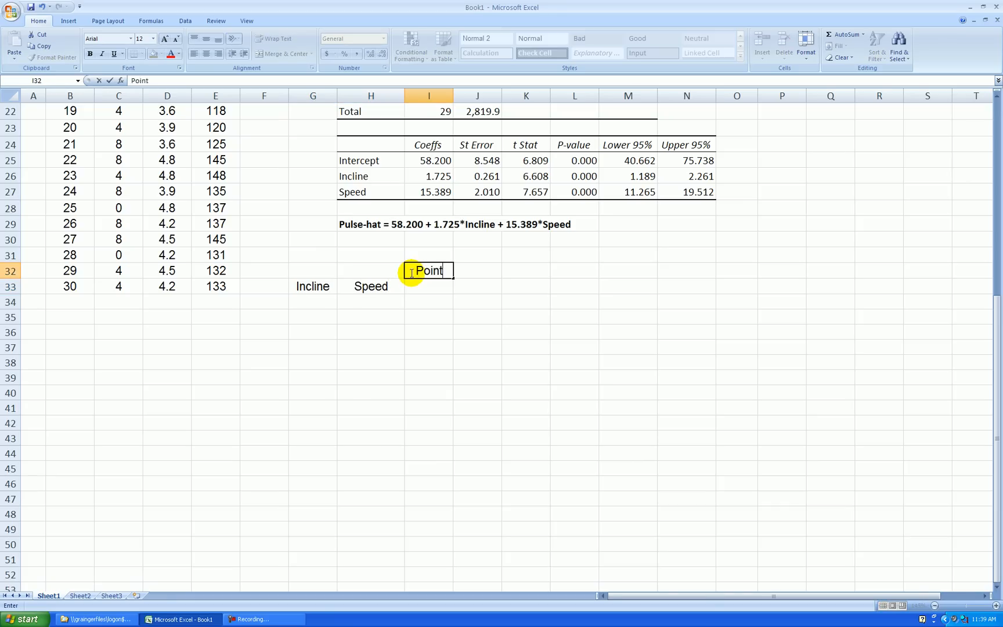
type("Prediction")
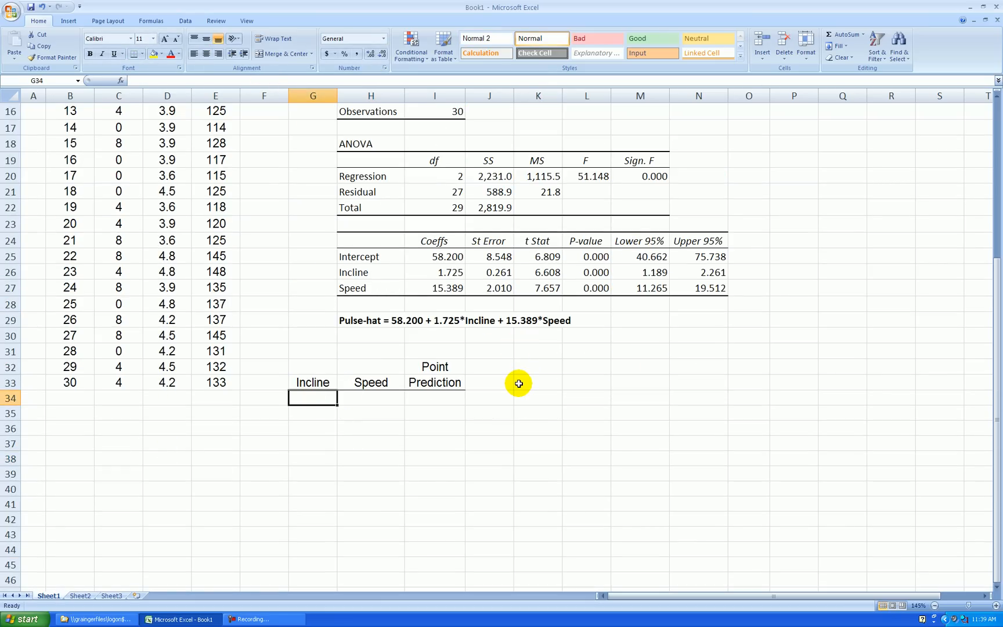
mouse_move(519, 382)
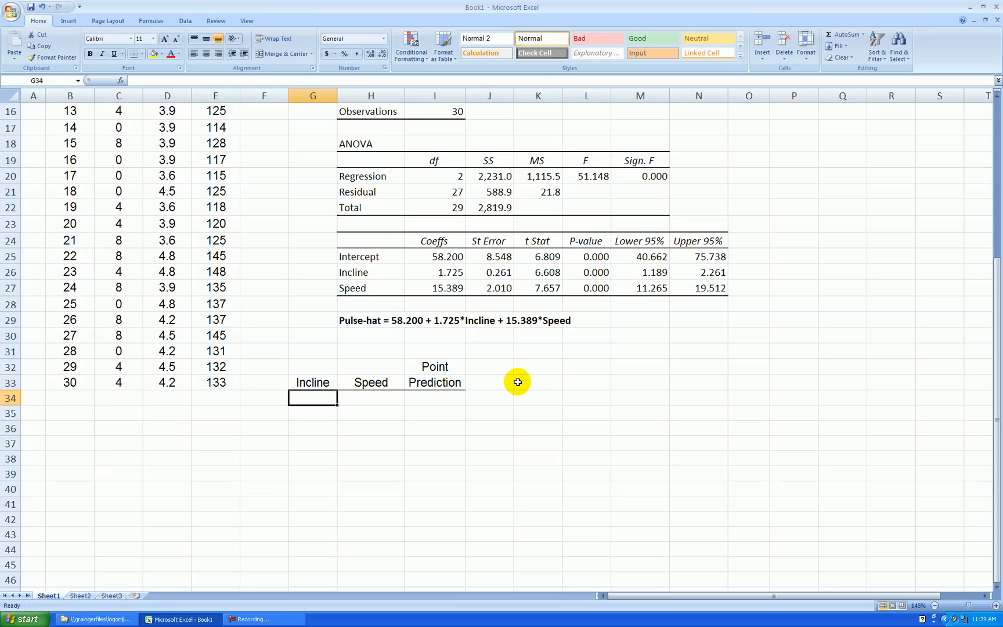
Enter Incline 4.0 and Speed 4.2 in G34:H34, checking the last pulse value 133
type("4")
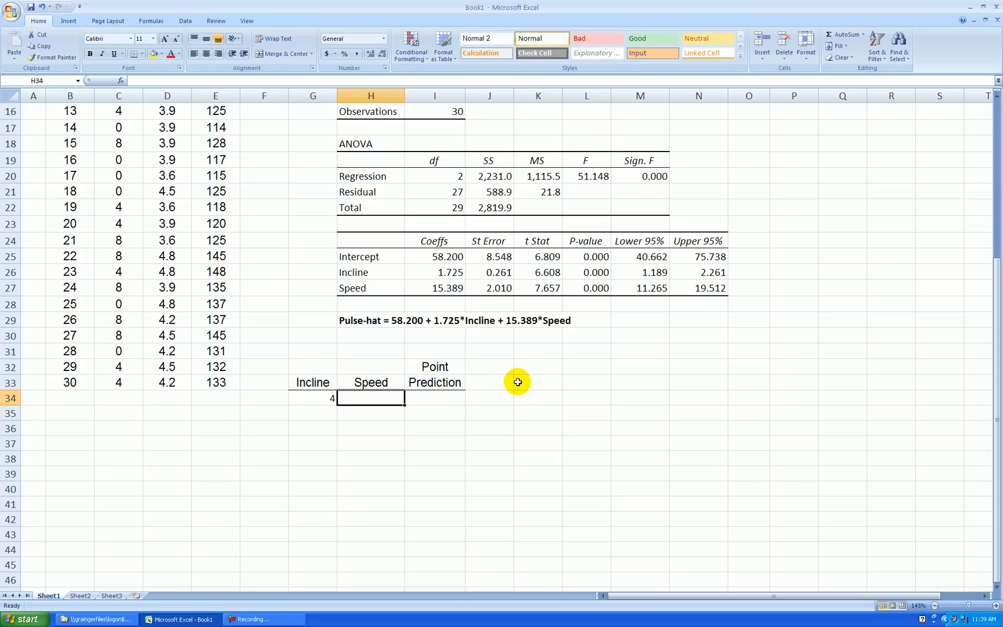
type("4.2")
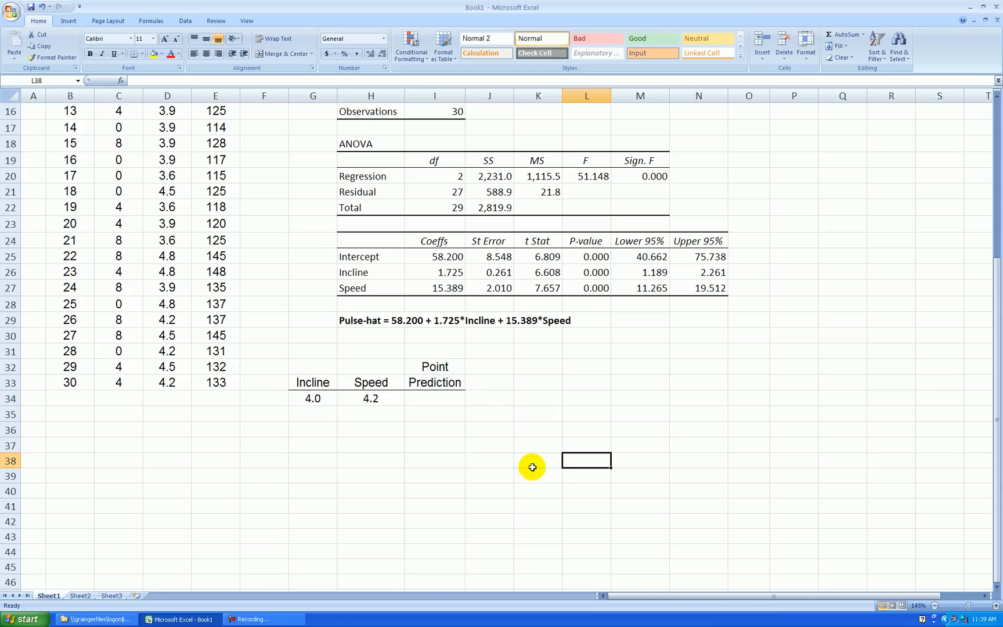
left_click(434, 398)
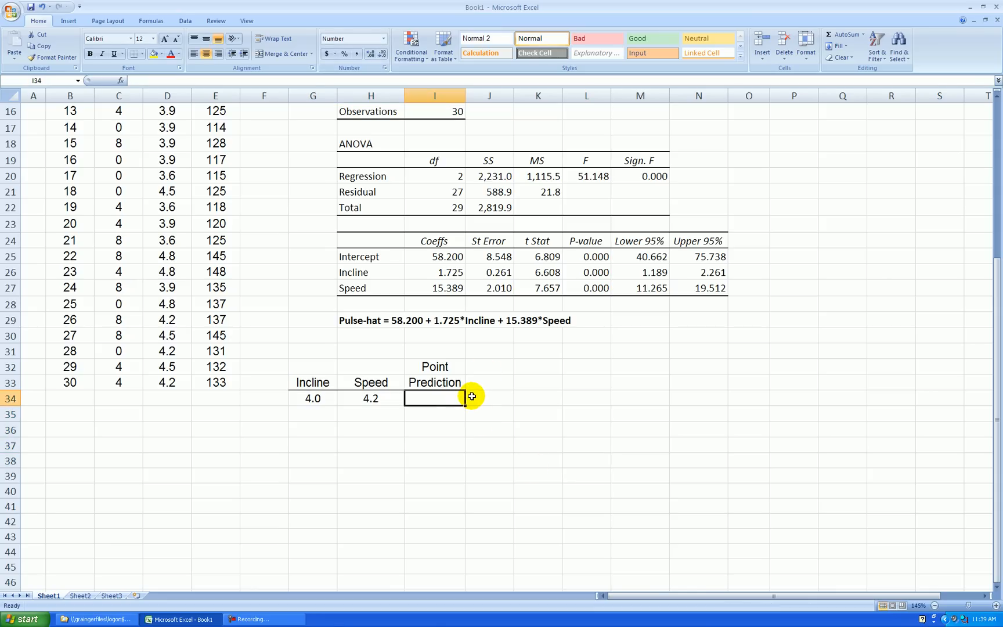
mouse_move(302, 402)
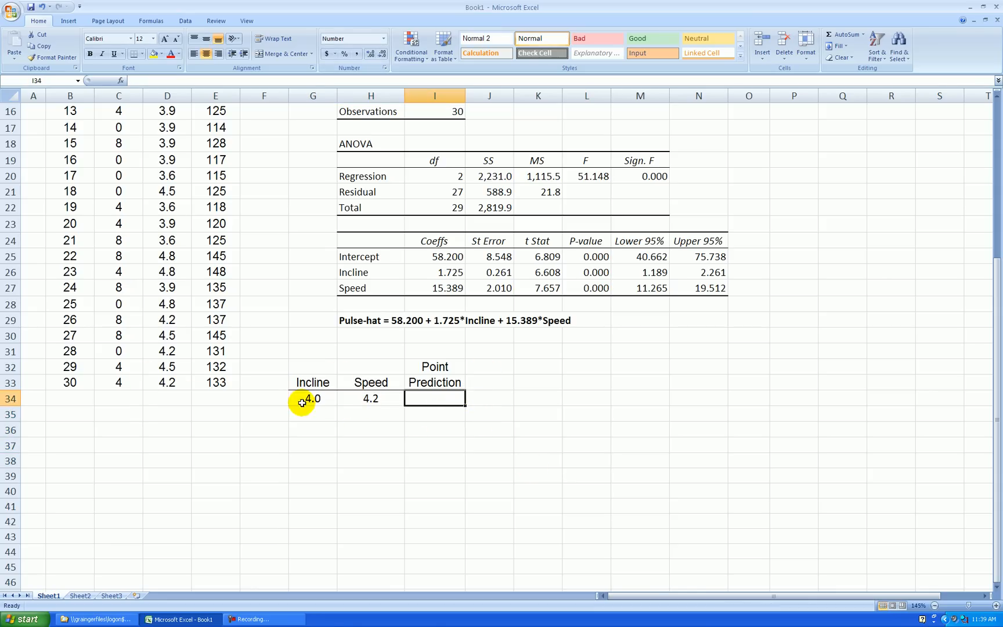
mouse_move(211, 382)
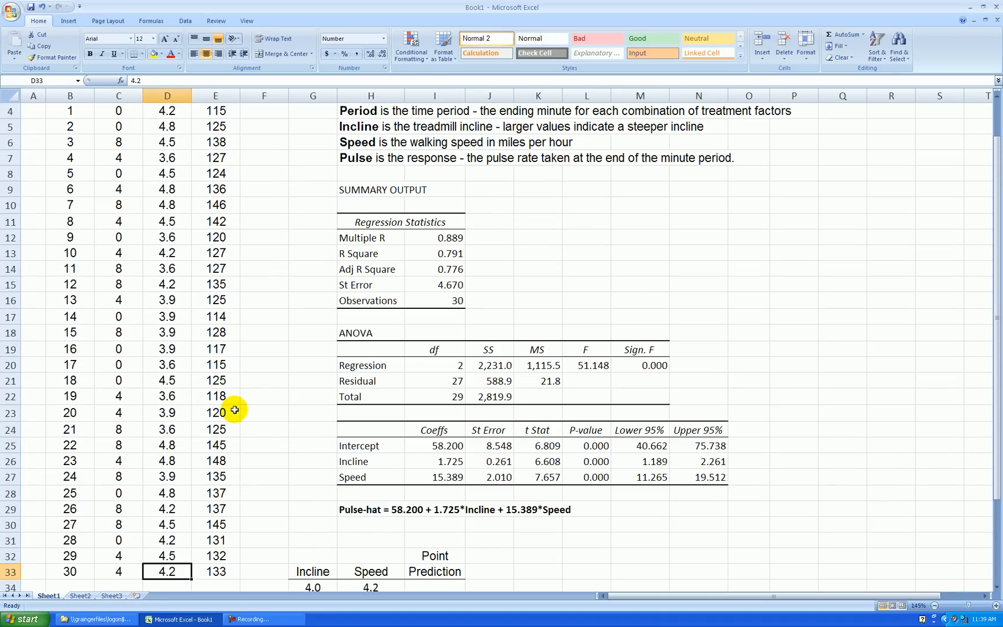
left_click(216, 253)
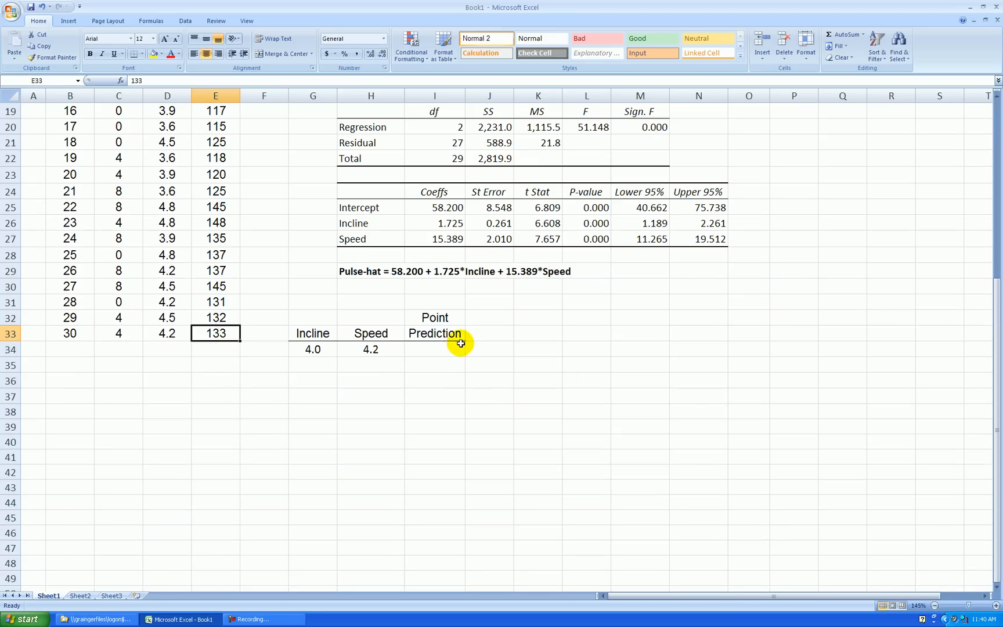
left_click(435, 350)
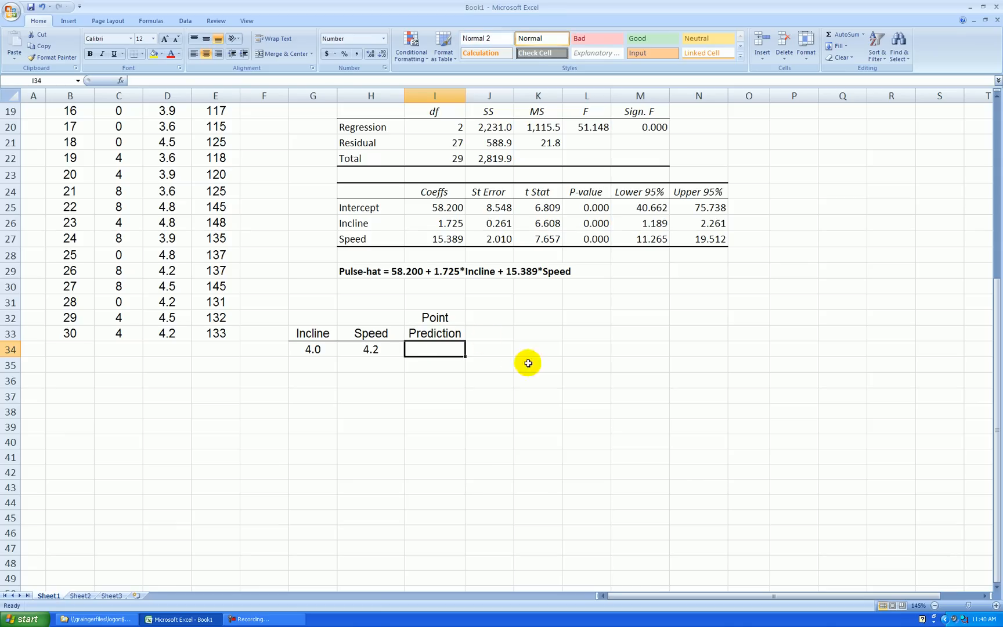
mouse_move(518, 352)
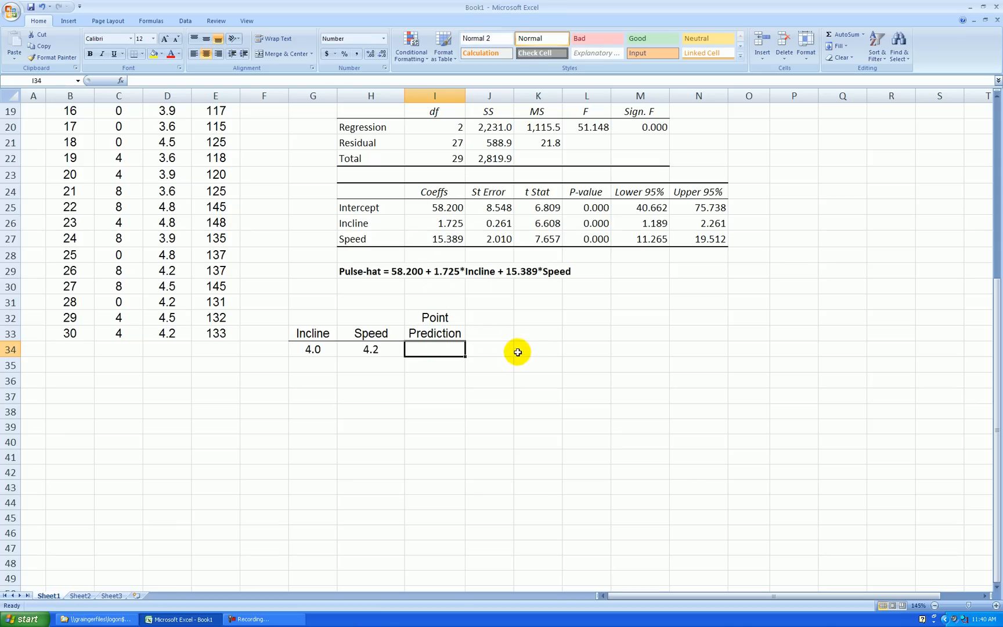
mouse_move(512, 331)
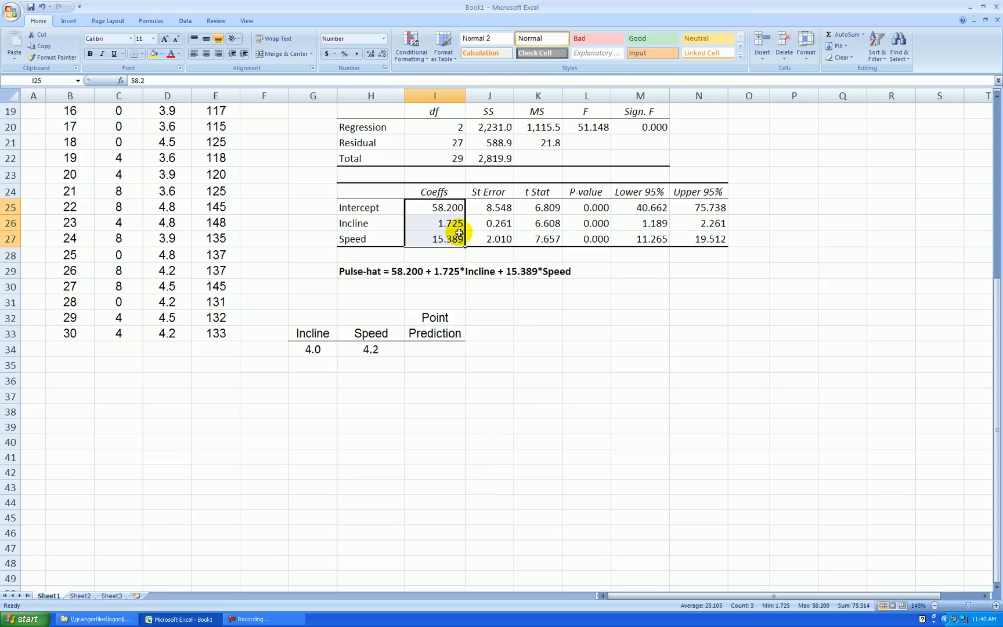
left_click(434, 349)
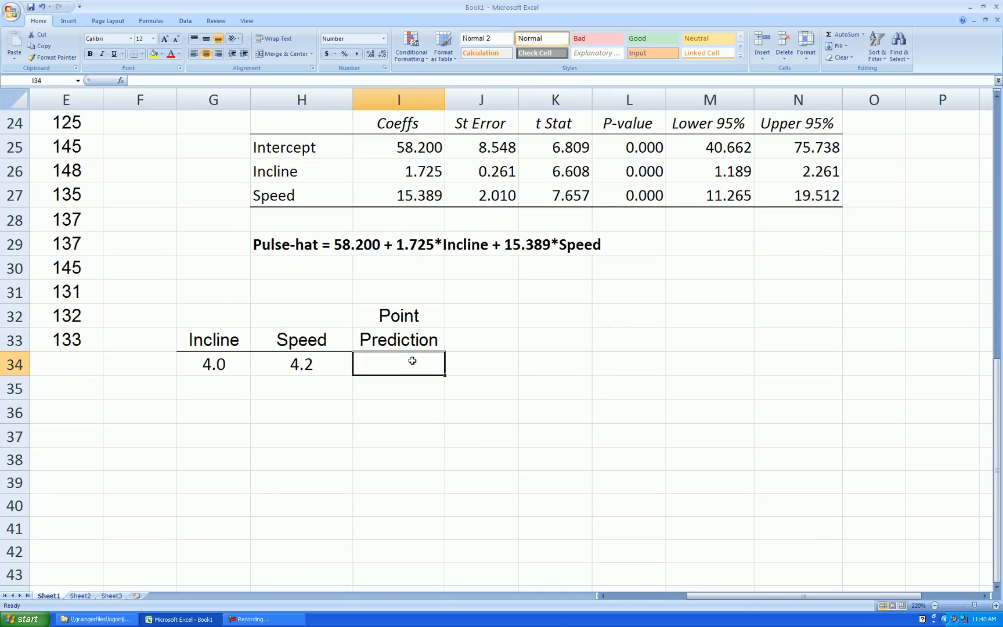
Build the I34 formula: intercept plus Incline coefficient times 4.0 plus Speed coefficient times Speed
type("=")
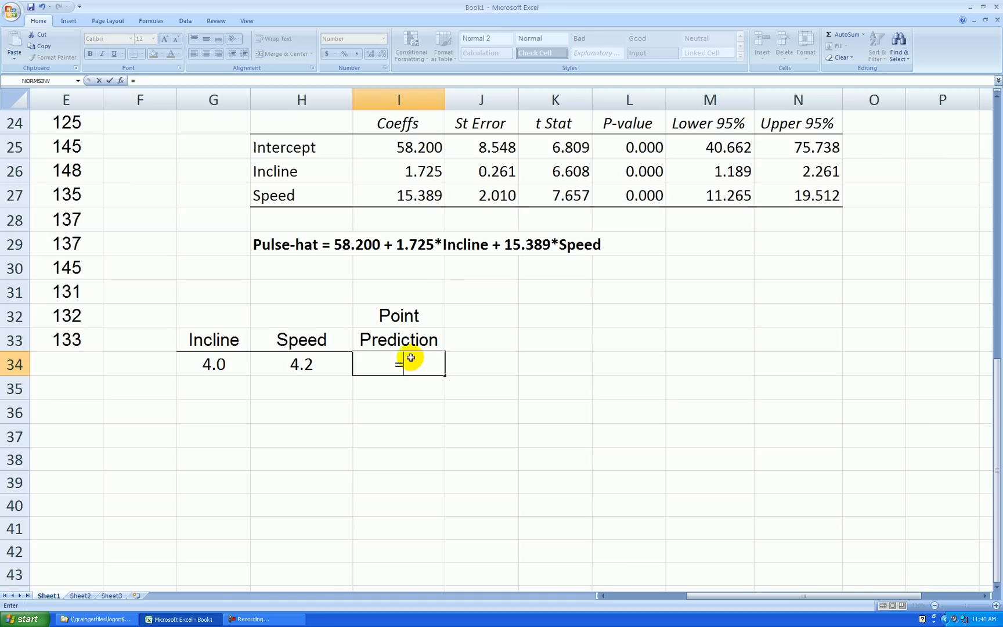
left_click(398, 147)
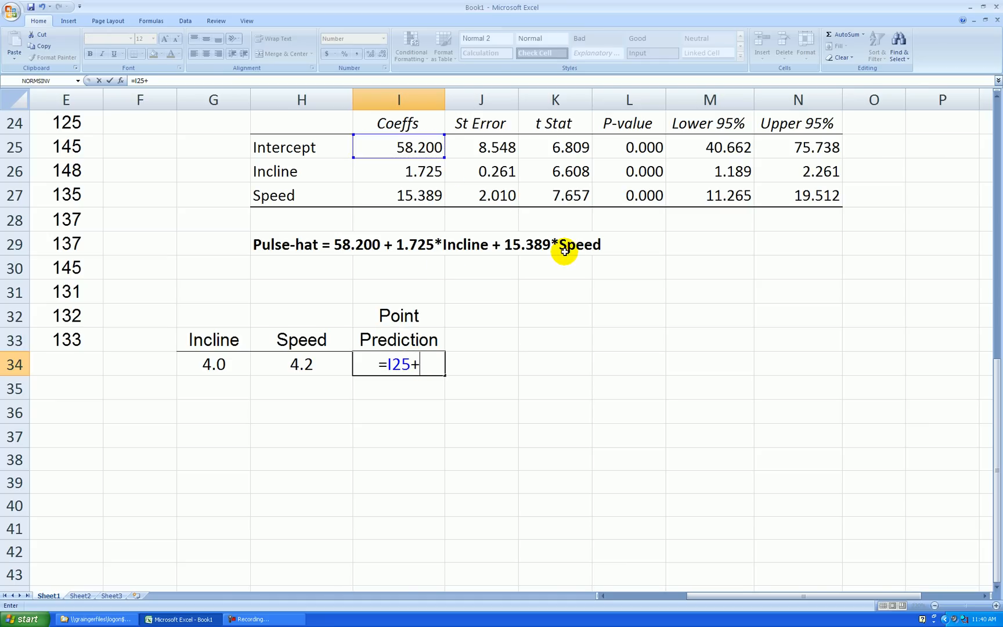
left_click(397, 171)
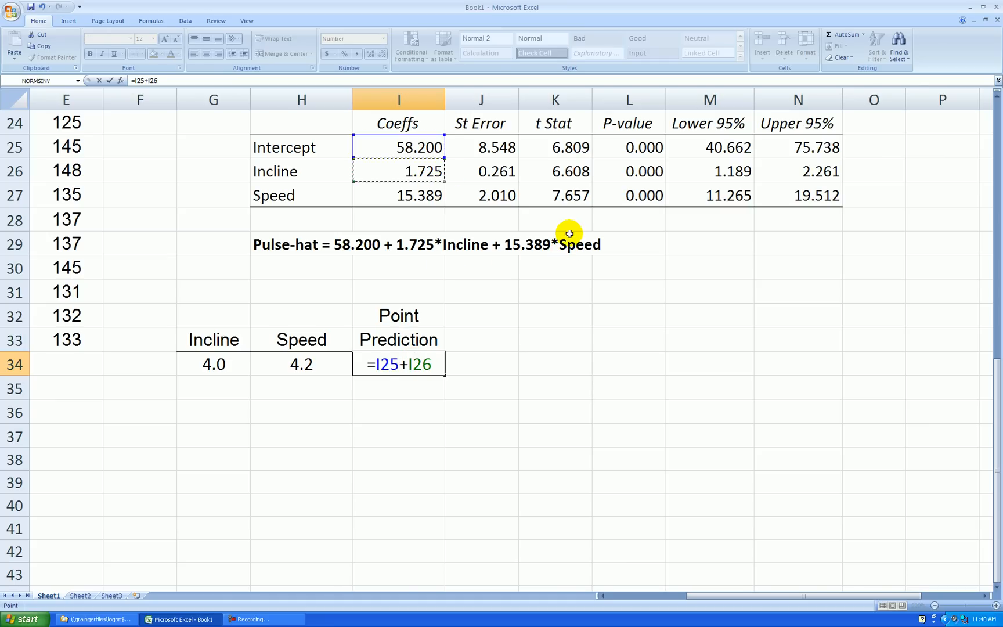
type("*")
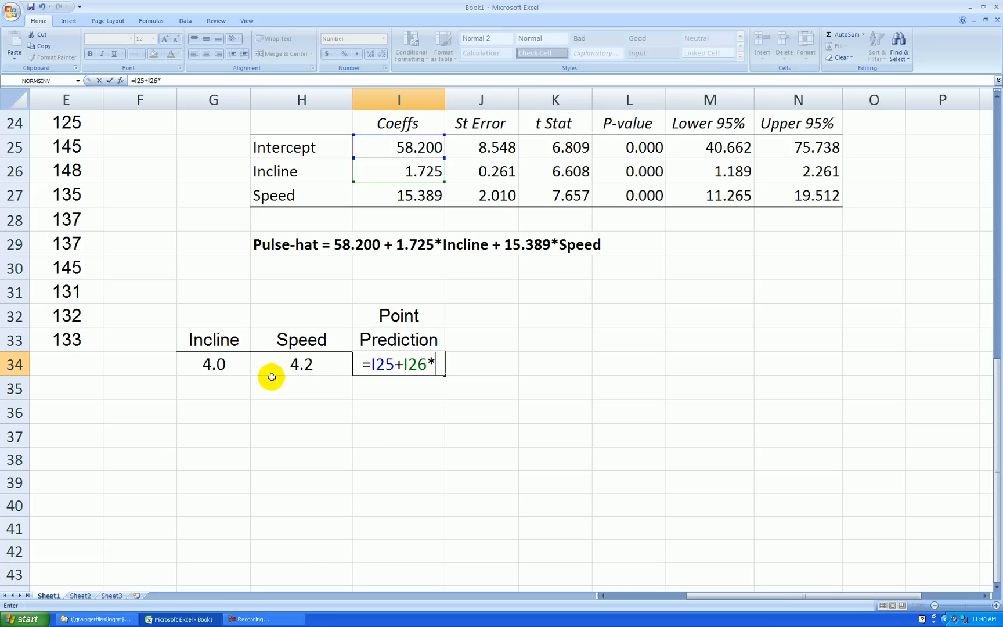
left_click(213, 363)
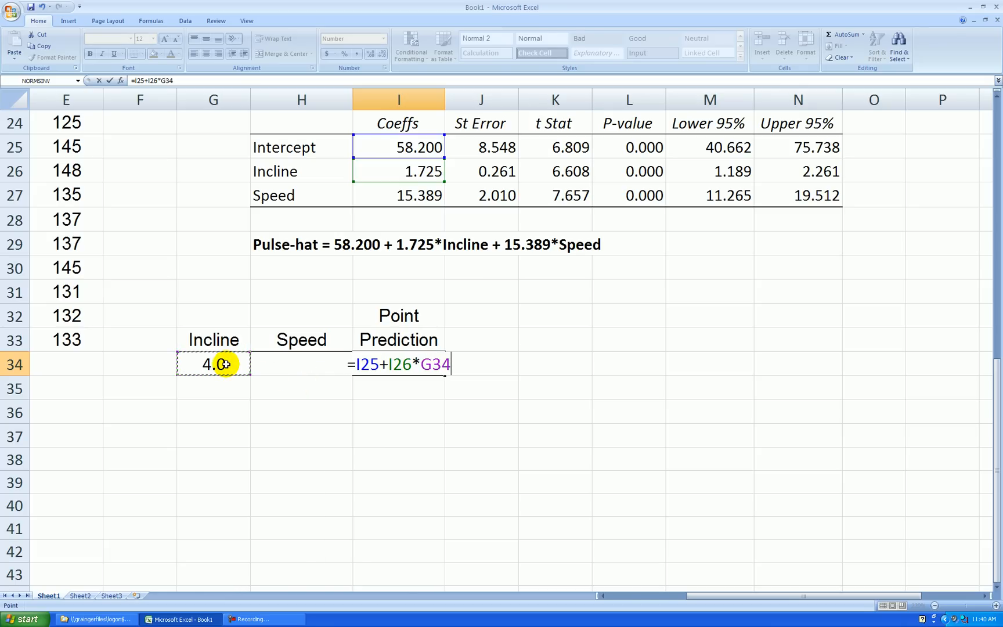
type("+")
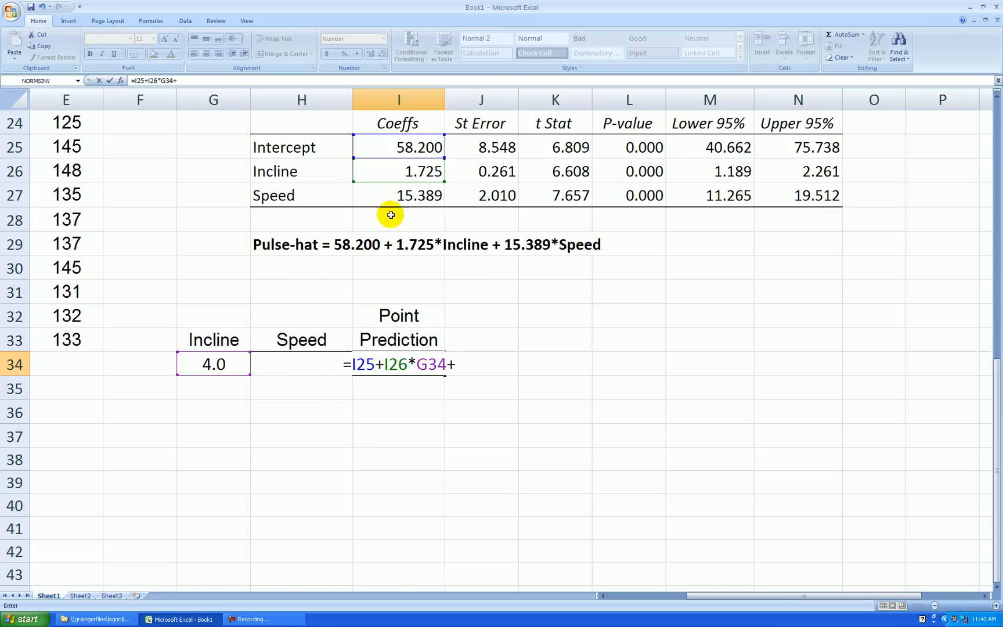
left_click(397, 195)
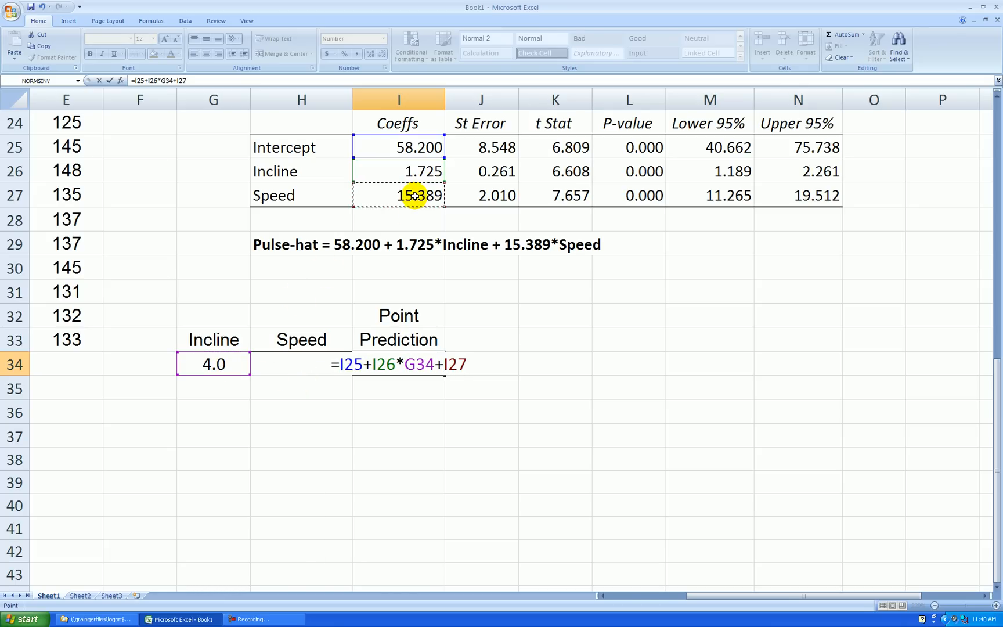
type("*")
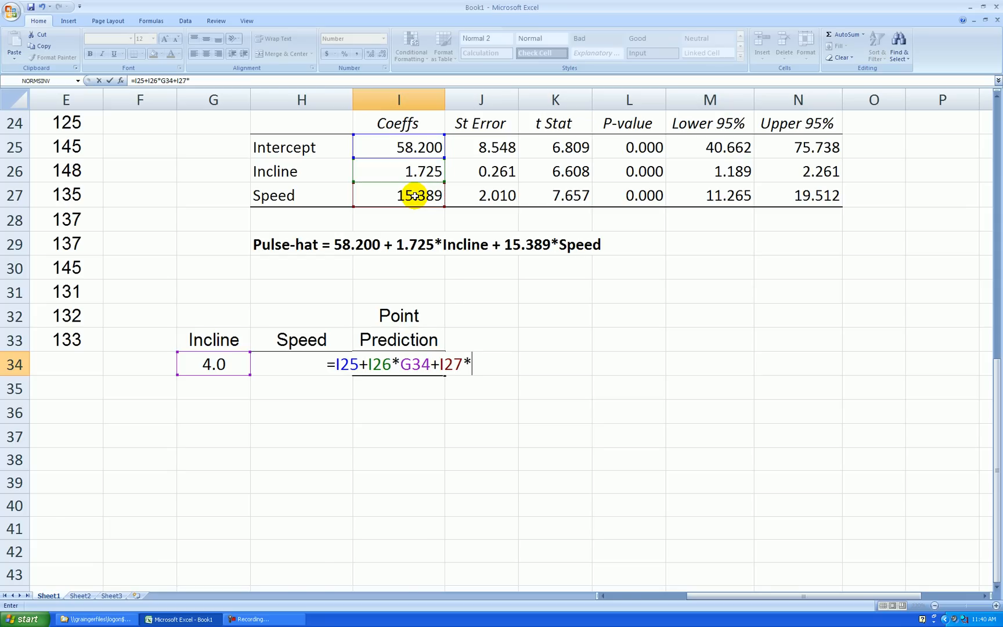
mouse_move(295, 358)
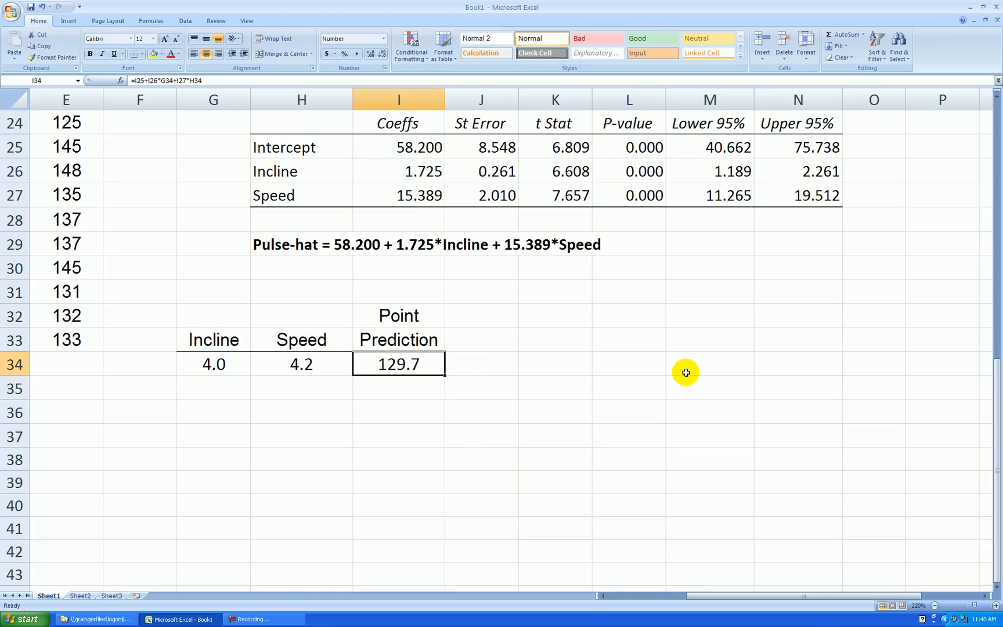
mouse_move(419, 385)
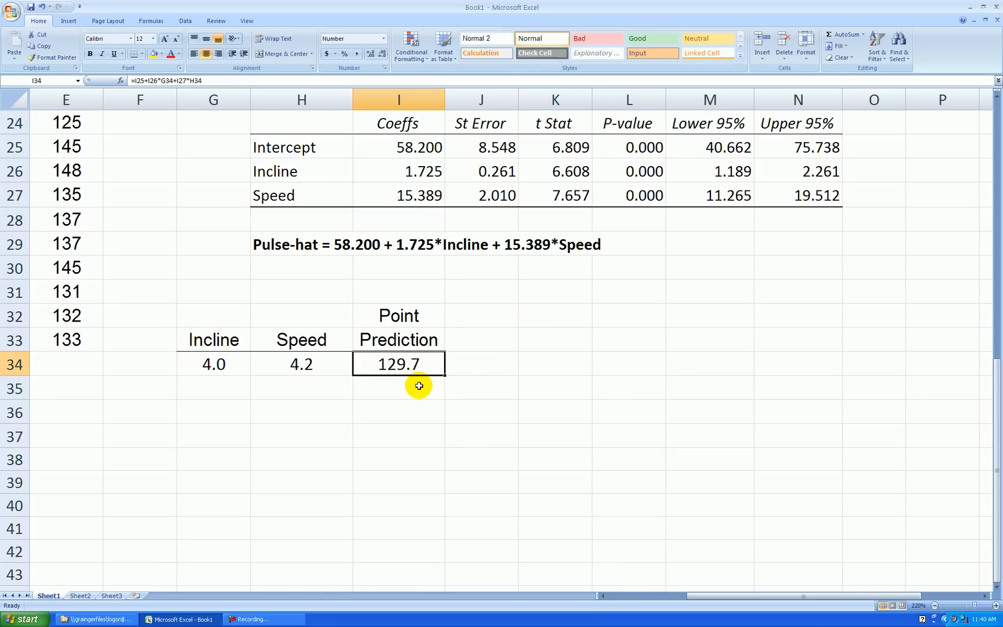
mouse_move(478, 368)
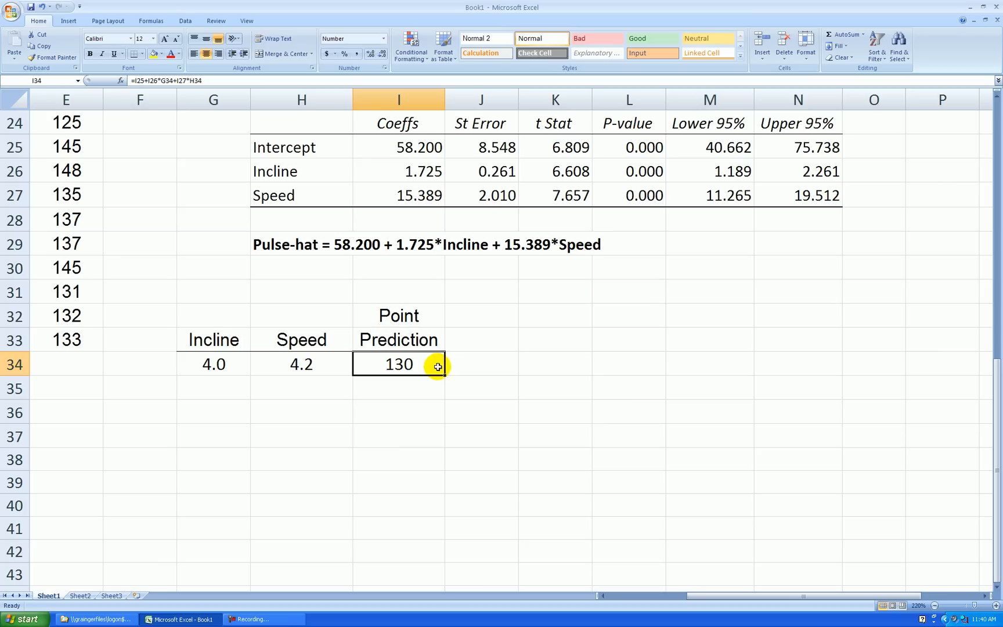
mouse_move(576, 408)
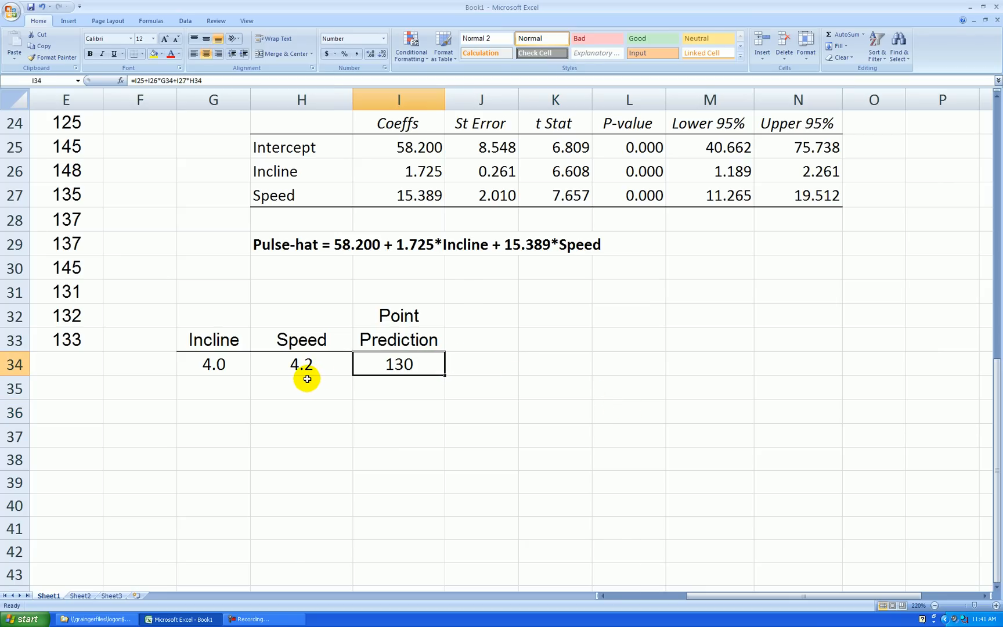
Enter Incline 5.0 and Speed 5.0 in the second prediction row, G35:H35
left_click(213, 388)
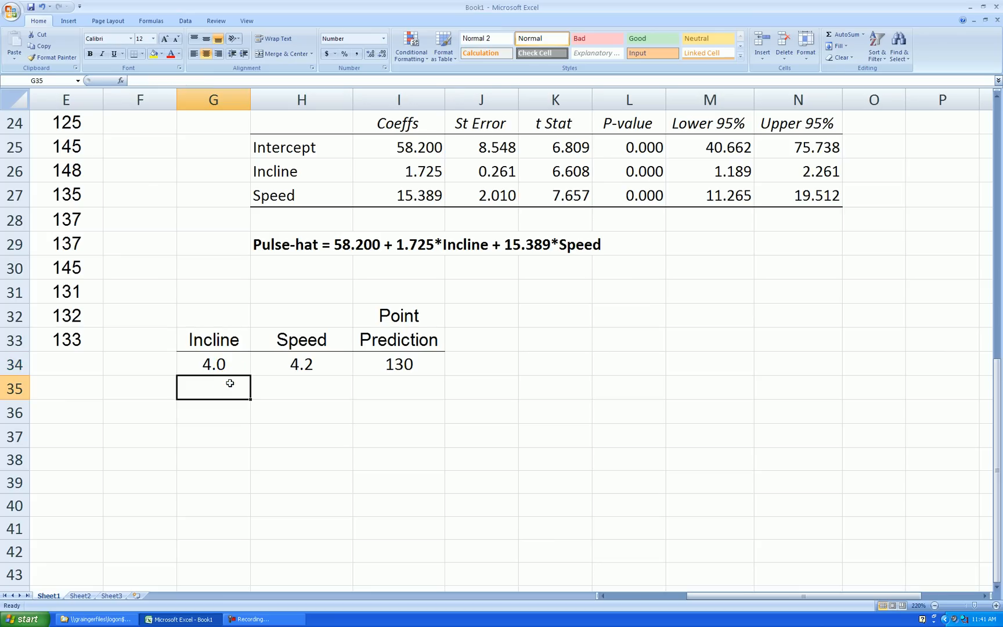
mouse_move(372, 374)
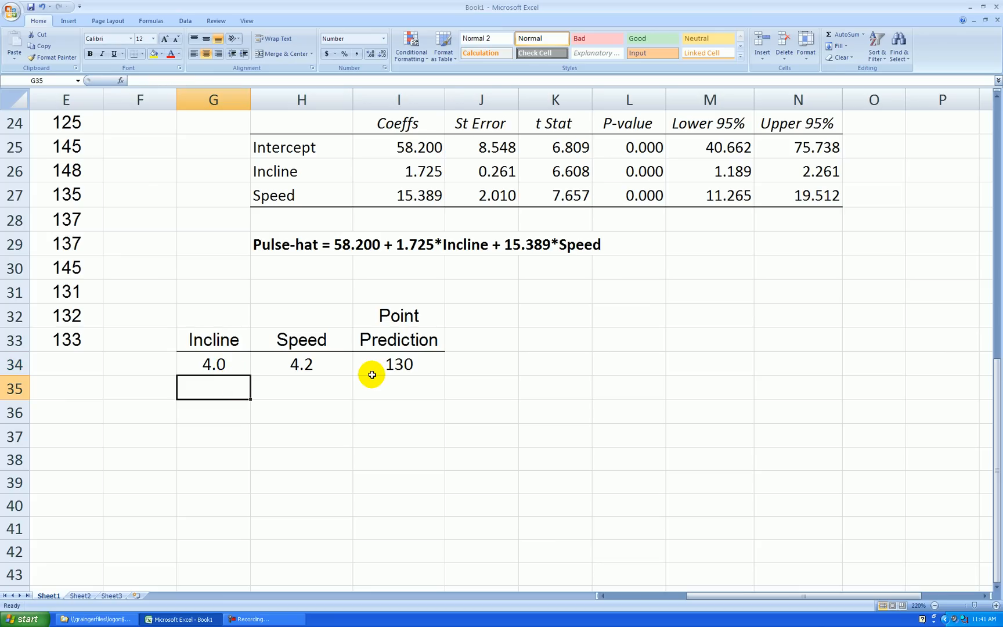
type("5.0")
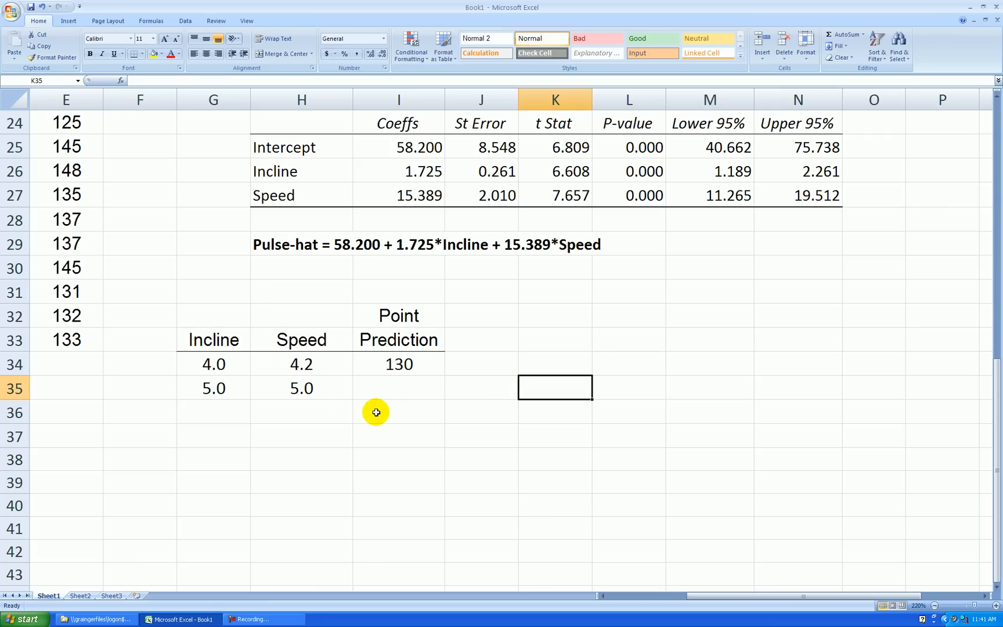
mouse_move(620, 589)
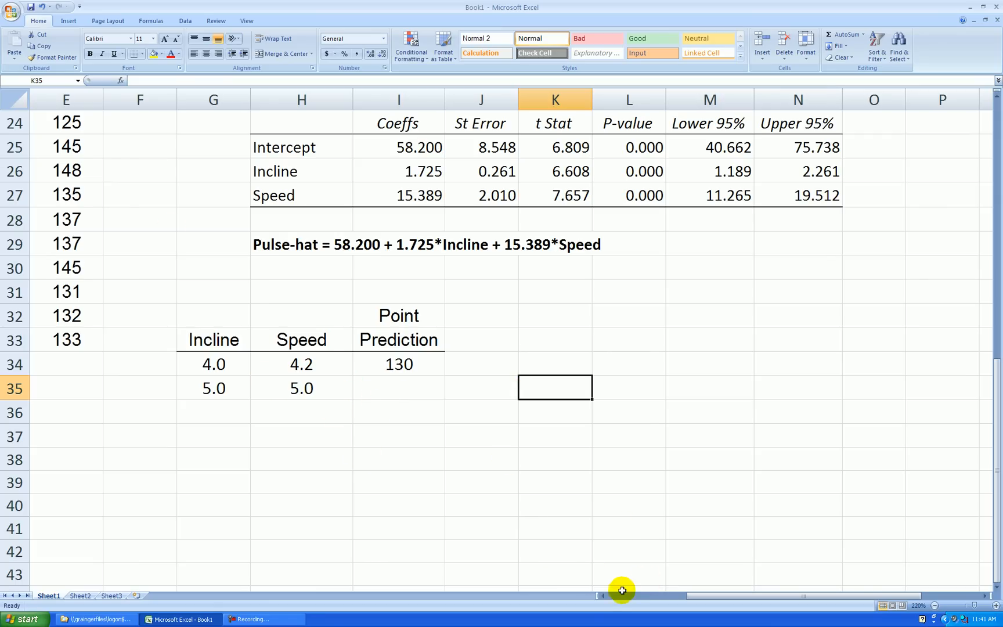
scroll("left", 3)
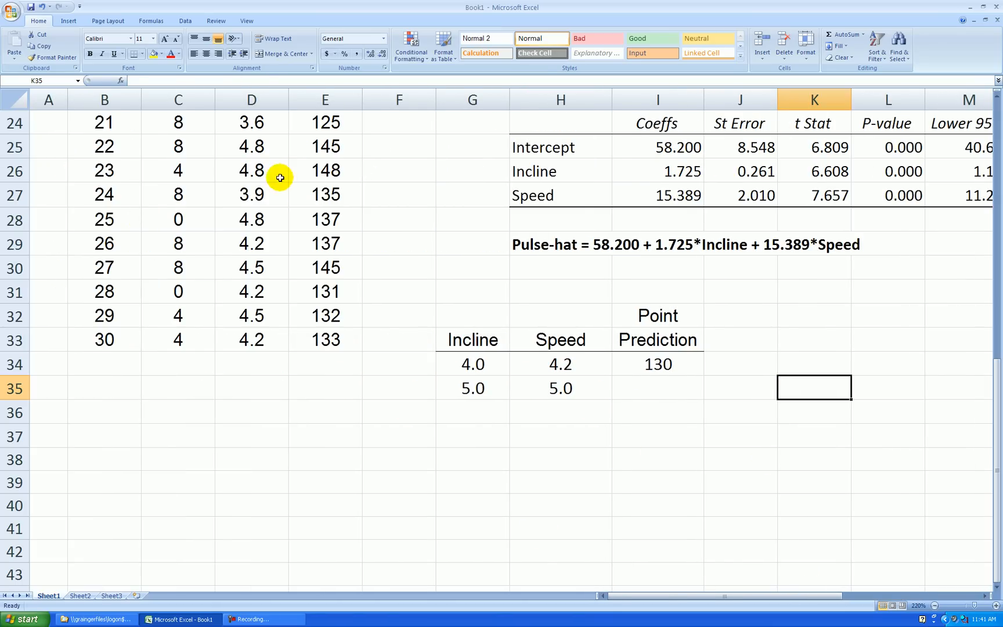
left_click(560, 388)
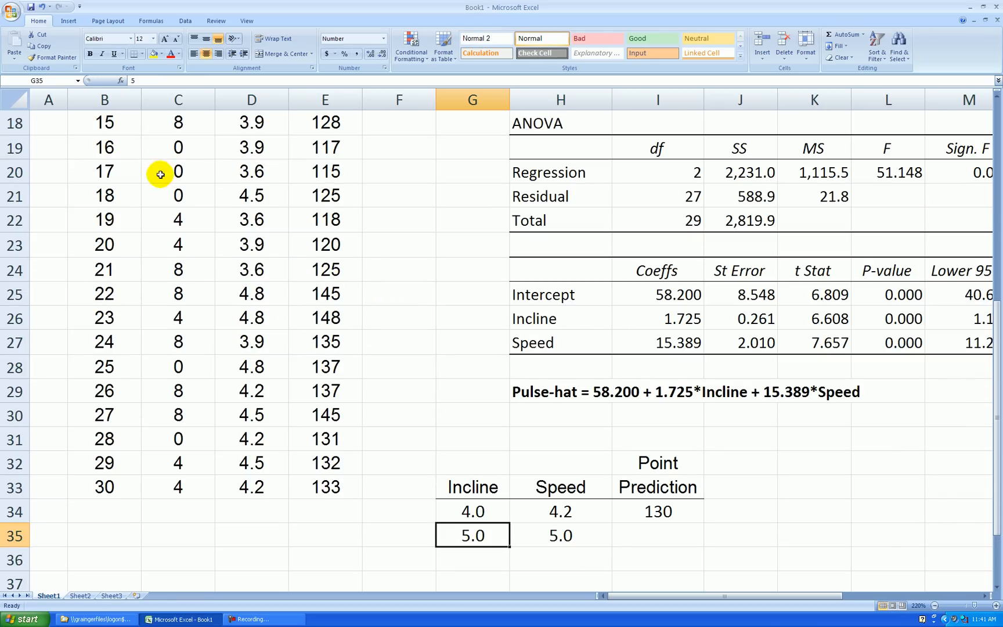
mouse_move(196, 250)
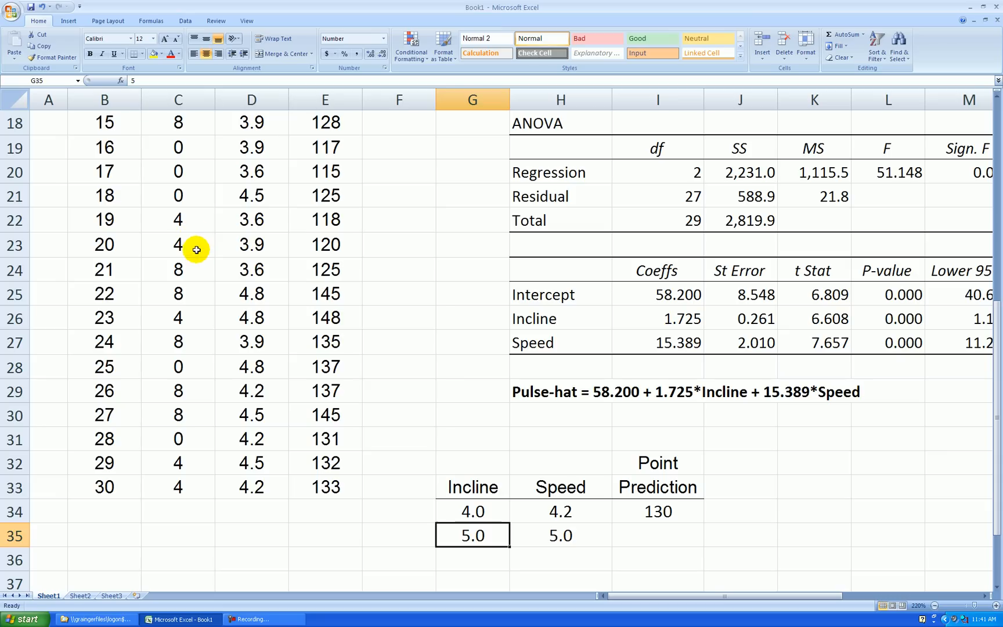
mouse_move(218, 219)
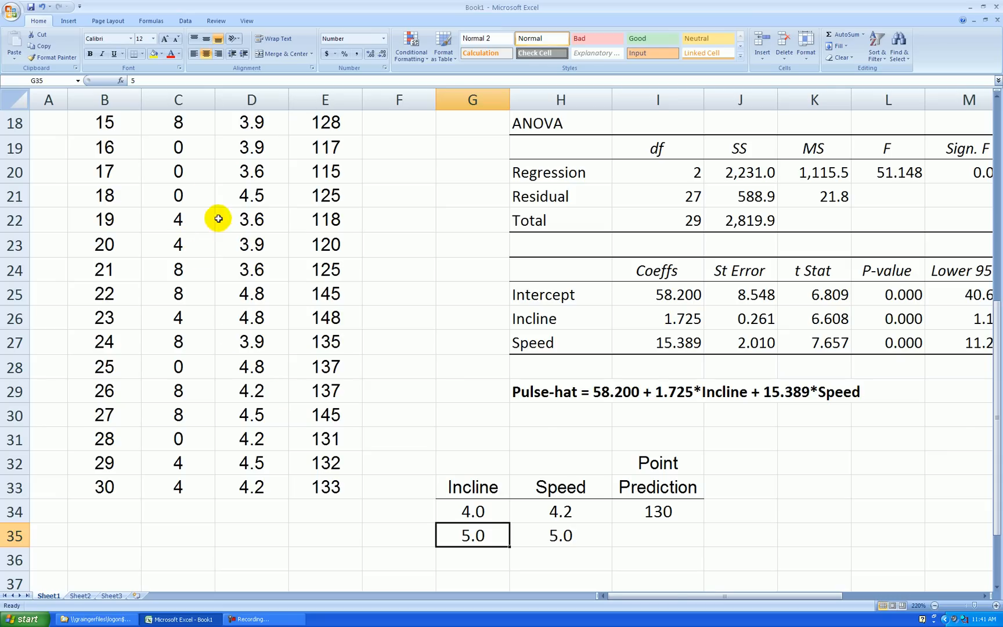
mouse_move(417, 405)
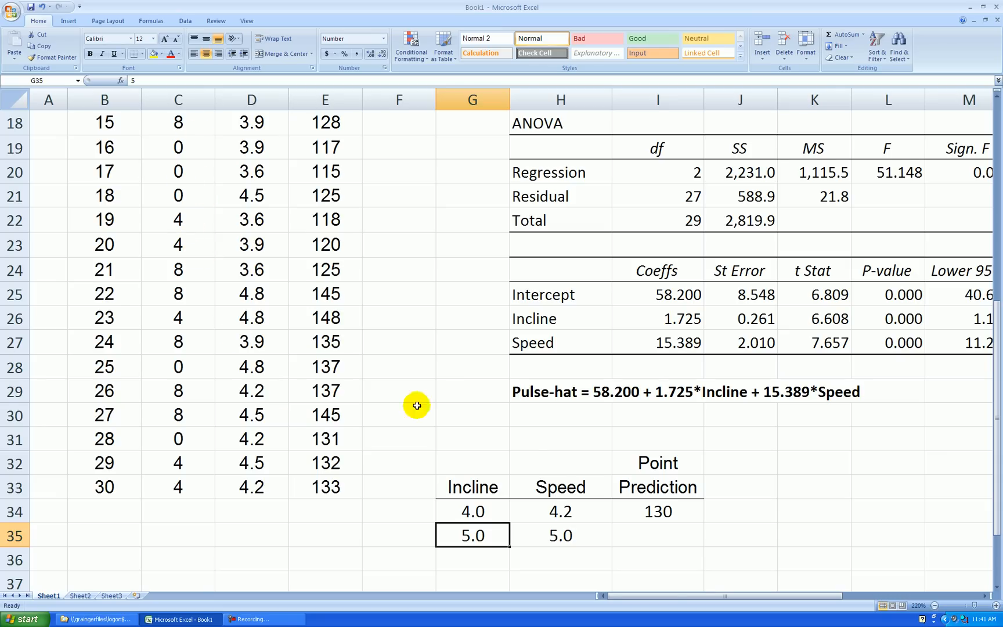
scroll("down", 3)
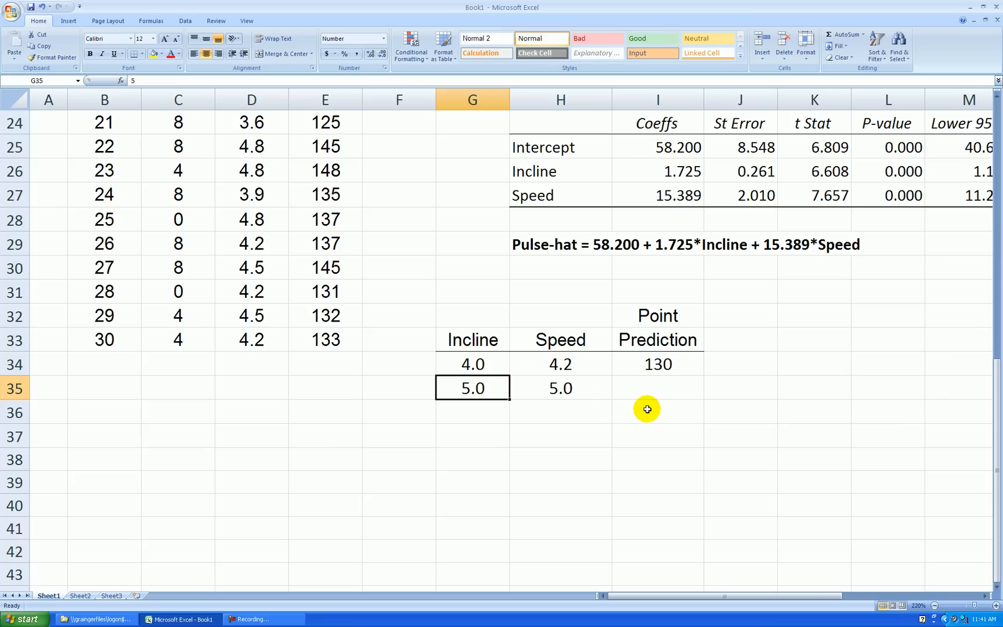
mouse_move(813, 589)
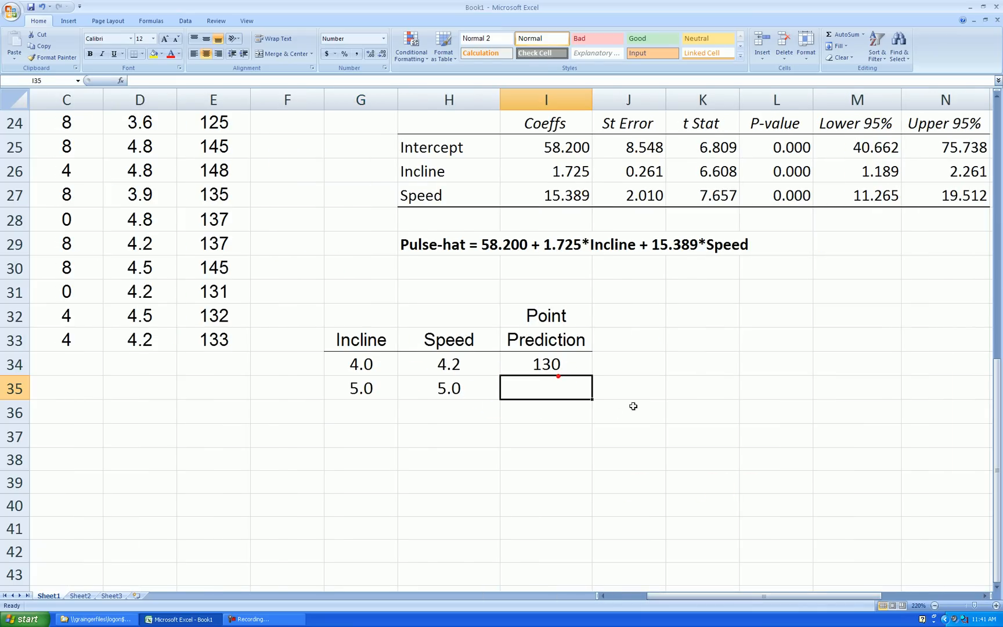
Copy the I34 prediction formula into I35, giving 79, and check its G35:H35 references
left_click(545, 364)
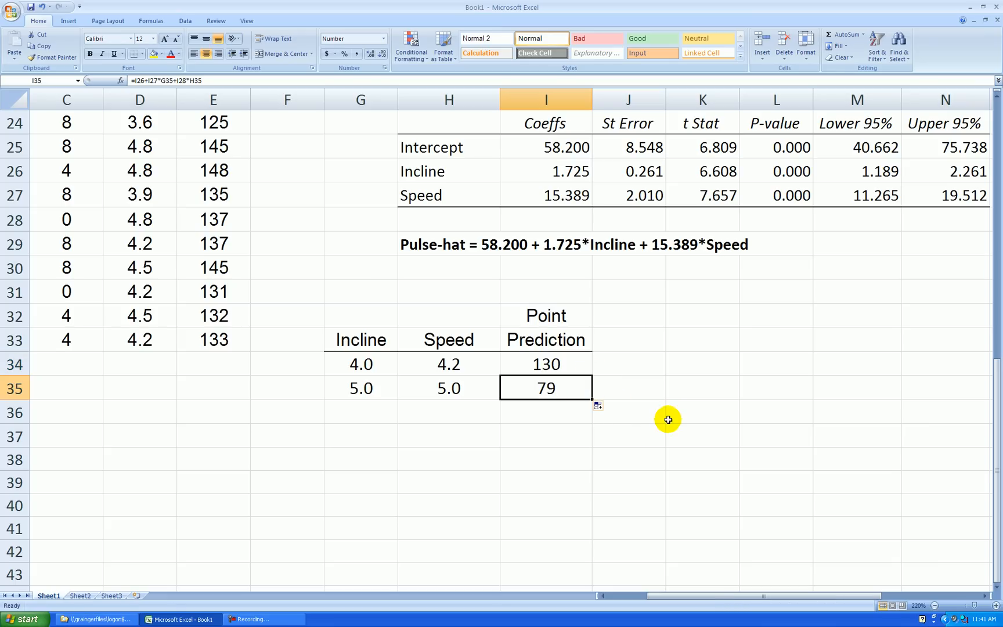
left_click(627, 388)
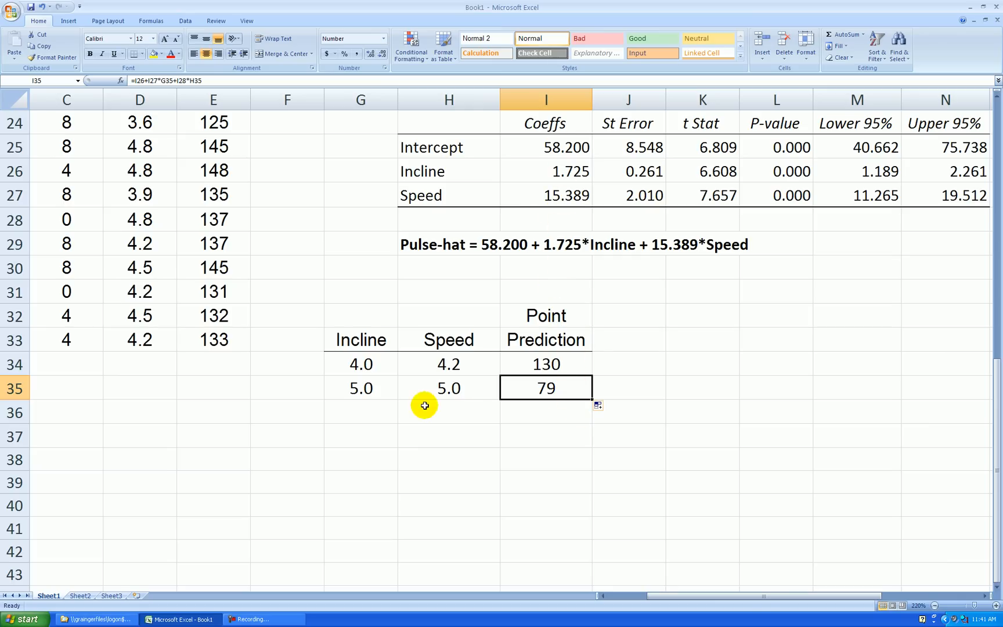
left_click_drag(360, 387, 449, 388)
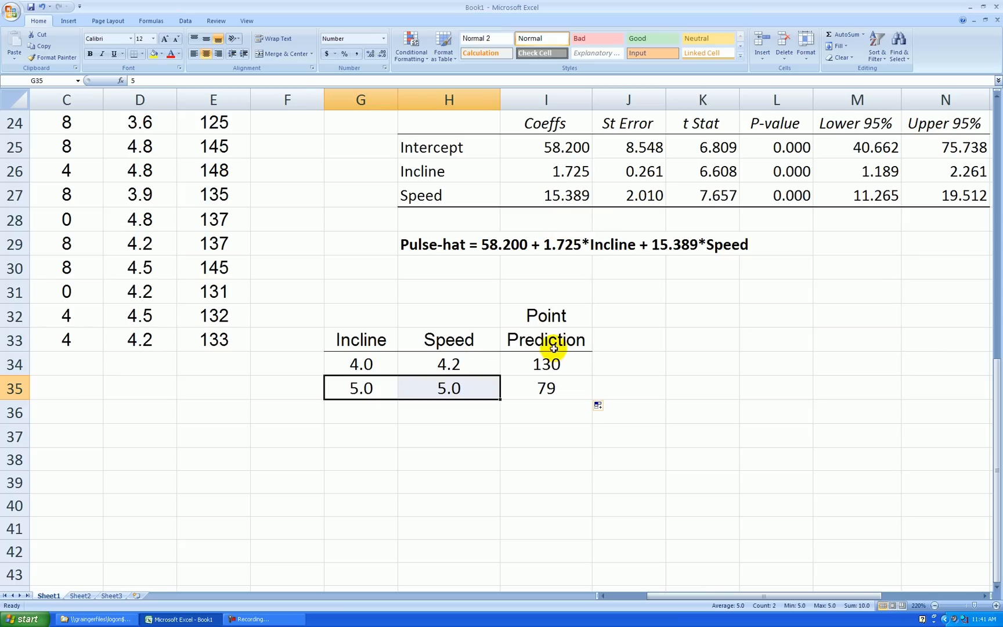
left_click(545, 363)
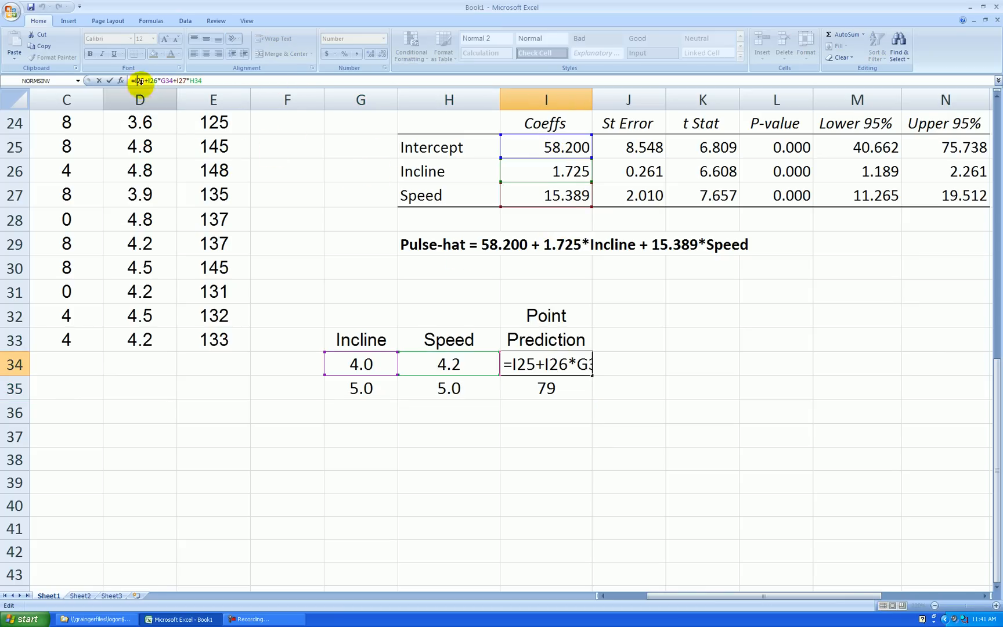
key("f4")
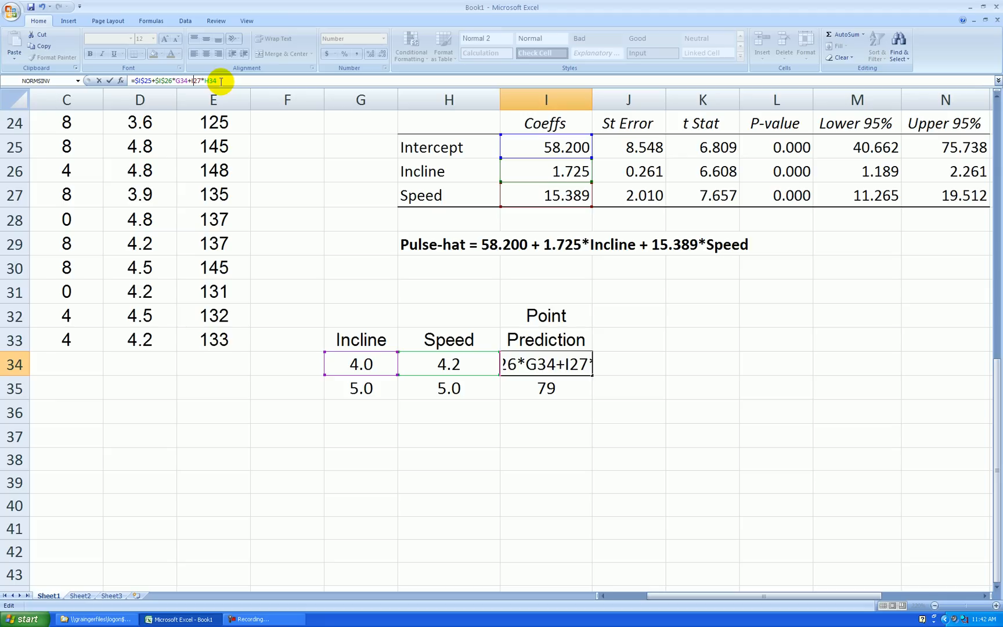
key("Enter")
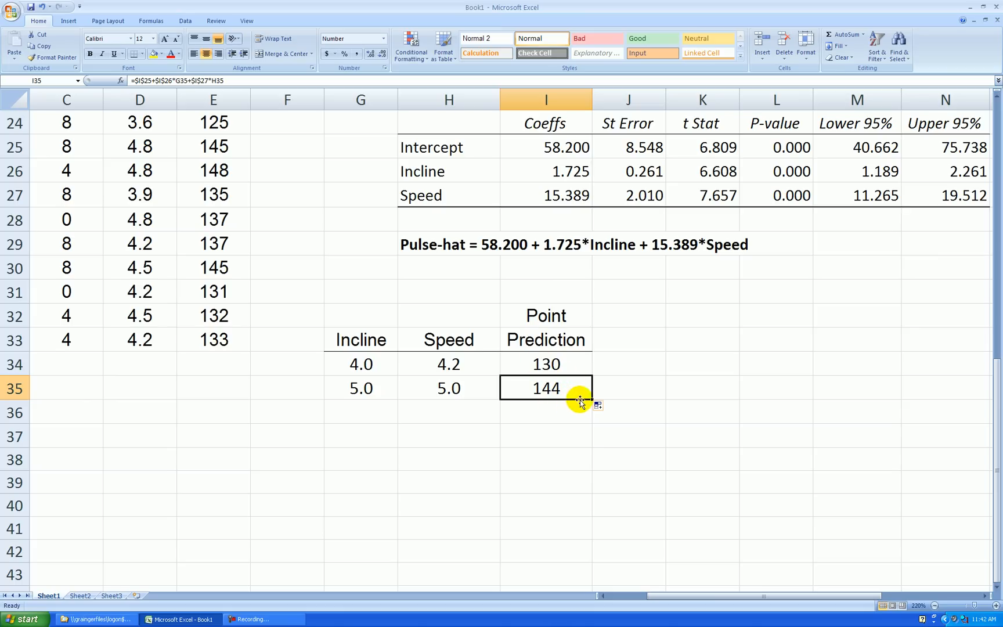
mouse_move(481, 393)
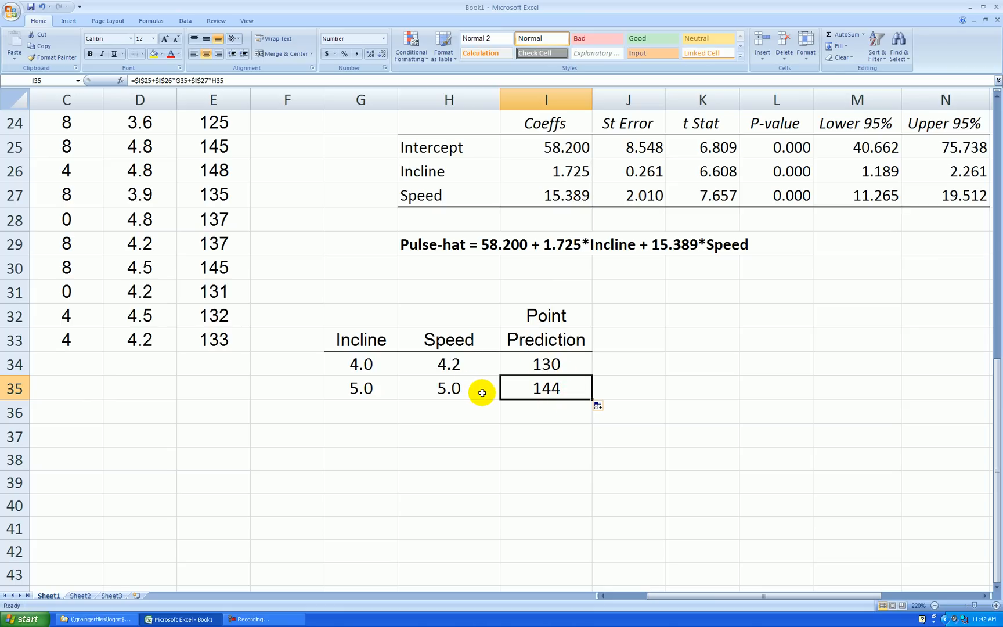
mouse_move(471, 392)
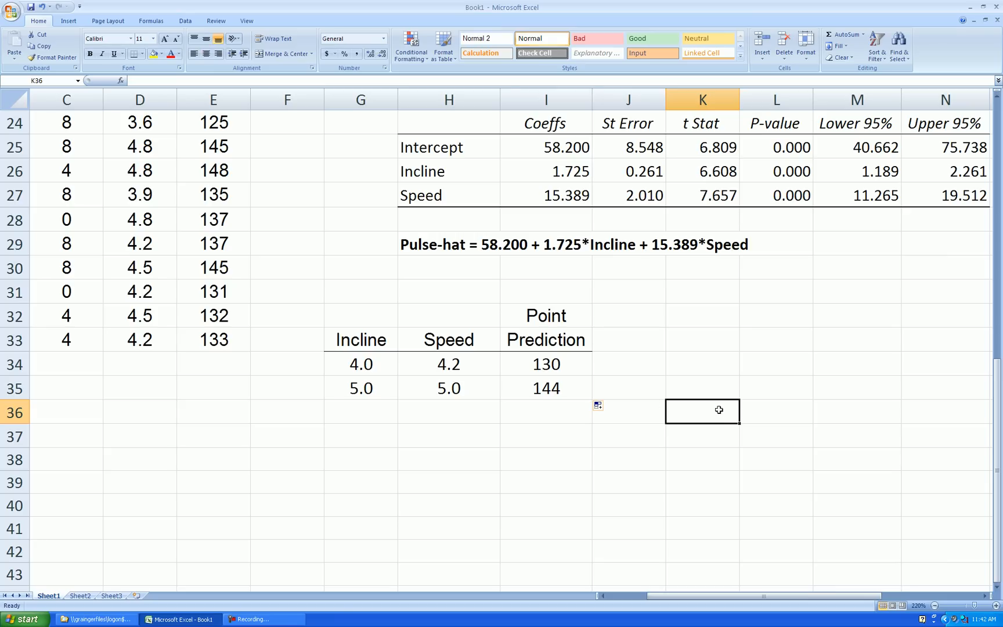
mouse_move(640, 402)
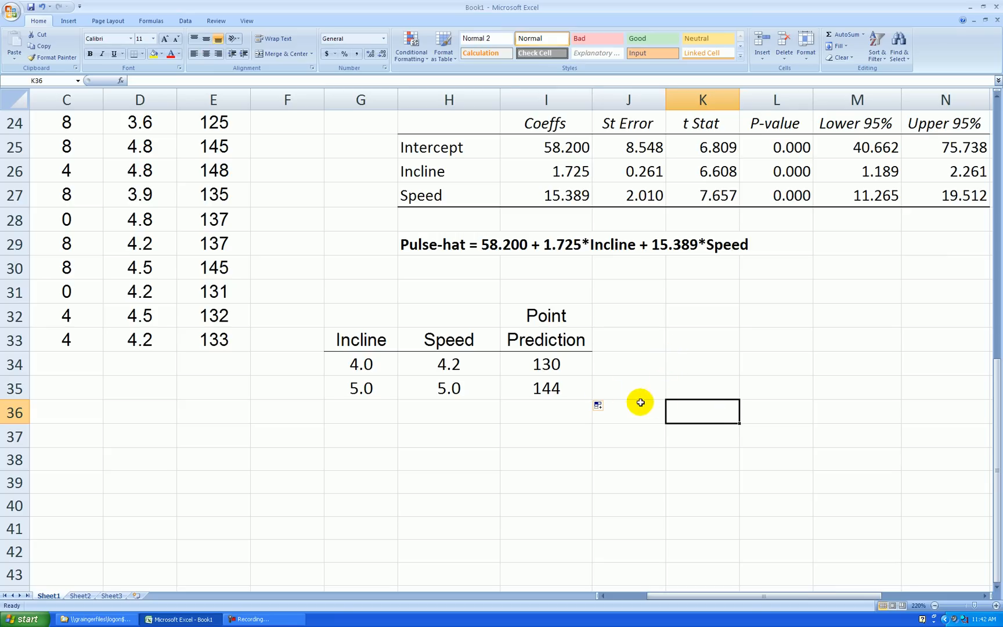
mouse_move(986, 594)
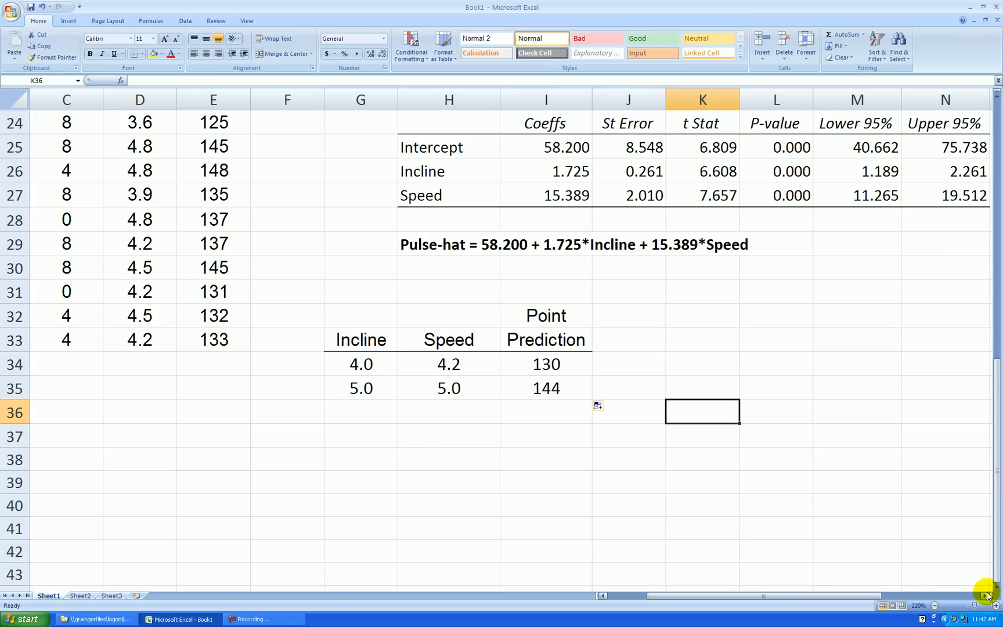
scroll("right", 3)
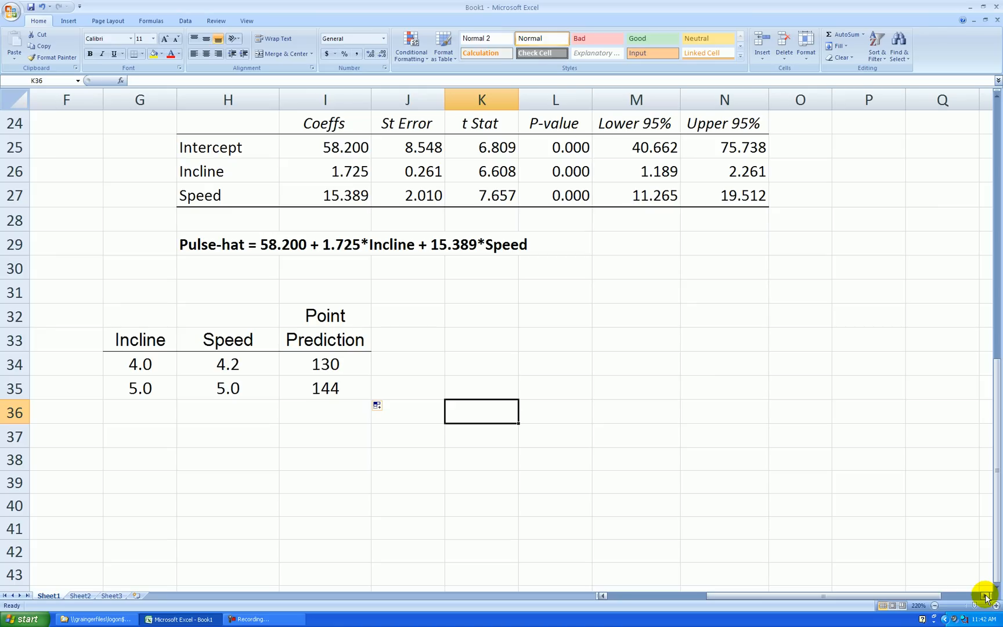
mouse_move(708, 462)
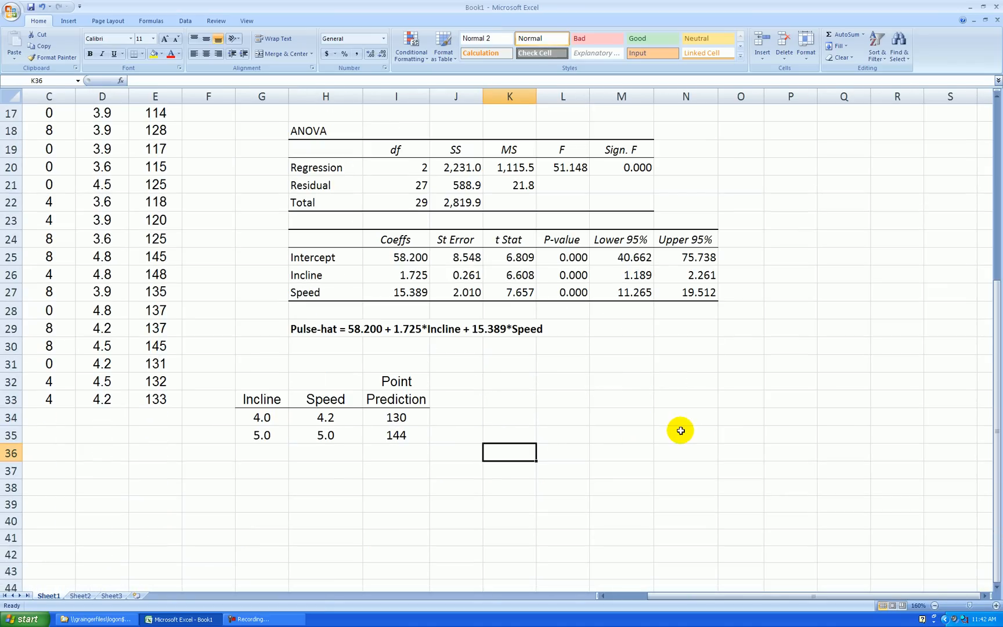
mouse_move(622, 484)
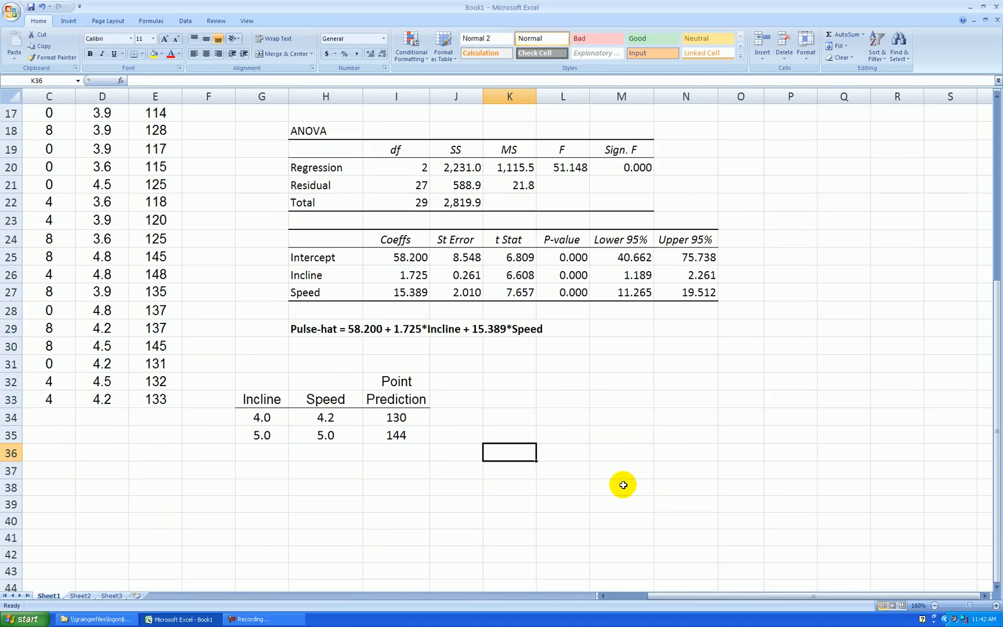
mouse_move(634, 450)
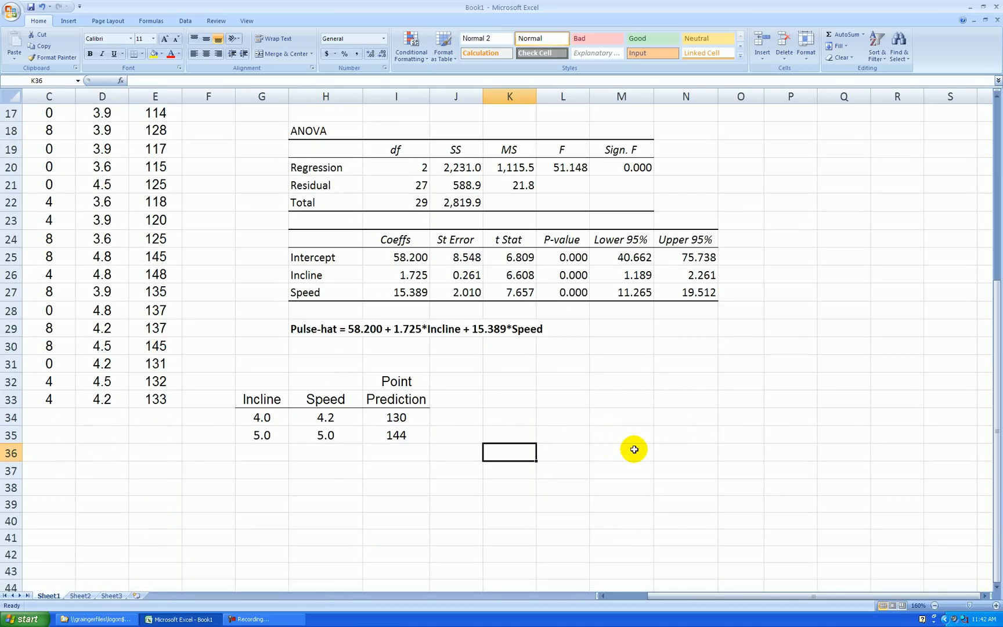
mouse_move(627, 450)
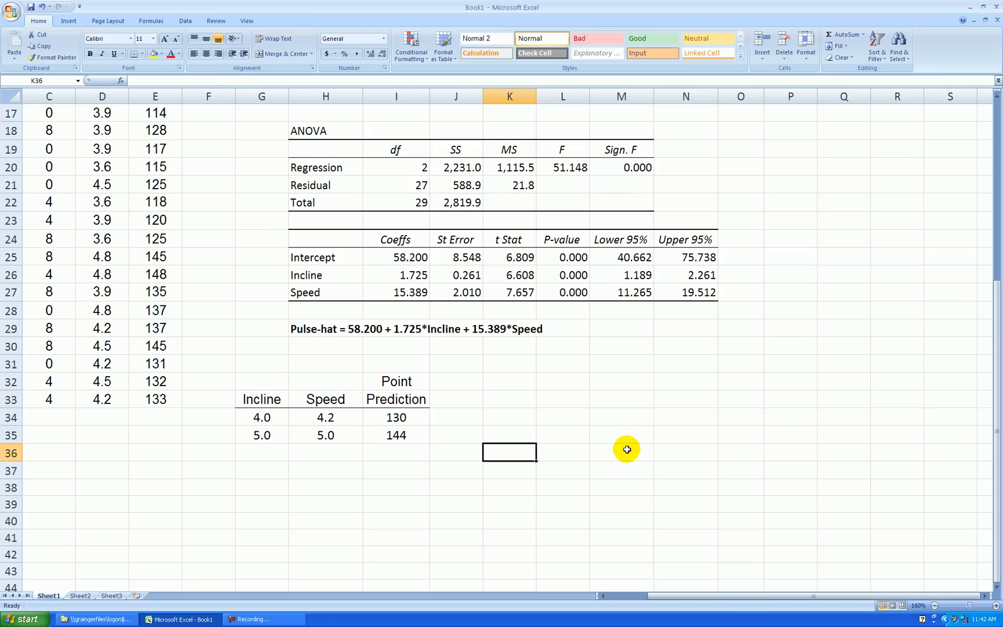
mouse_move(638, 438)
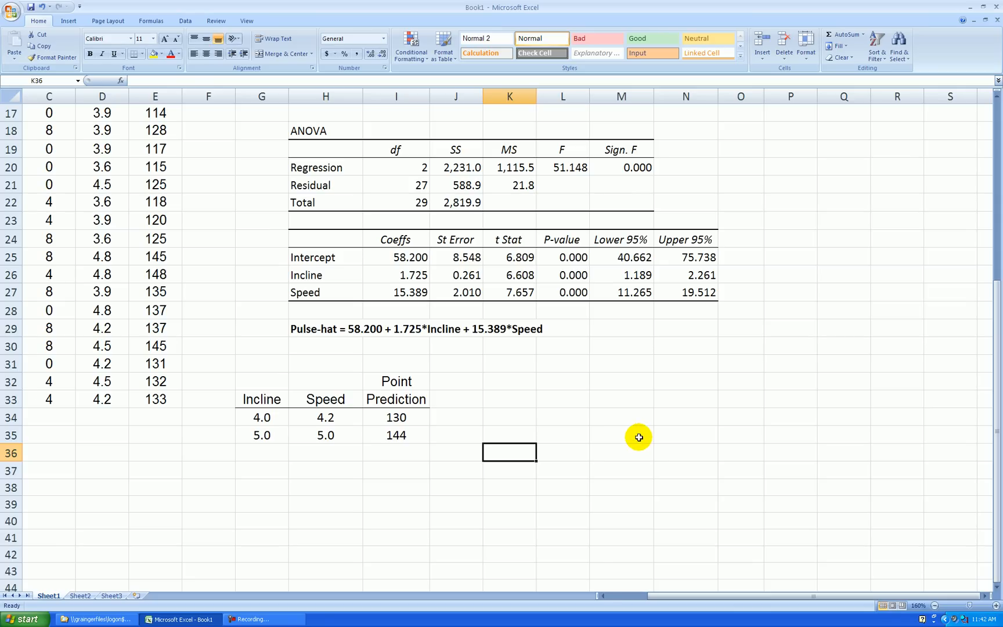
mouse_move(621, 432)
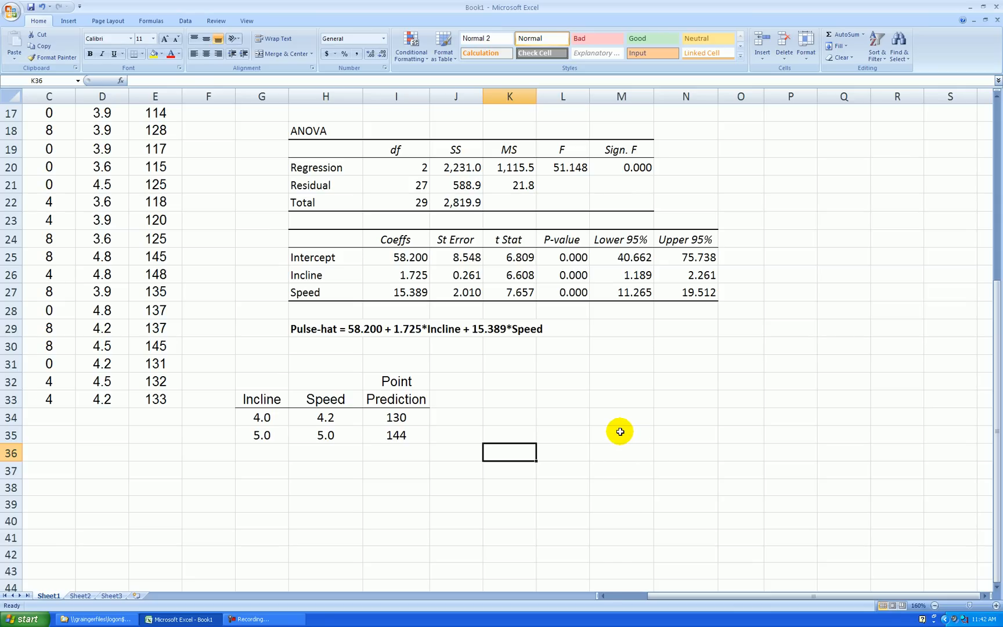
mouse_move(600, 418)
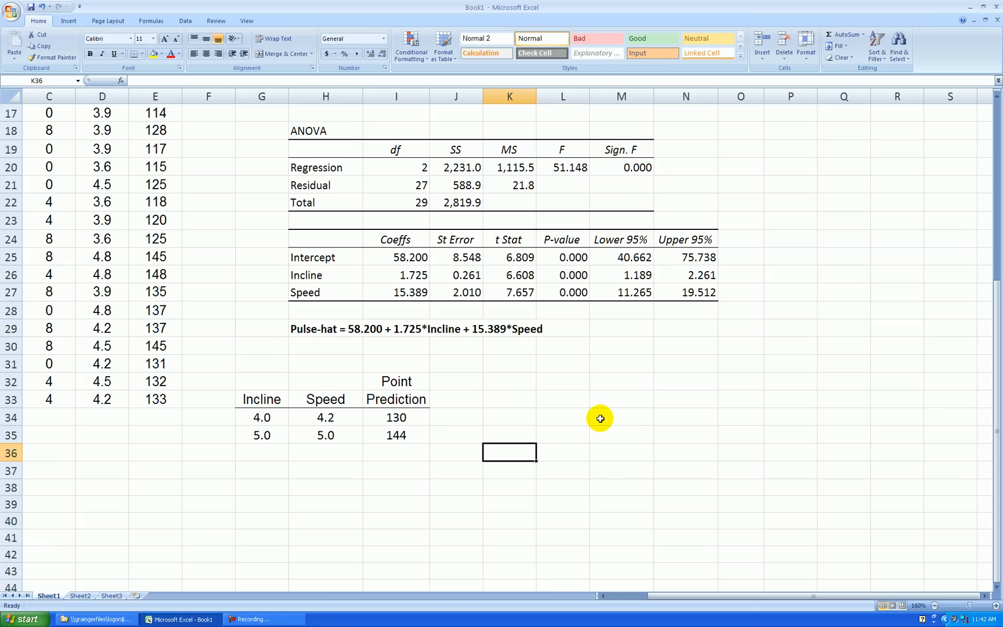
mouse_move(587, 428)
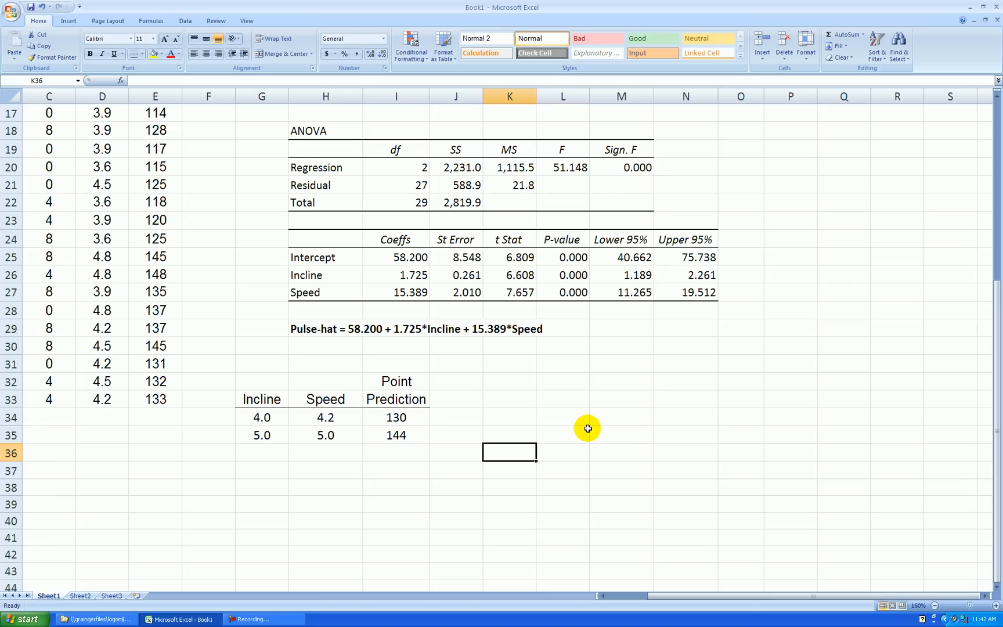
mouse_move(601, 417)
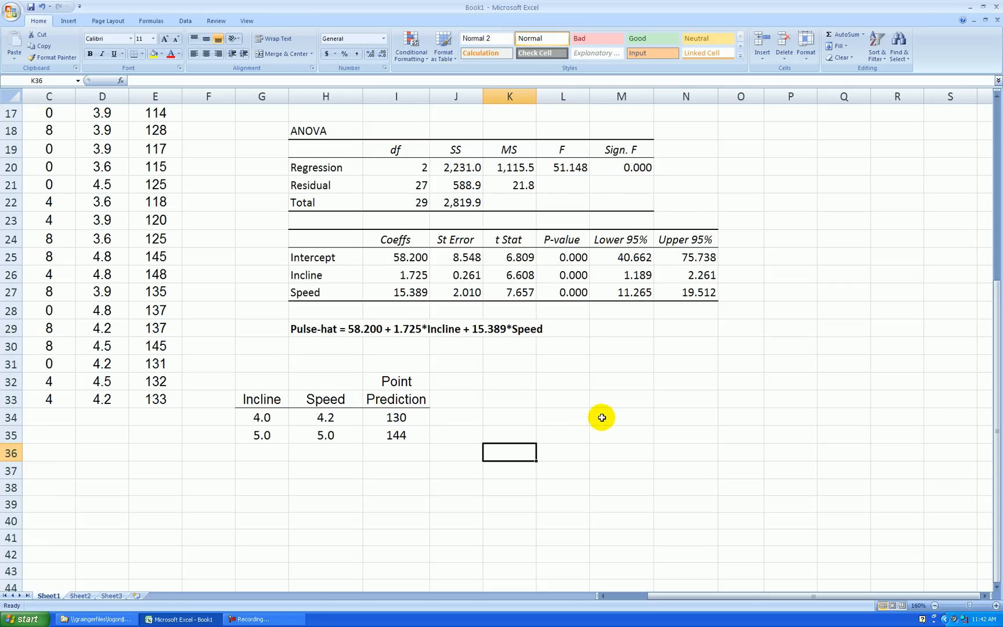
scroll("down", 3)
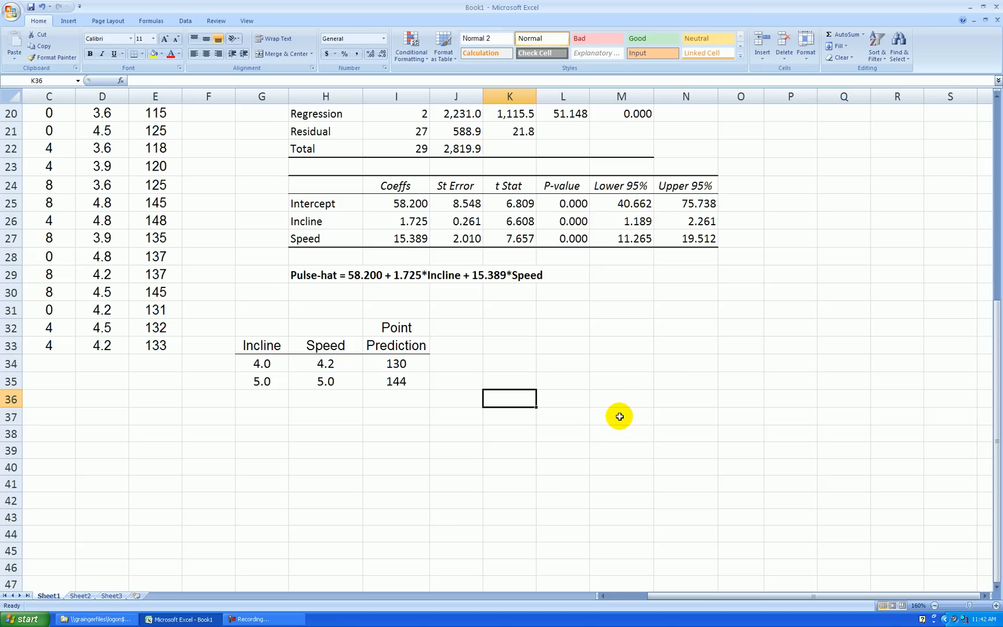
mouse_move(676, 383)
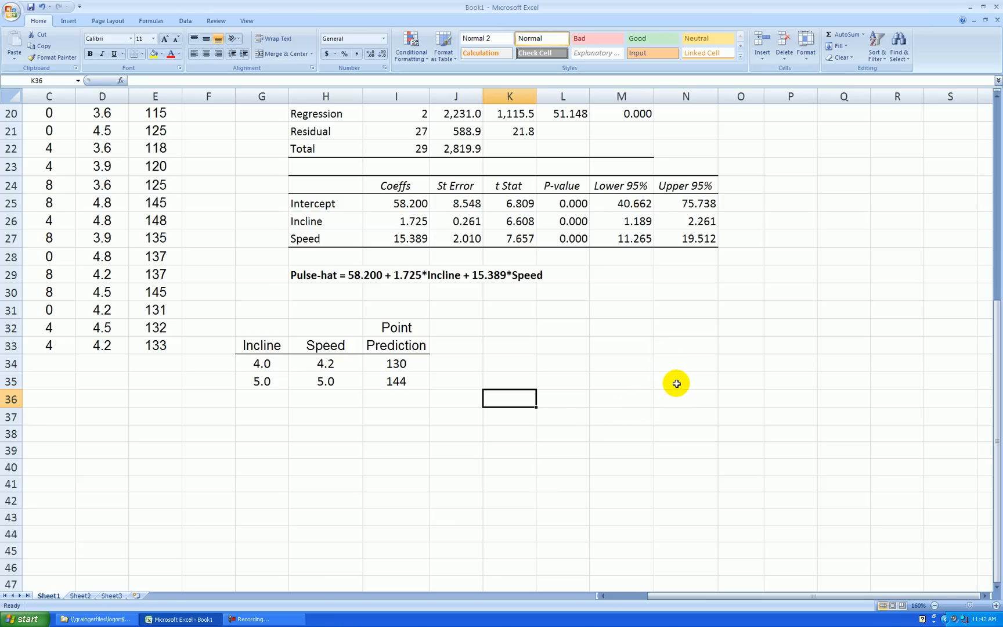
mouse_move(671, 379)
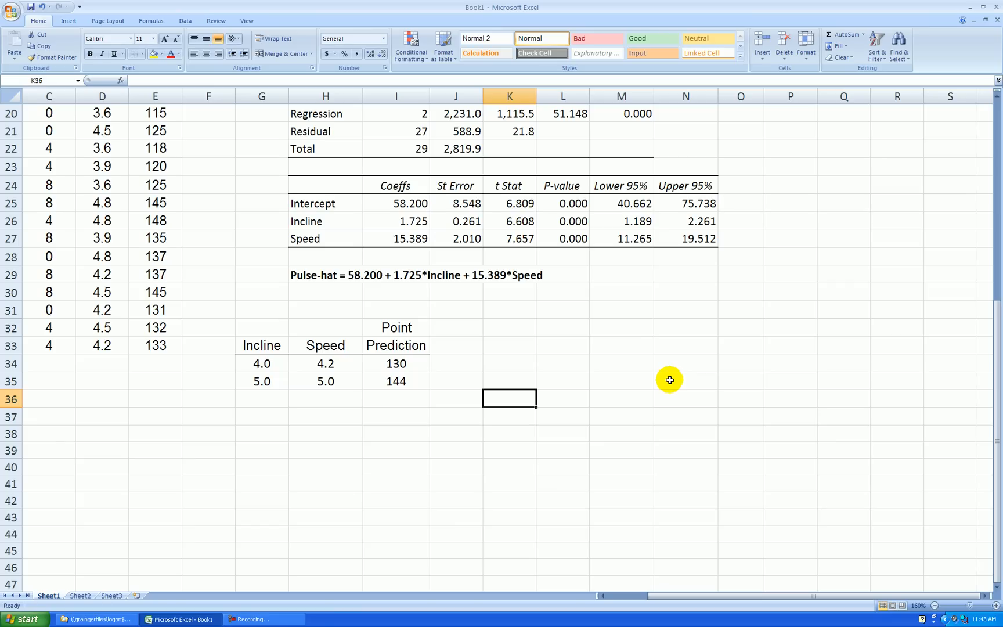
mouse_move(722, 282)
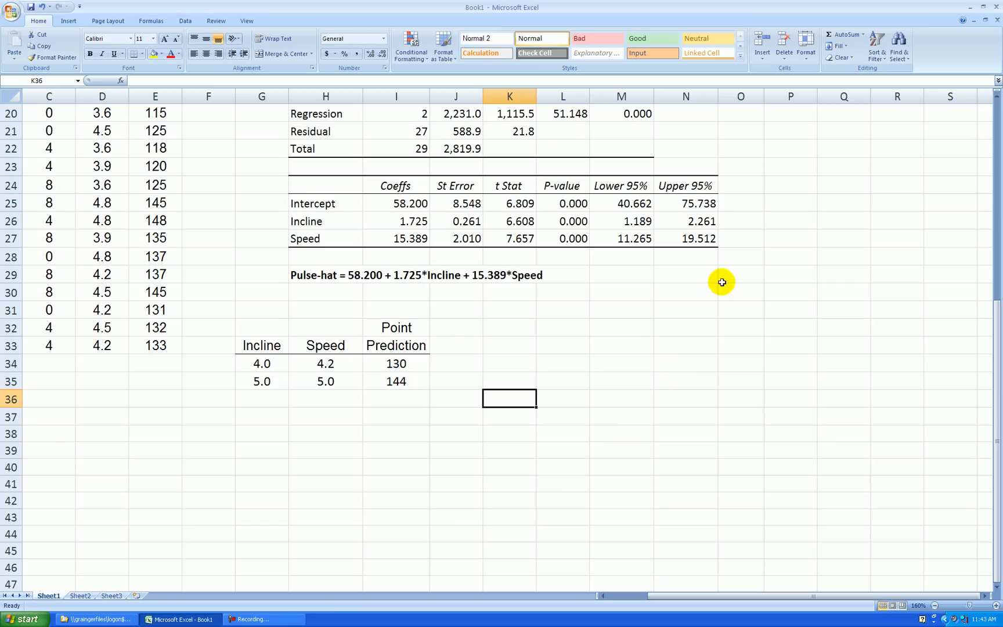
scroll("up", 3)
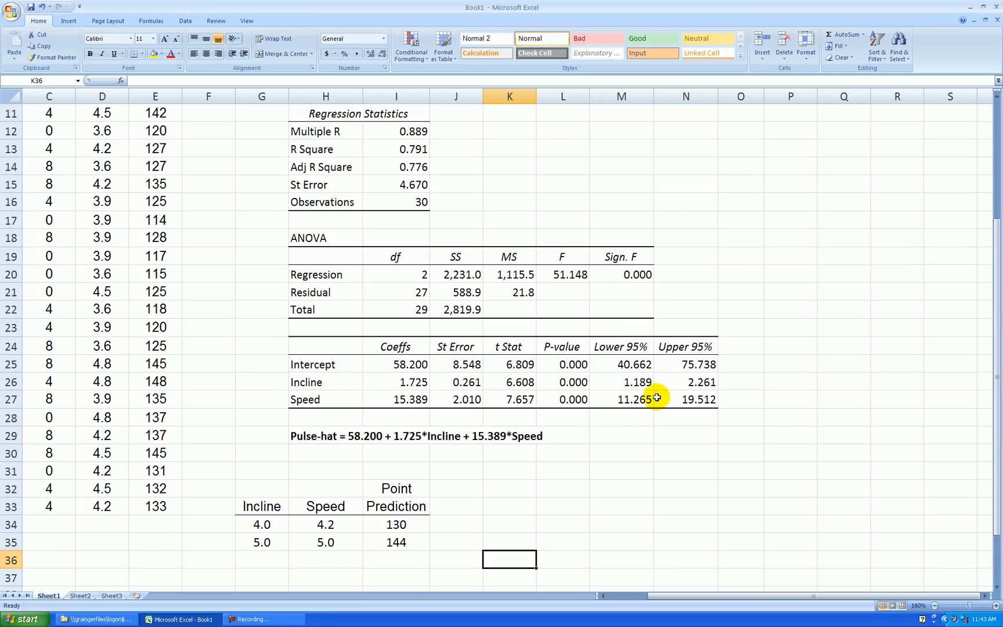
scroll("down", 3)
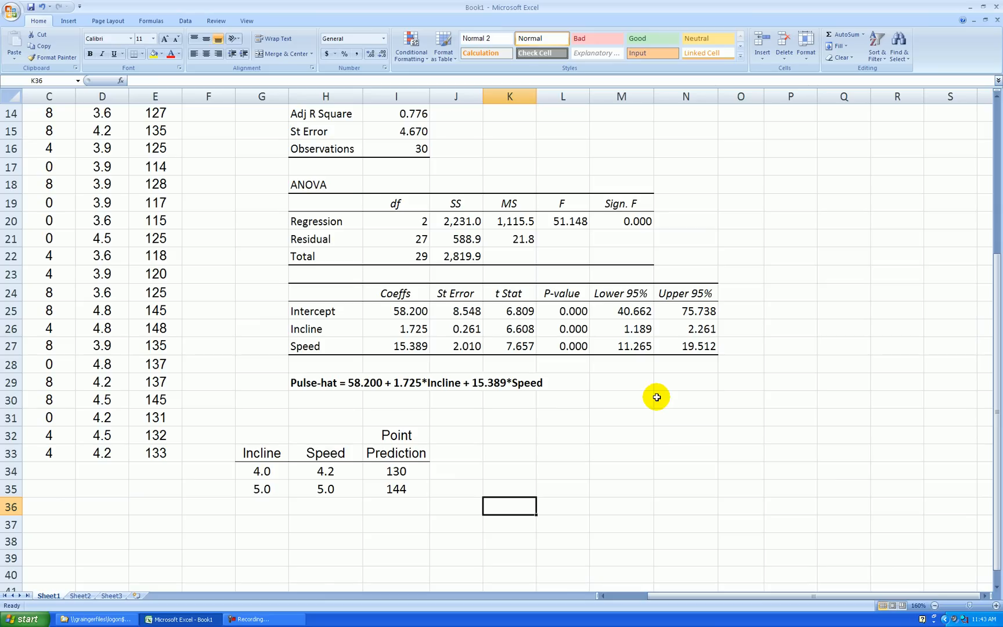
Extend the Point Prediction heading row across columns J through O
left_click(396, 453)
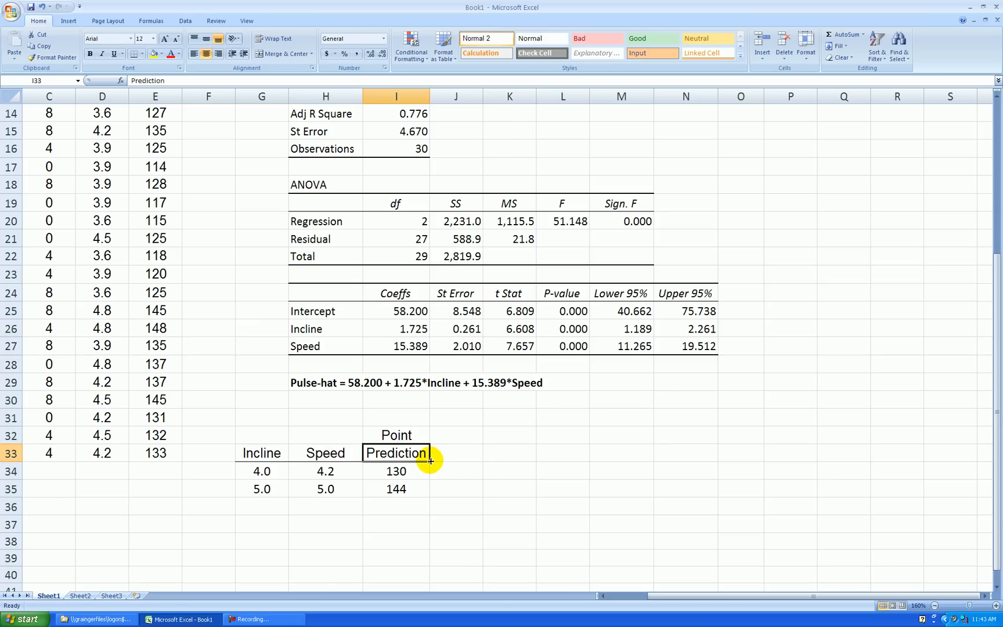
left_click_drag(430, 460, 712, 460)
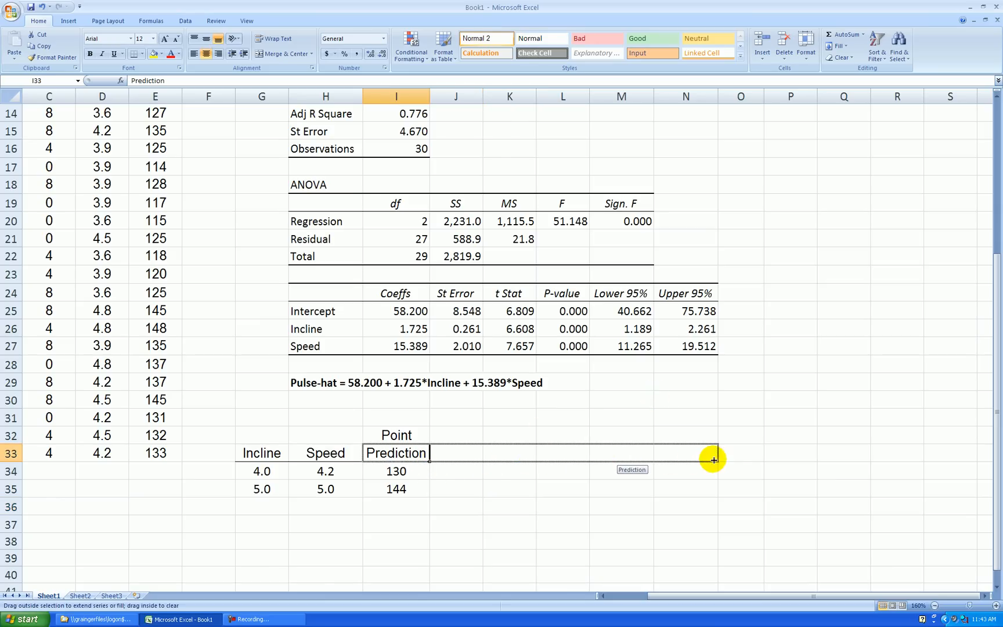
left_click_drag(713, 459, 765, 453)
type("t-value")
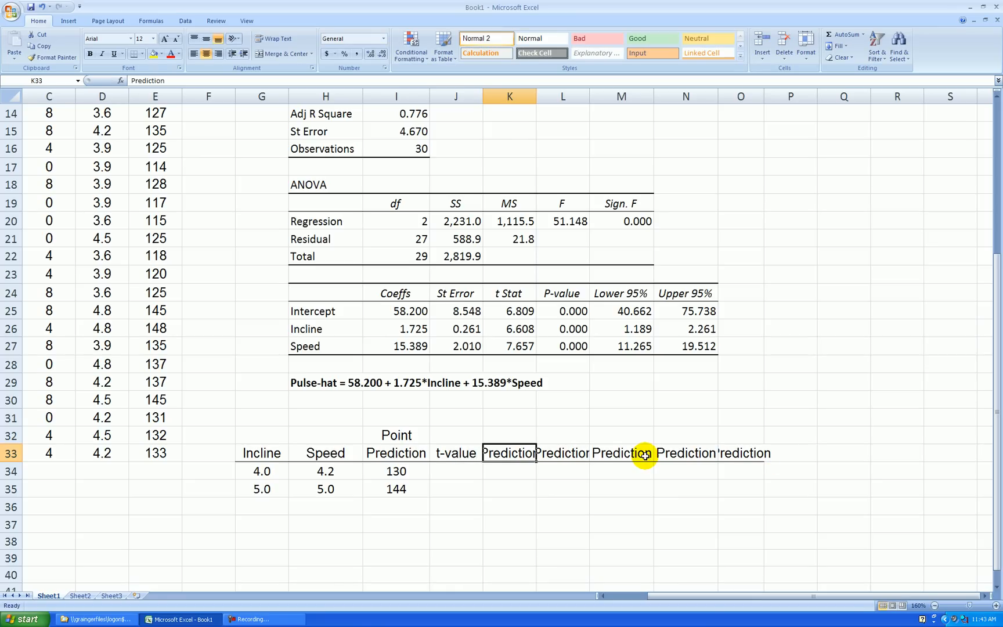
Type headings t-value, Approx. St. Error of Pred., Margin of Error, Lower/Upper Bound and Interval Width
left_click(509, 417)
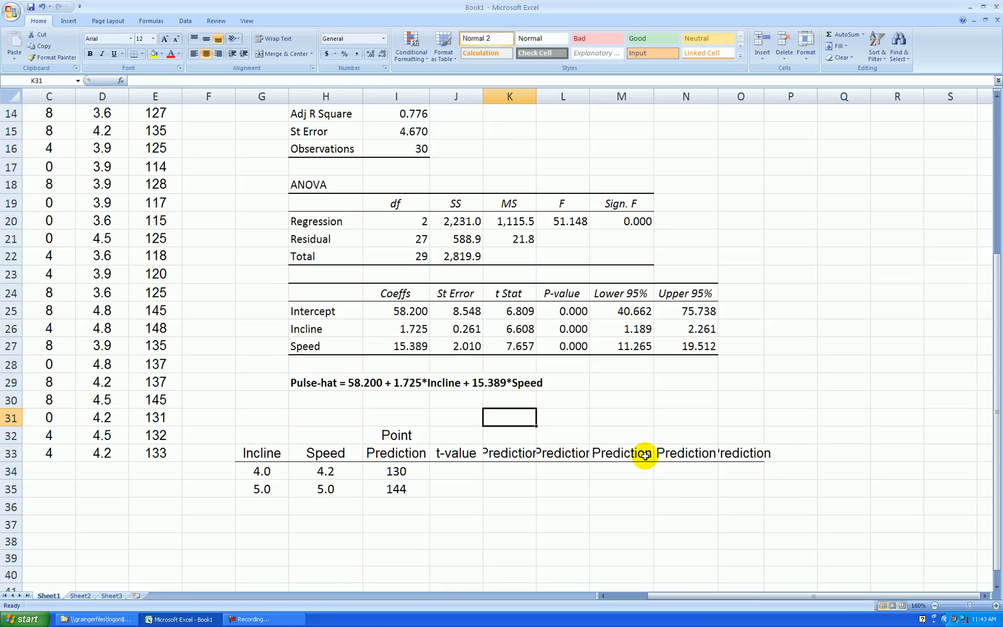
type("Standar")
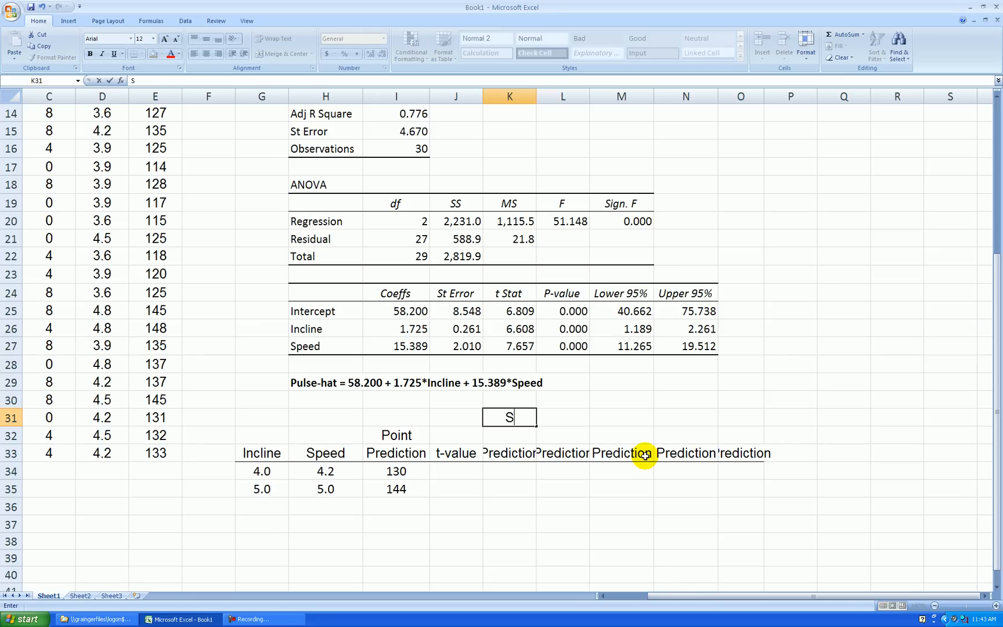
type("pprox.")
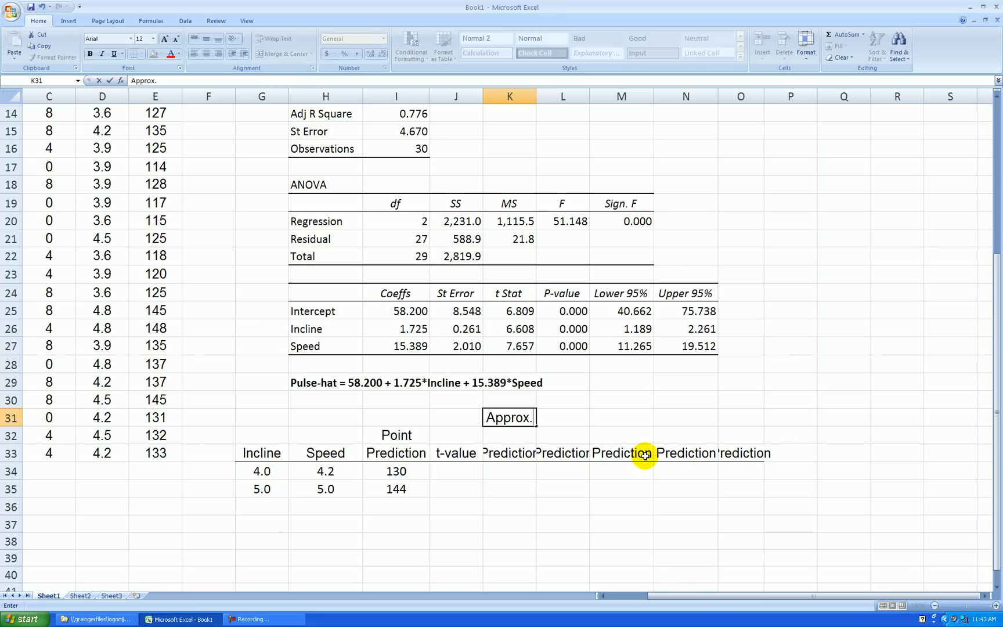
type("St. Error")
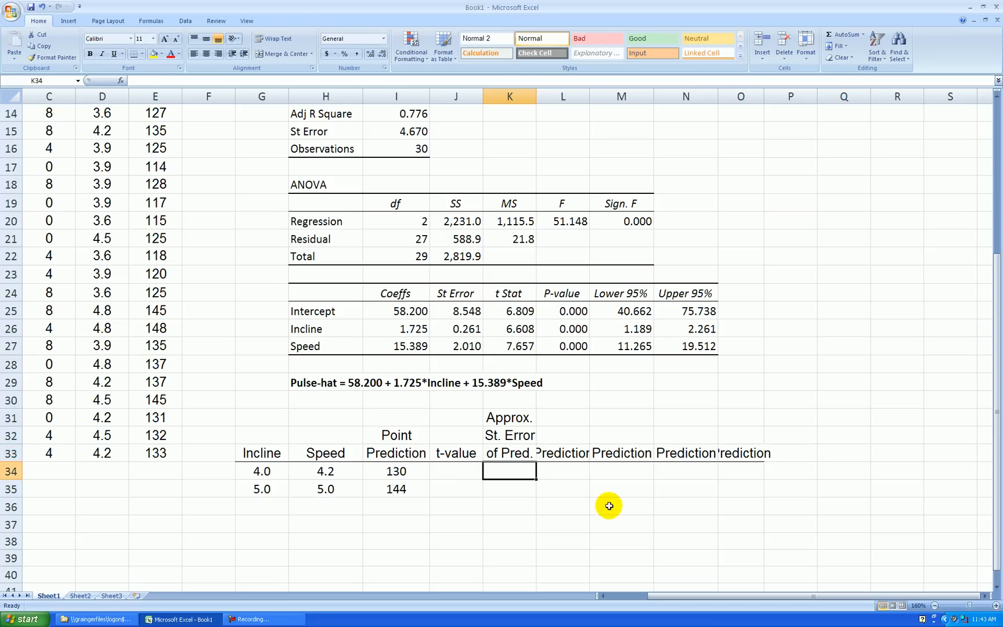
mouse_move(569, 470)
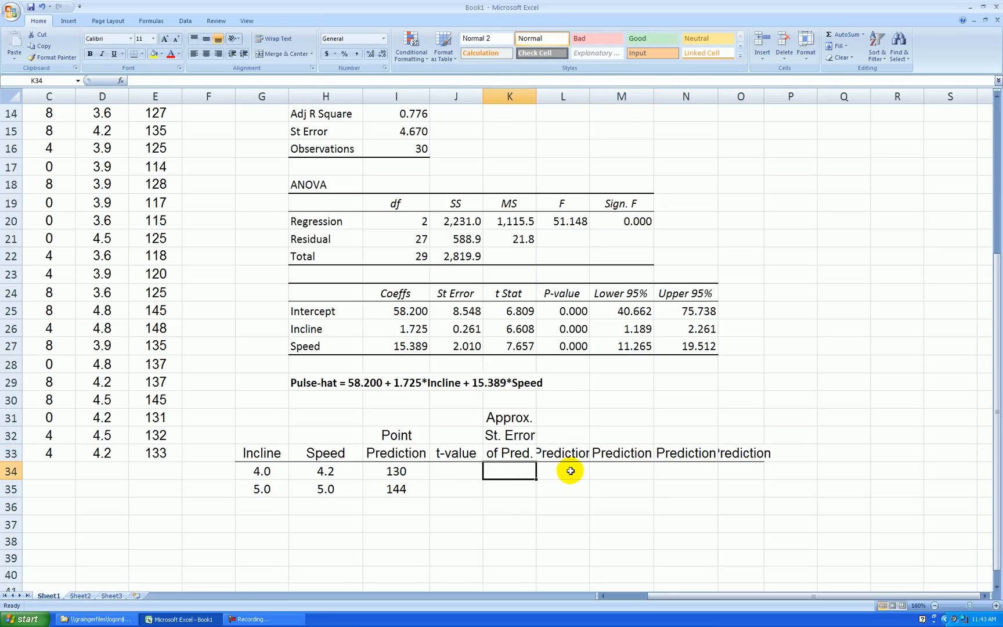
left_click(562, 453)
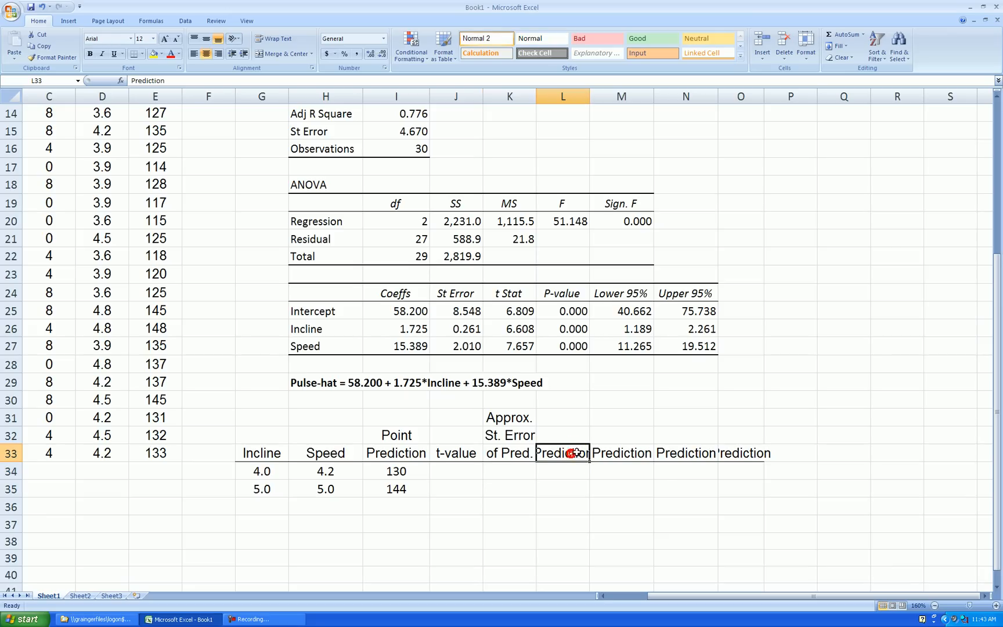
left_click(562, 417)
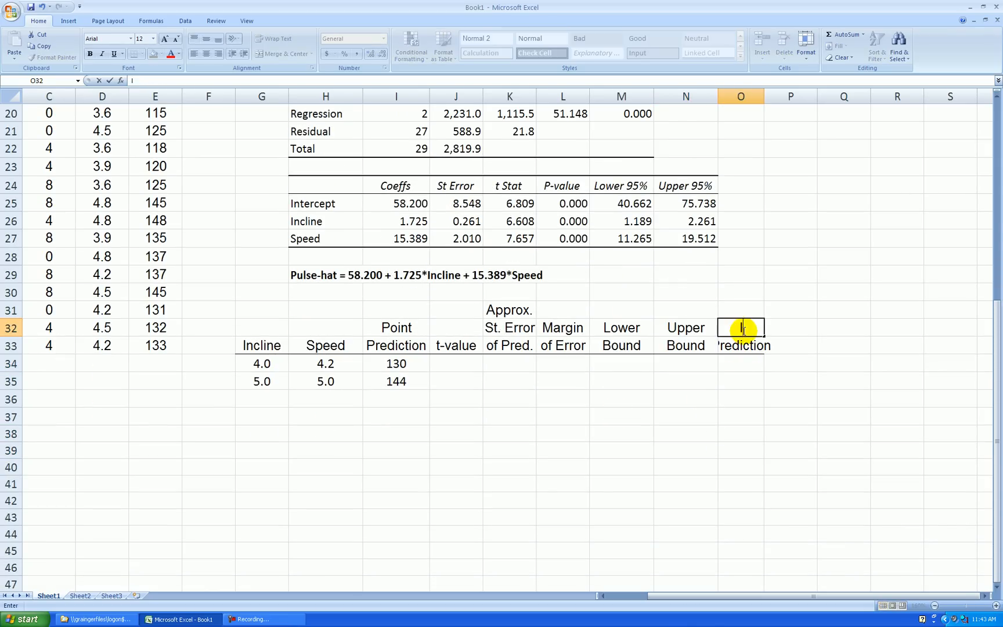
type("Interval")
left_click(741, 345)
type("Width")
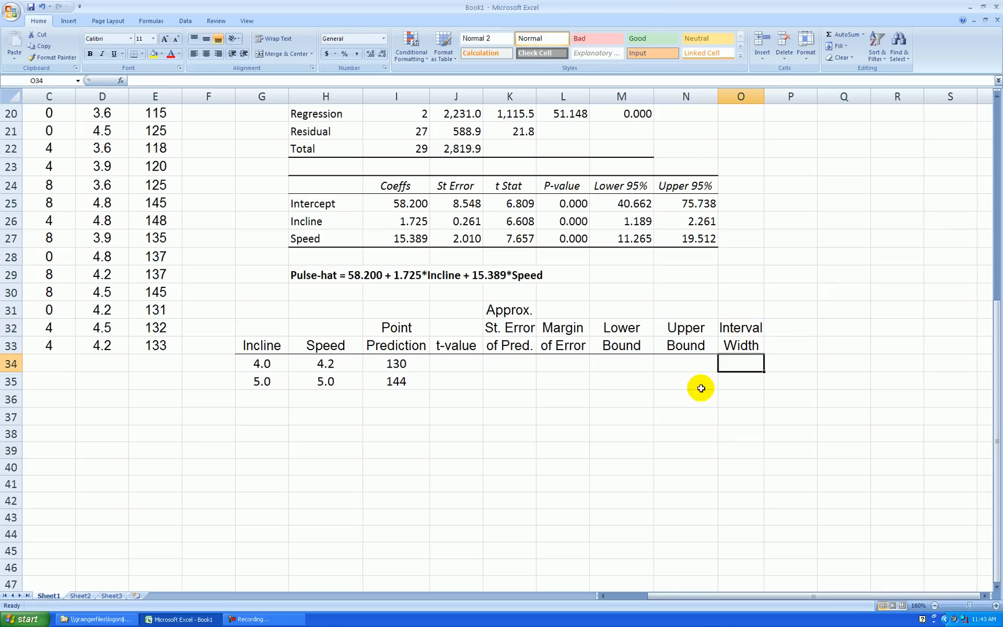
Type 'Approx. 95% PI' into the merged cell above Lower Bound and Upper Bound
left_click(685, 397)
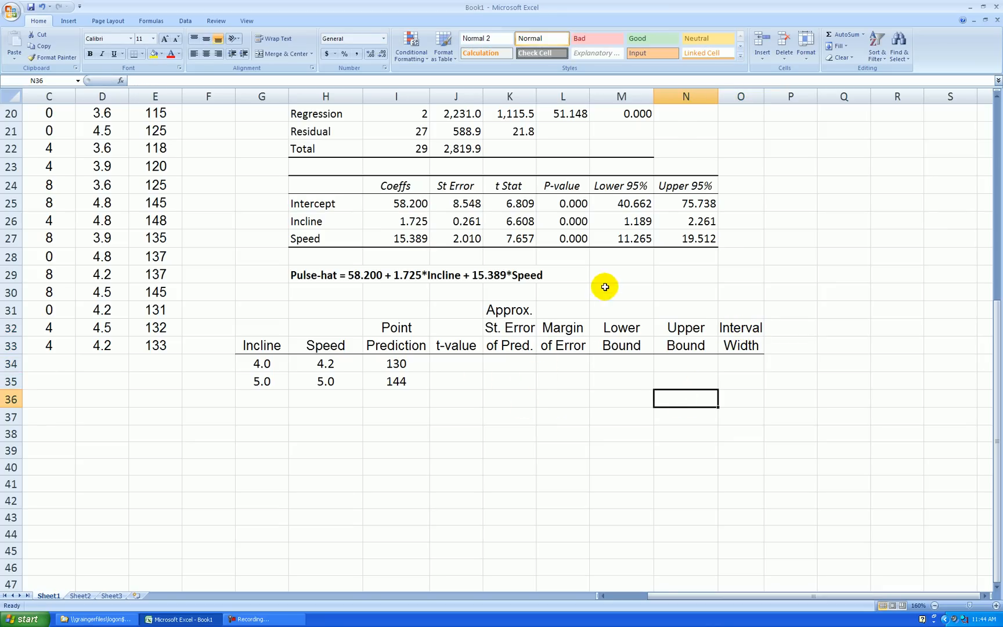
left_click(653, 309)
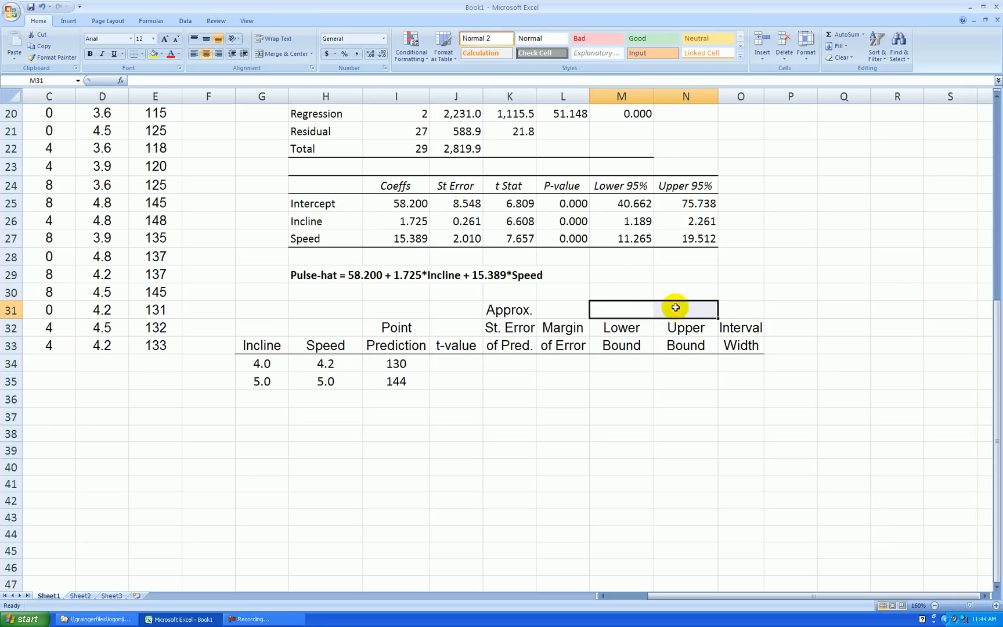
type("A")
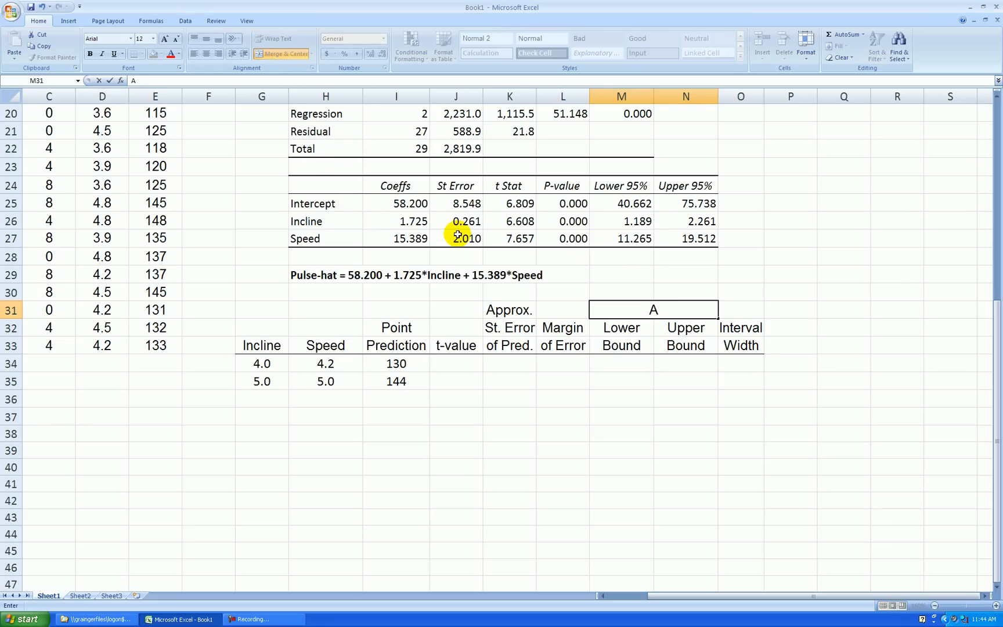
type("pprox. 95% PI")
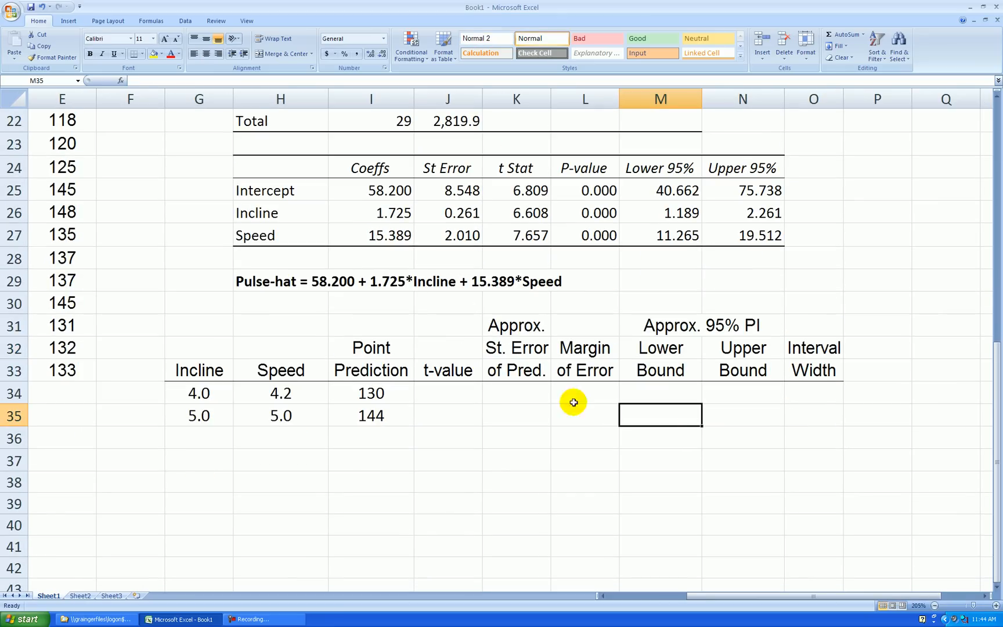
Enter =TINV(0.05, residual df I21) in J34, giving a t-value of 2.052
scroll("down", 3)
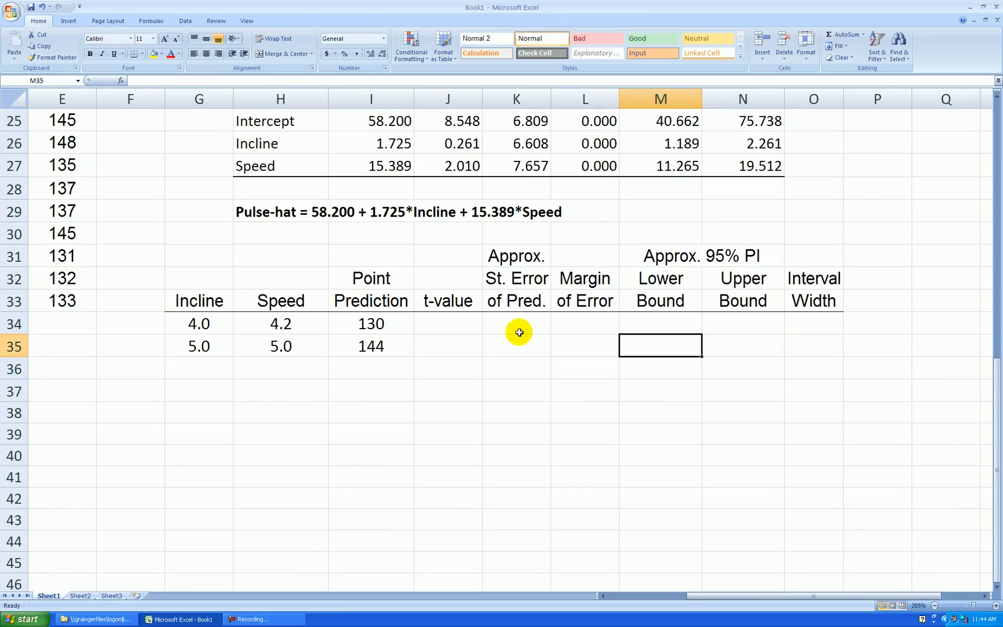
left_click(447, 324)
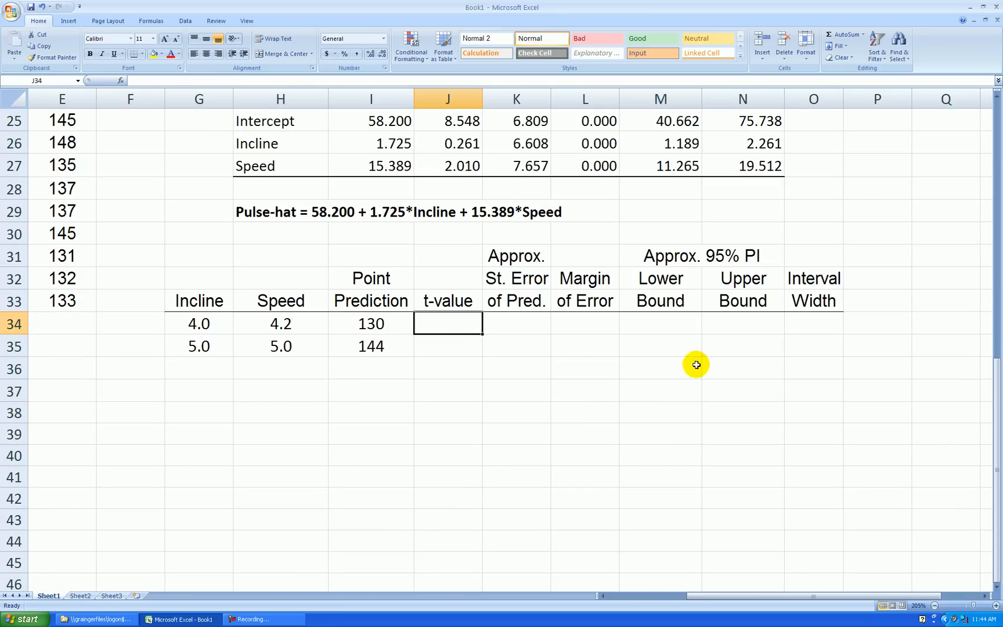
mouse_move(448, 325)
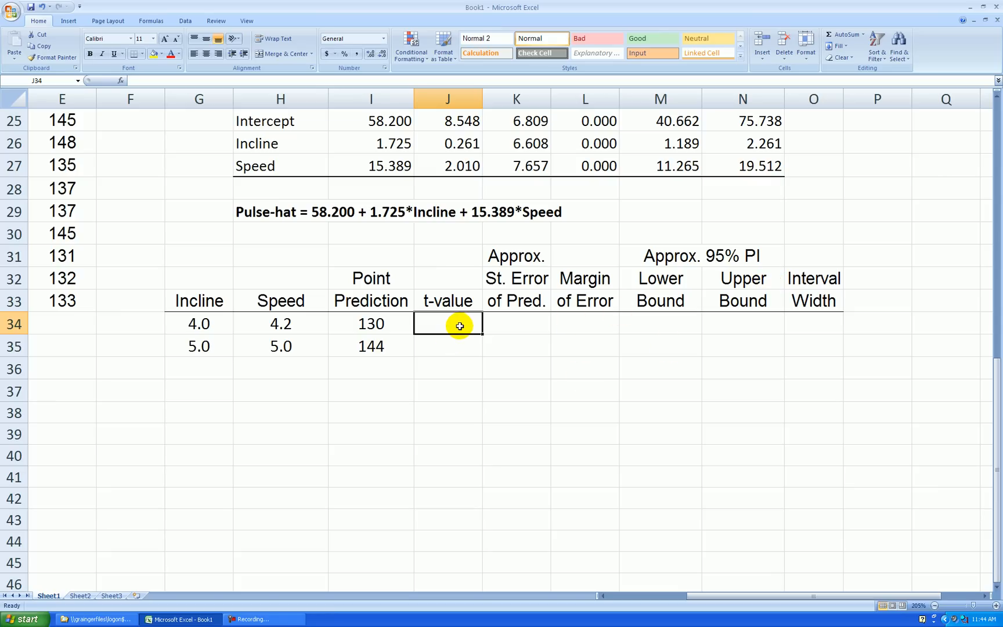
mouse_move(490, 350)
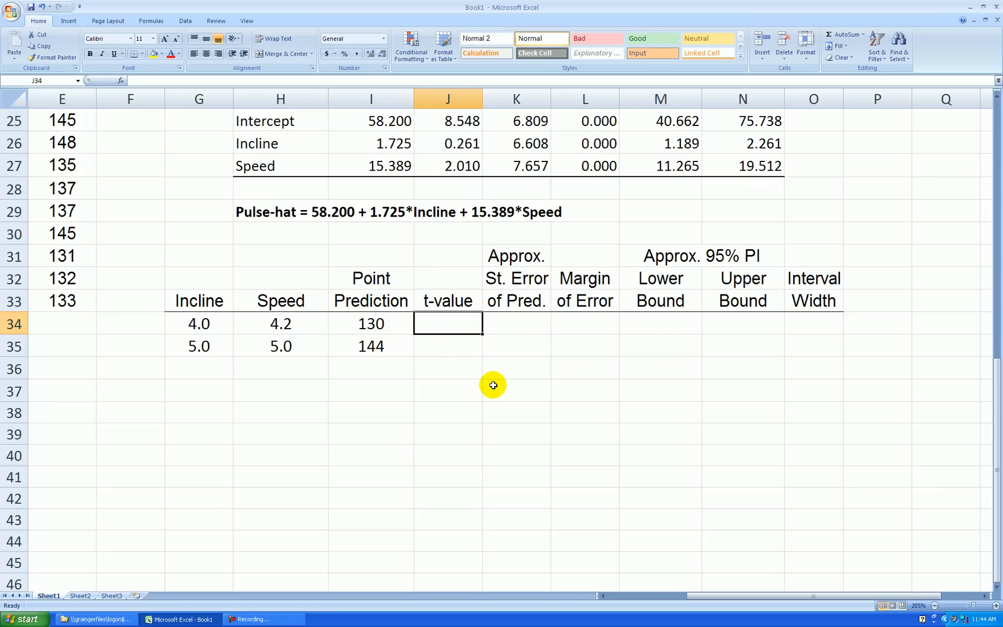
mouse_move(522, 378)
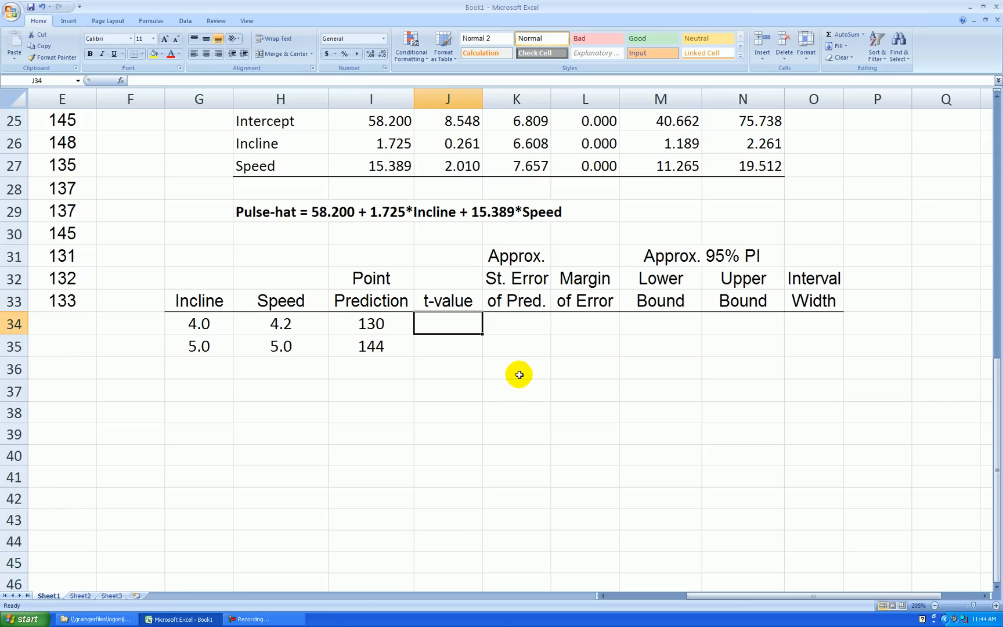
type("=tinv")
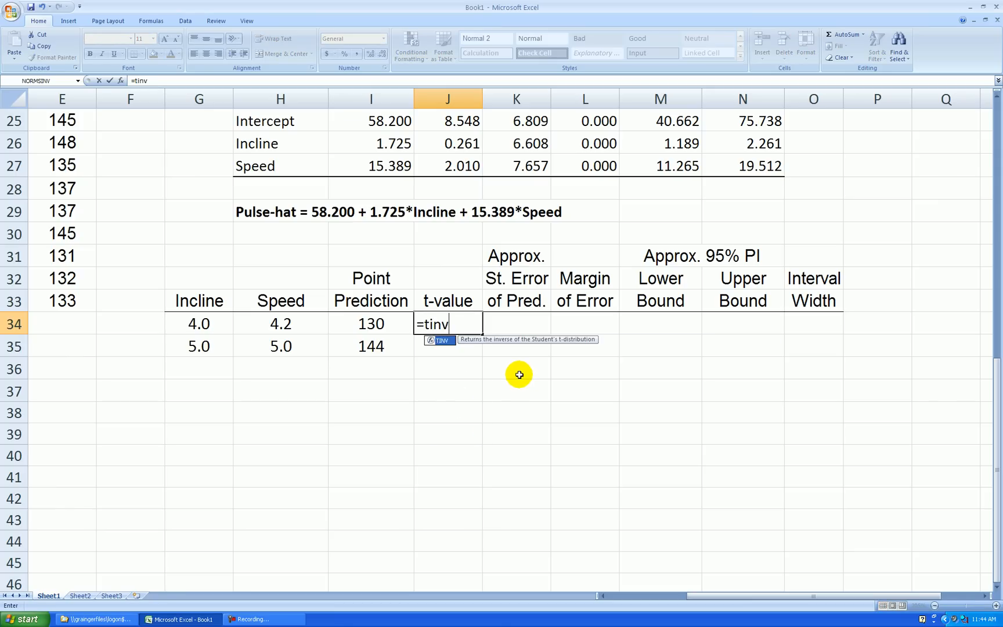
type("(.")
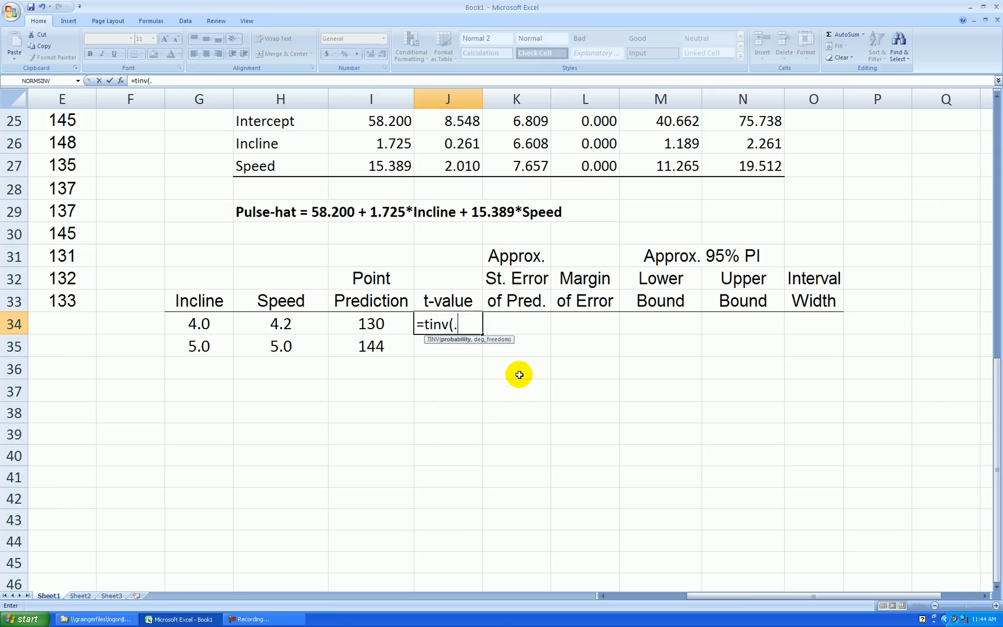
type("05,")
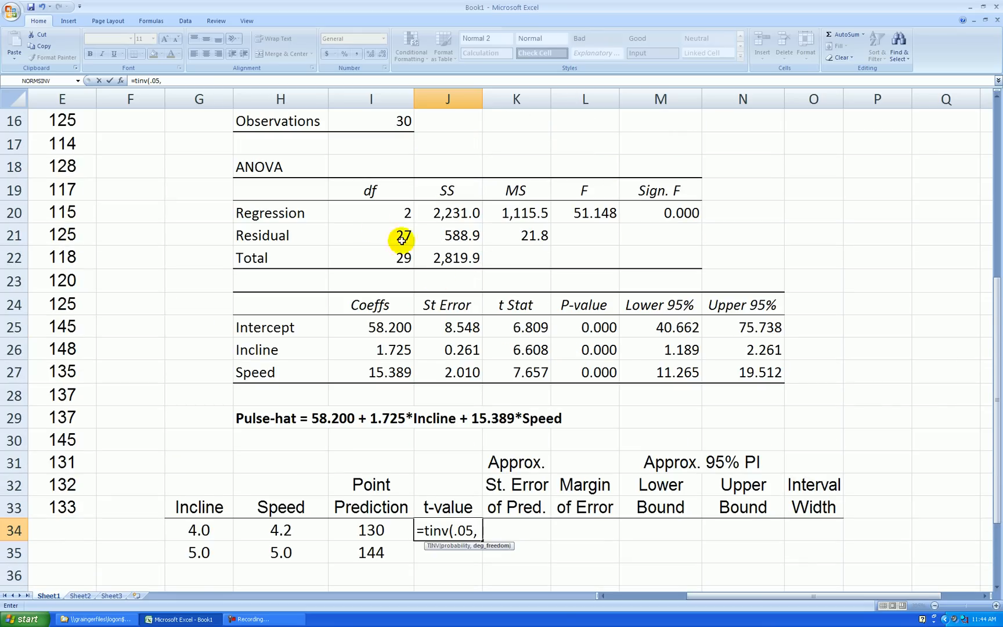
mouse_move(393, 231)
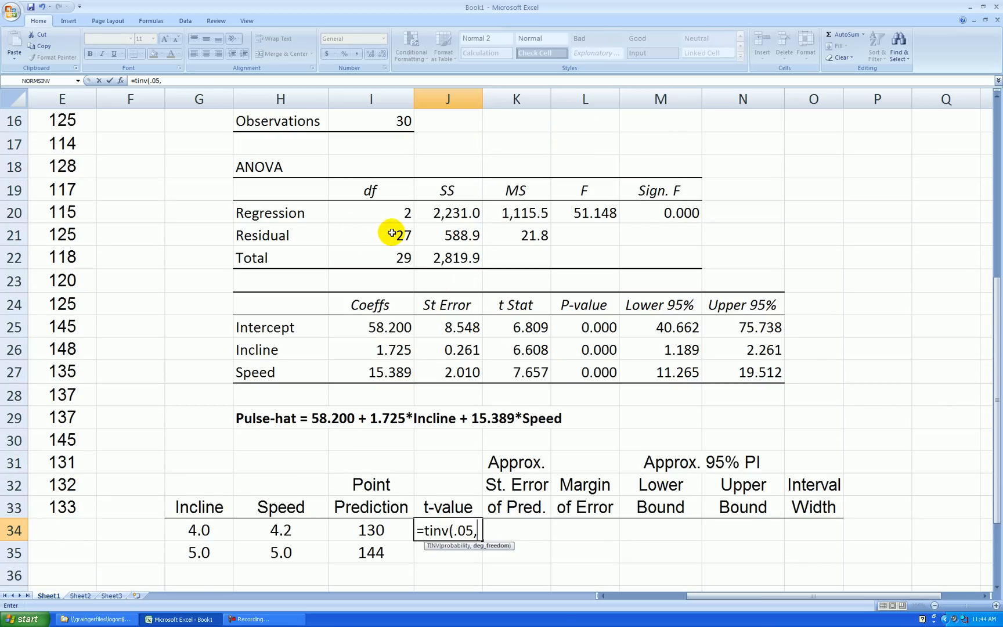
scroll("down", 3)
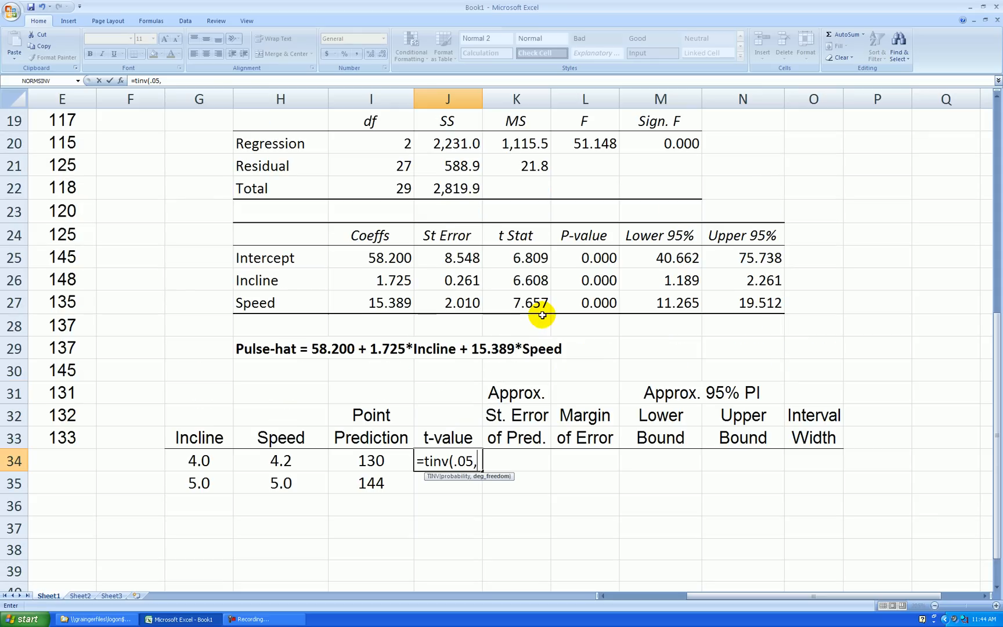
left_click(370, 166)
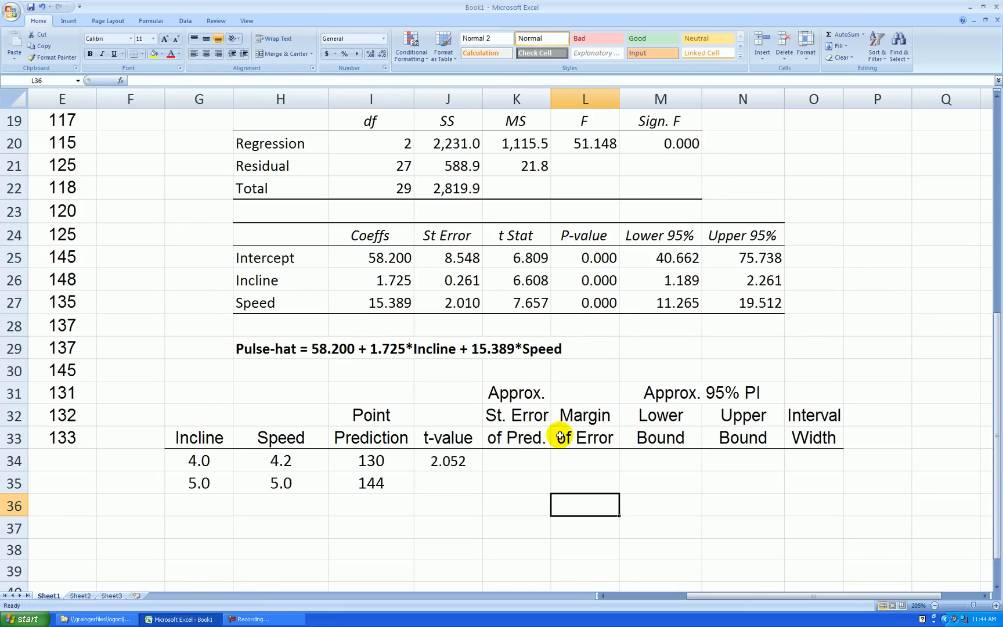
mouse_move(531, 445)
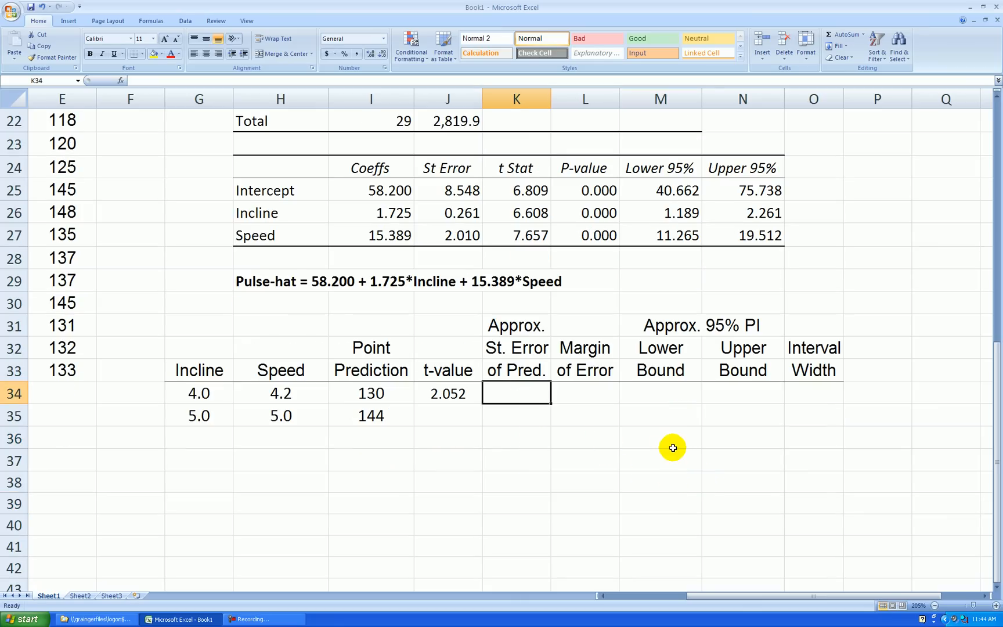
mouse_move(644, 450)
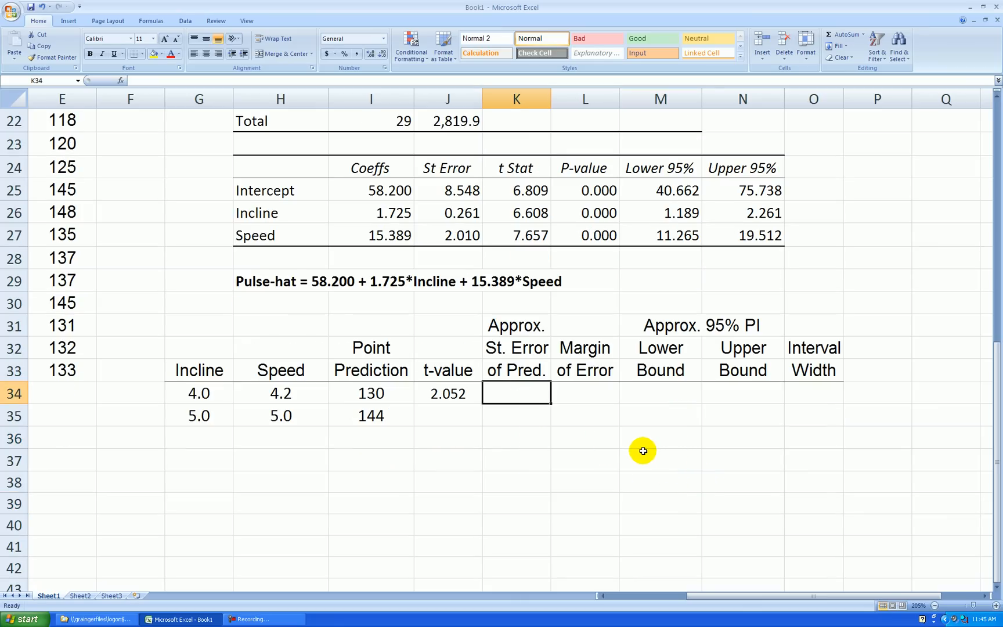
mouse_move(638, 440)
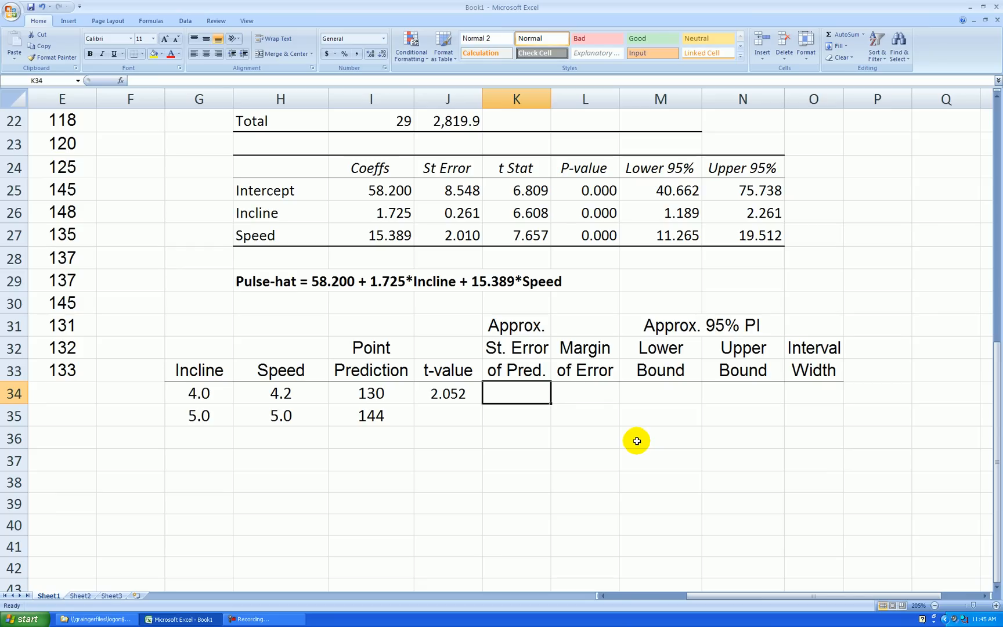
mouse_move(638, 433)
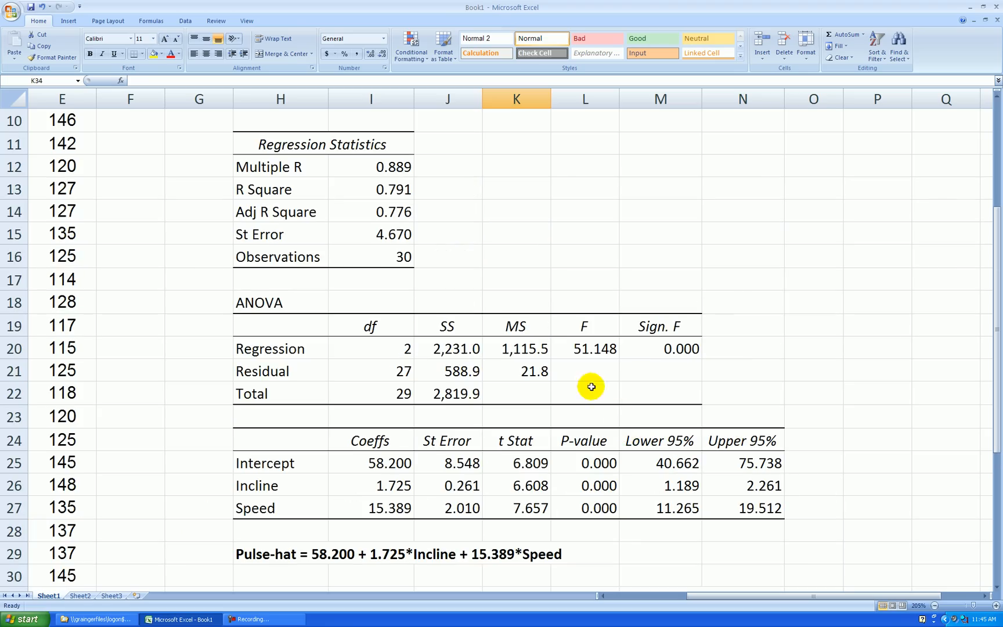
Set K34 to the regression standard error I15 times 1.1, shown as 5.137
left_click(371, 234)
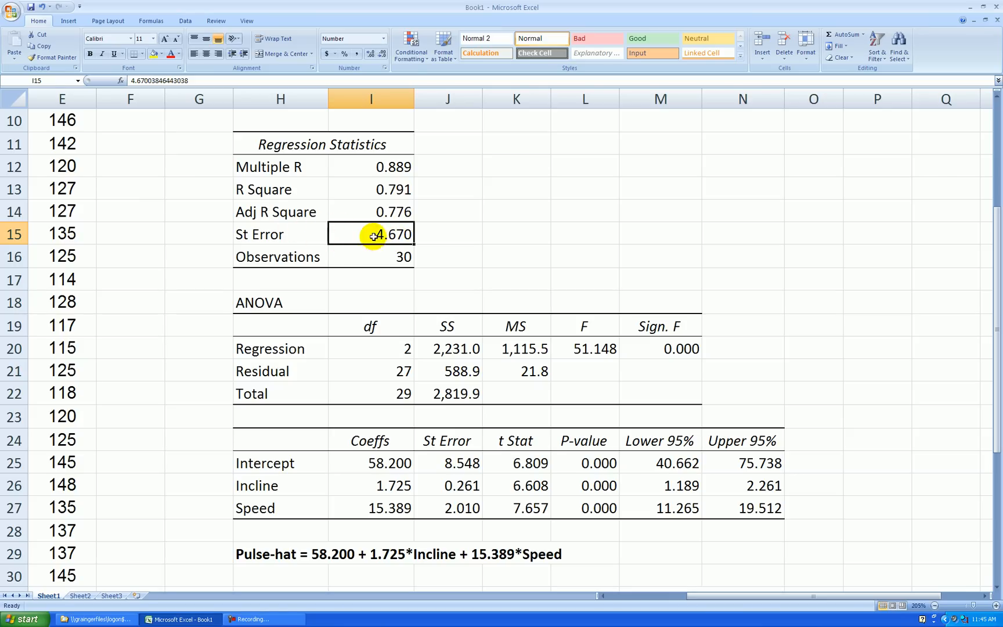
mouse_move(458, 241)
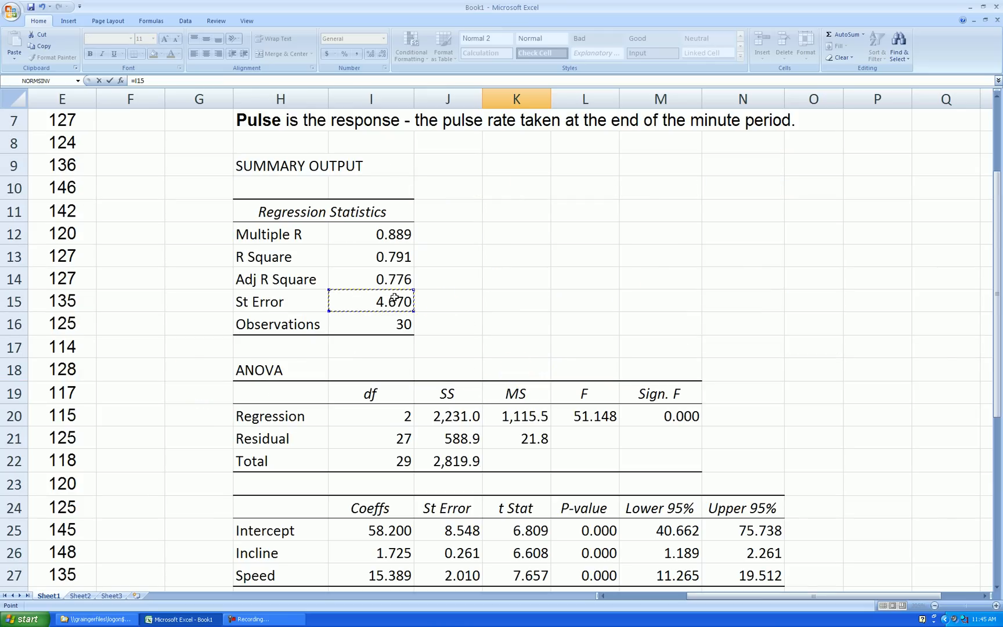
type("*1")
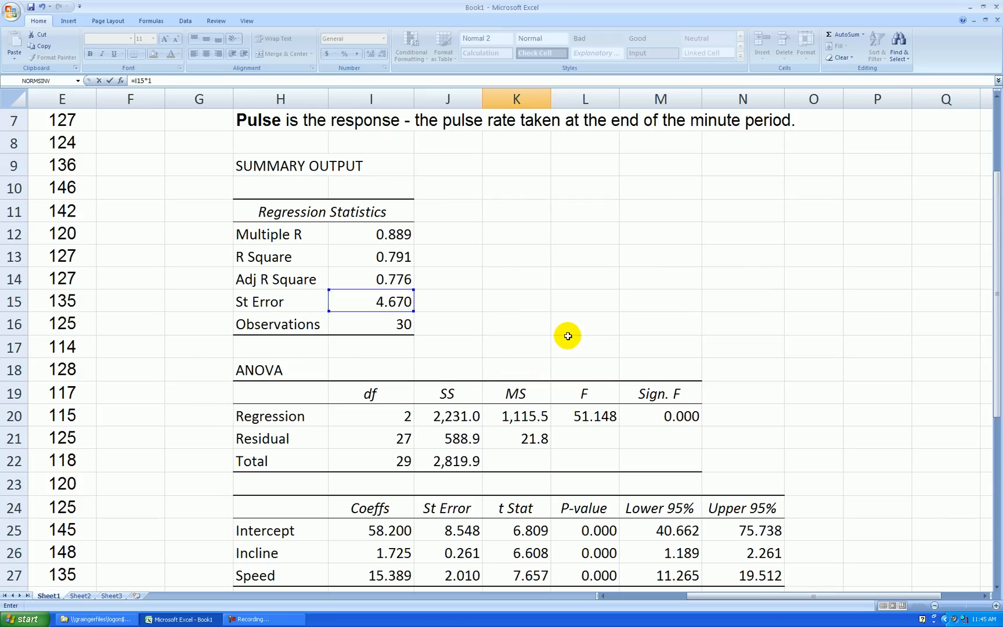
type(".1")
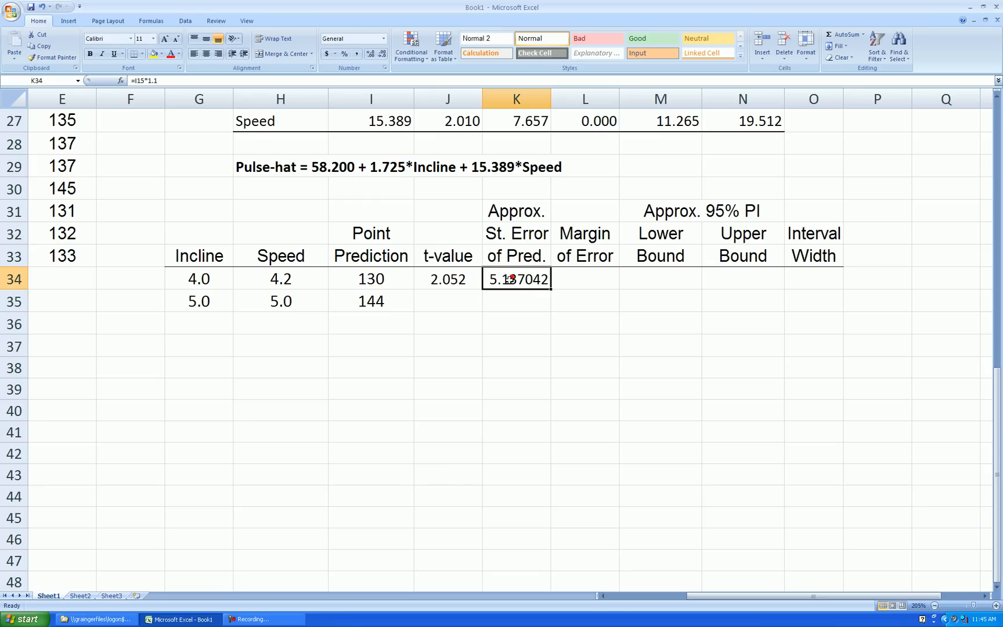
left_click(381, 54)
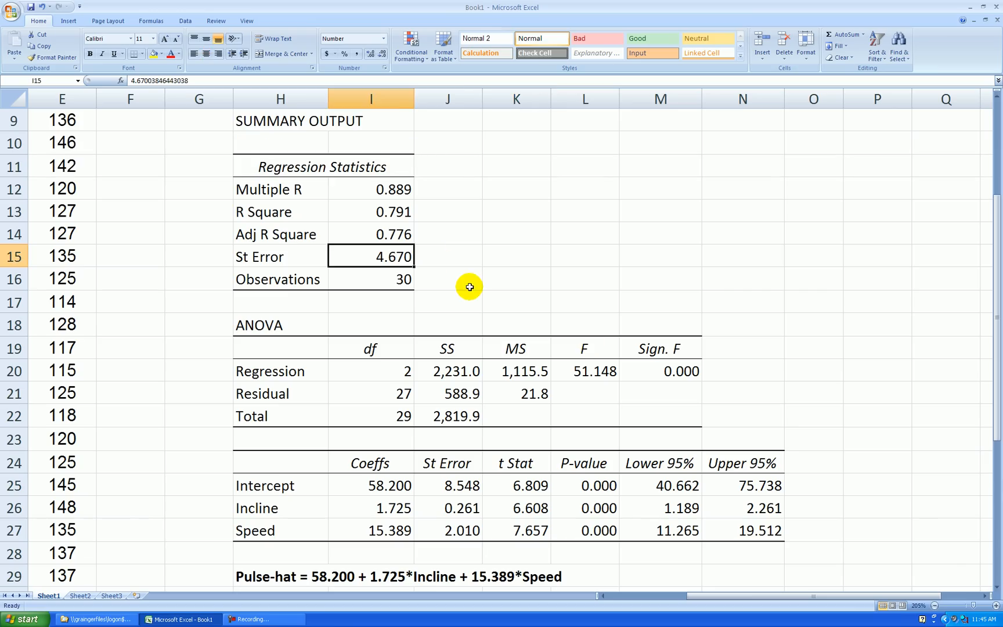
scroll("down", 3)
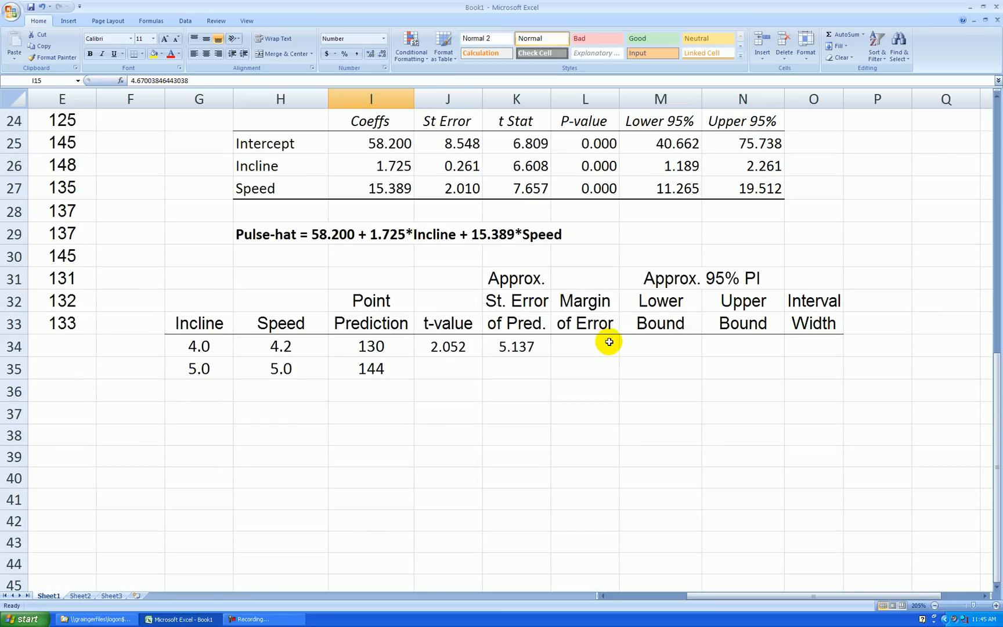
left_click(515, 346)
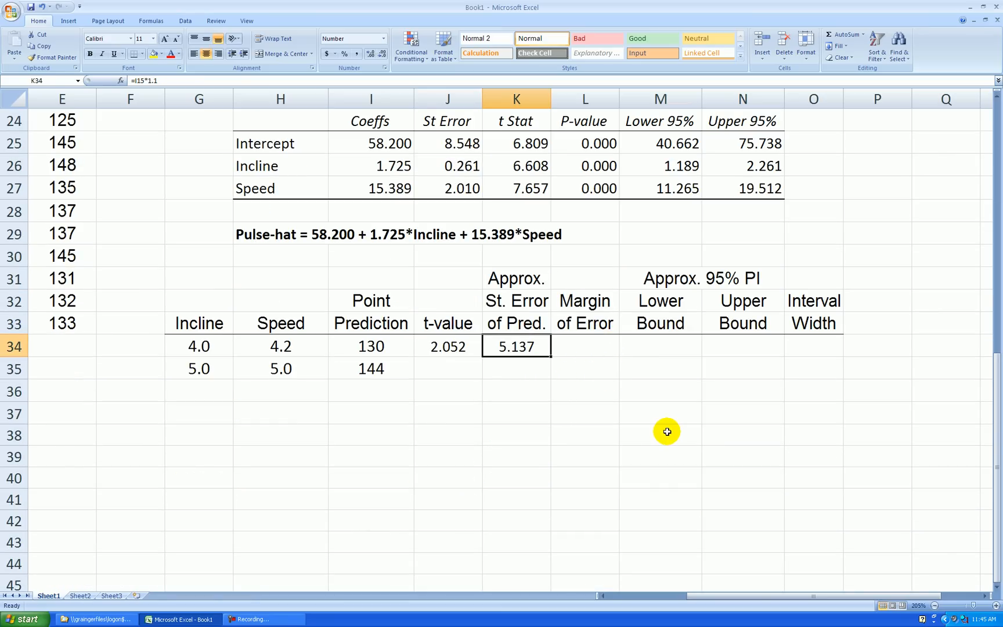
mouse_move(708, 392)
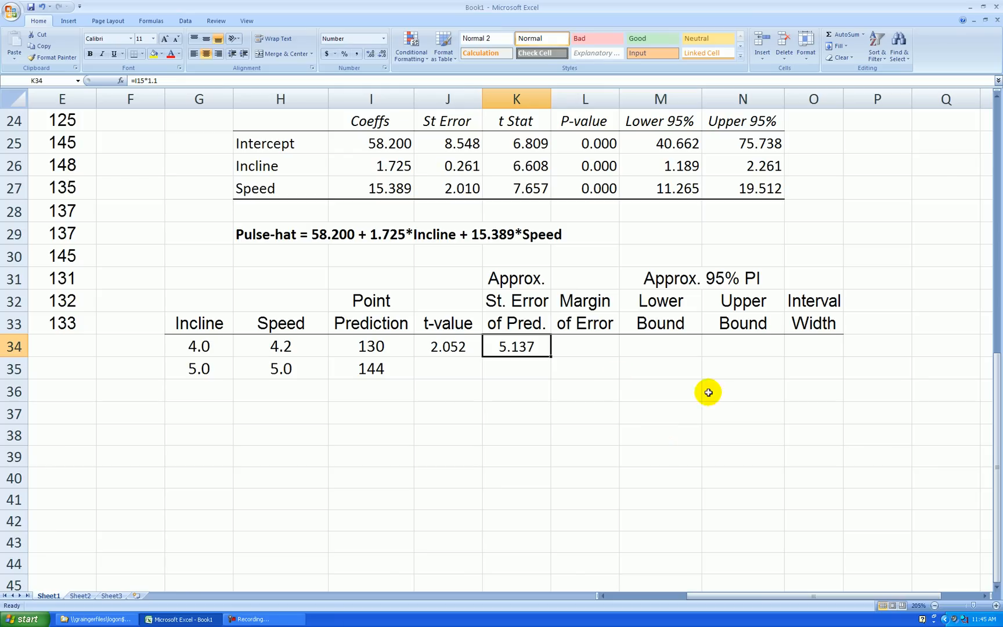
Enter =J34*K34 in L34, displaying the 10.540 margin of error with three decimals
left_click(658, 390)
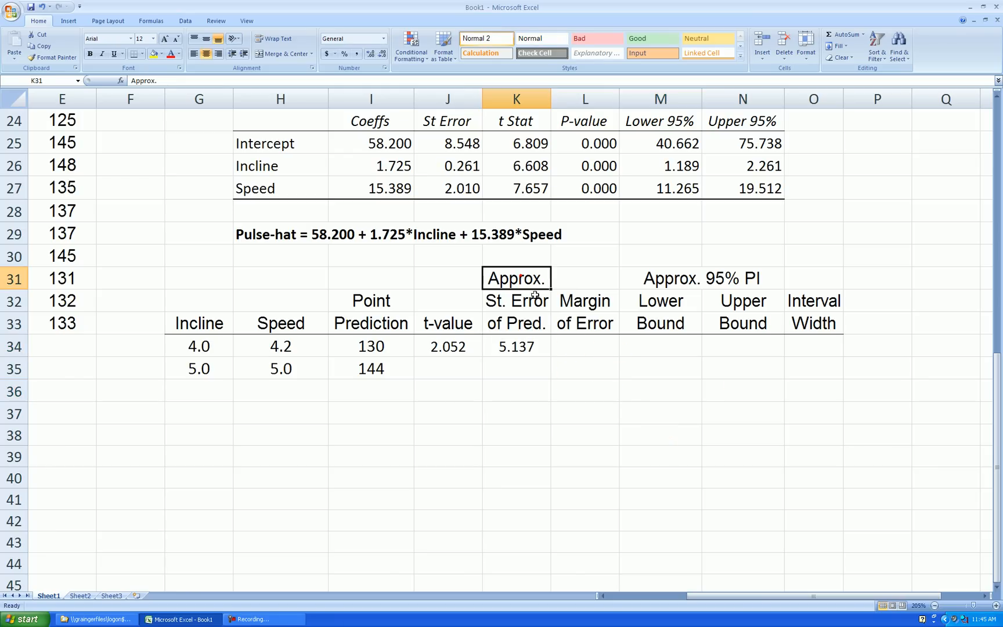
left_click(583, 346)
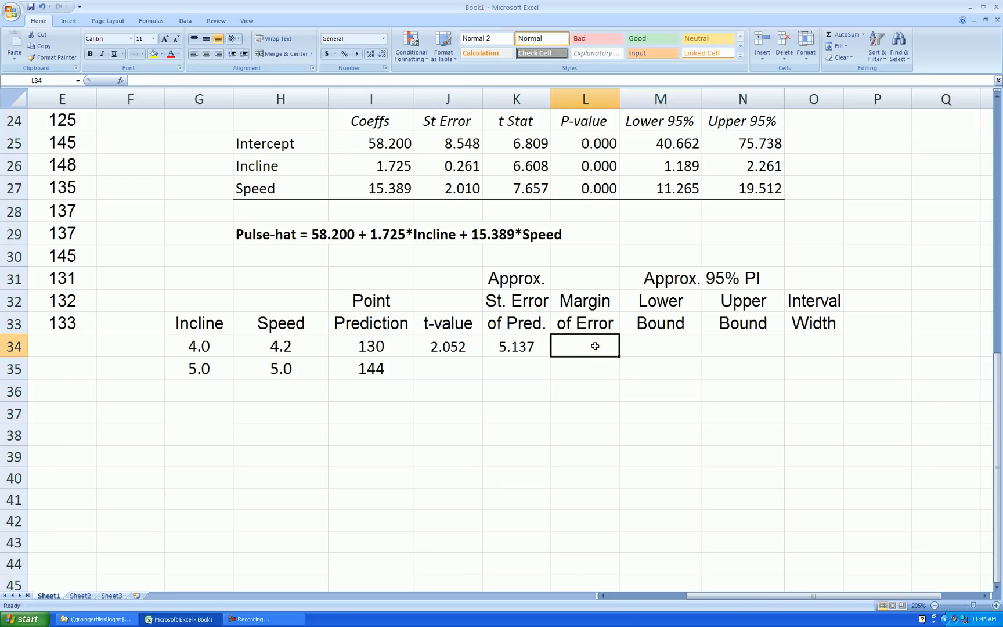
type("=K34")
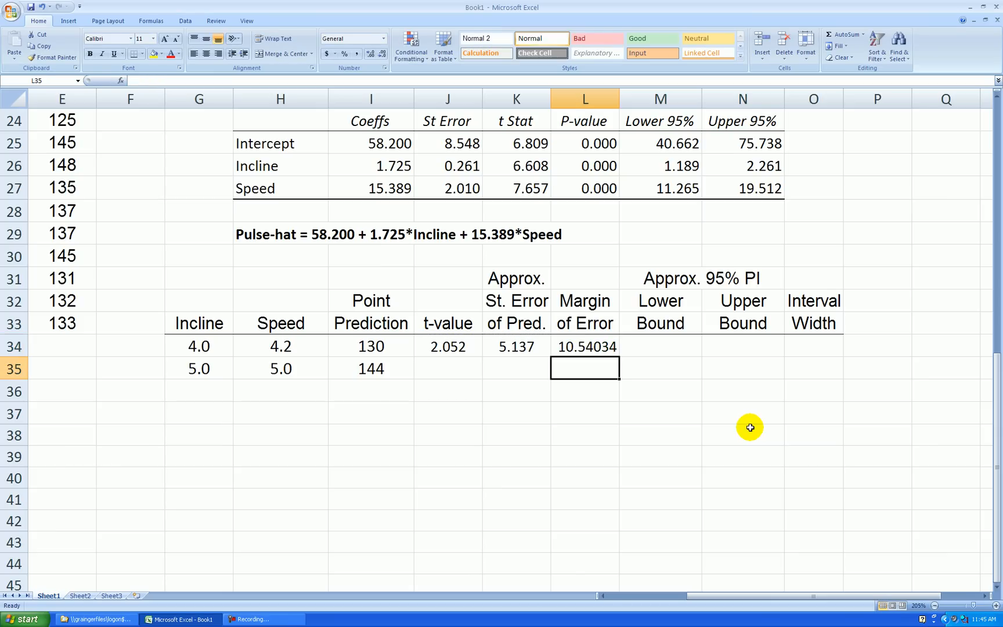
left_click(583, 347)
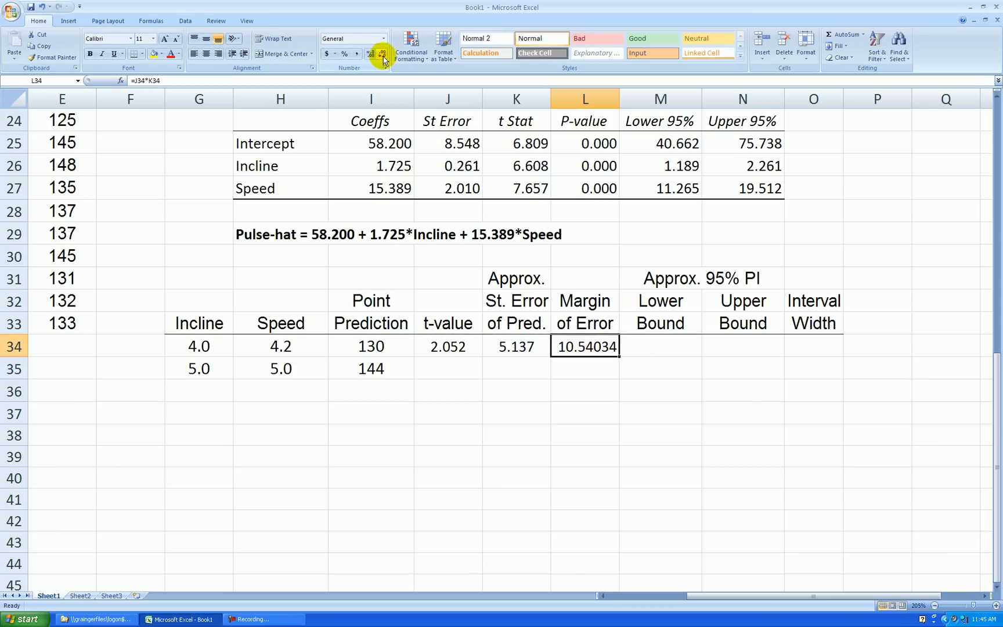
left_click(381, 54)
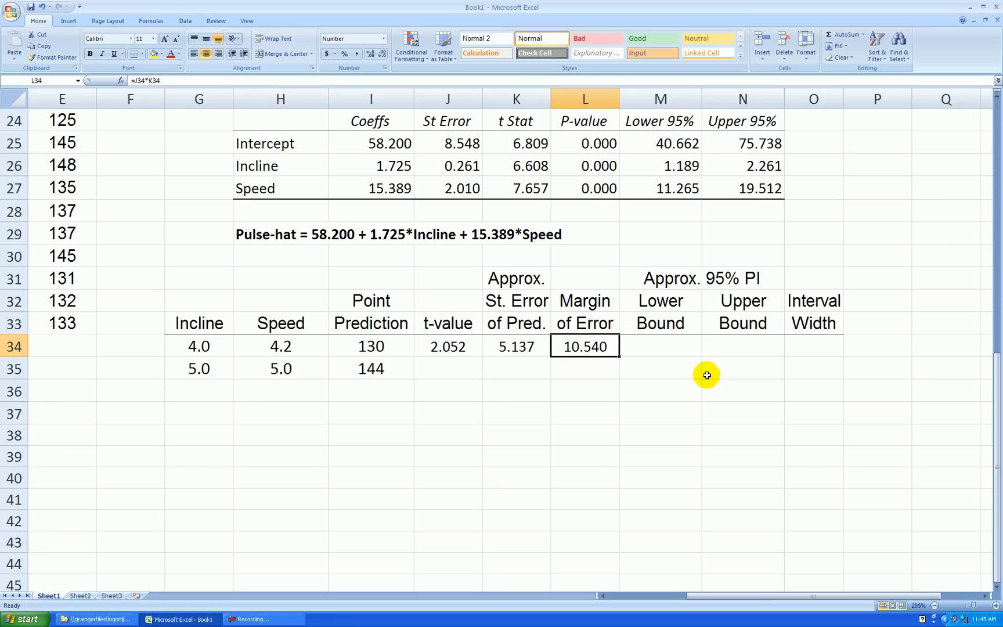
mouse_move(676, 356)
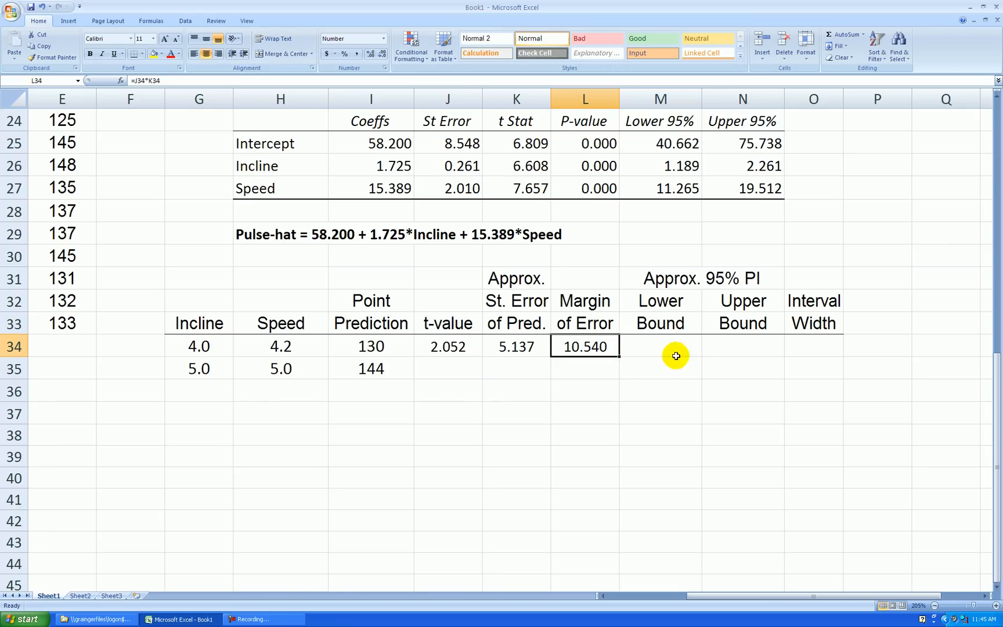
left_click(661, 346)
type("=")
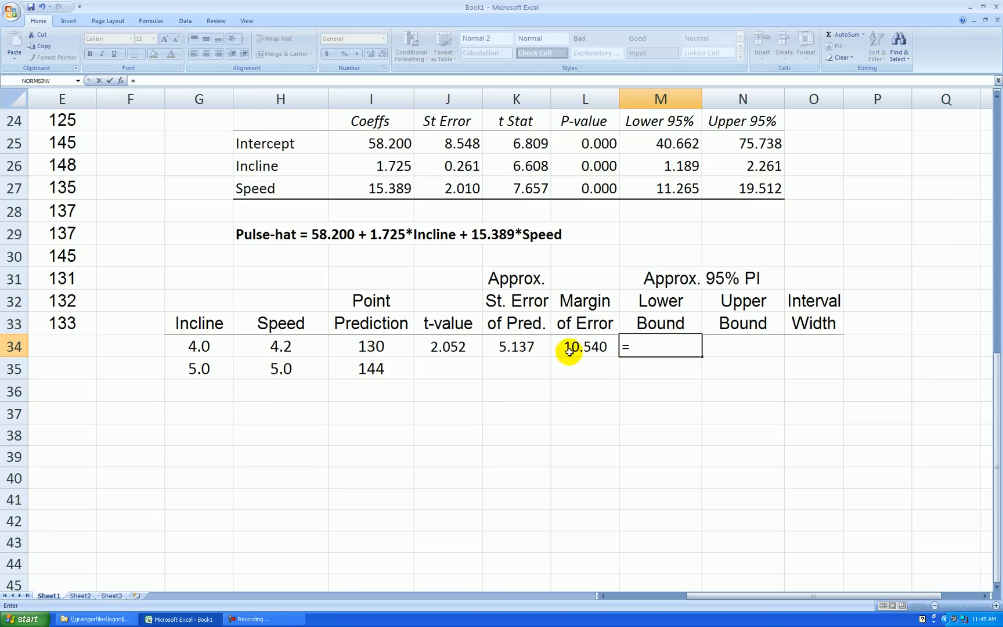
Enter the first upper bound =I34+L34 (140.27) and width =N34-M34 (21.08)
left_click(369, 346)
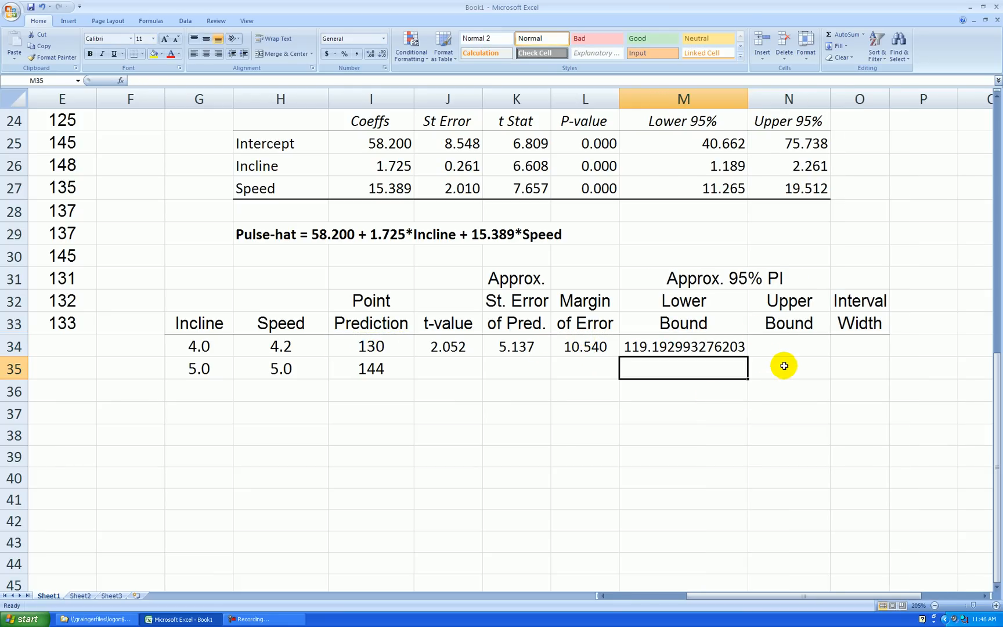
left_click(788, 346)
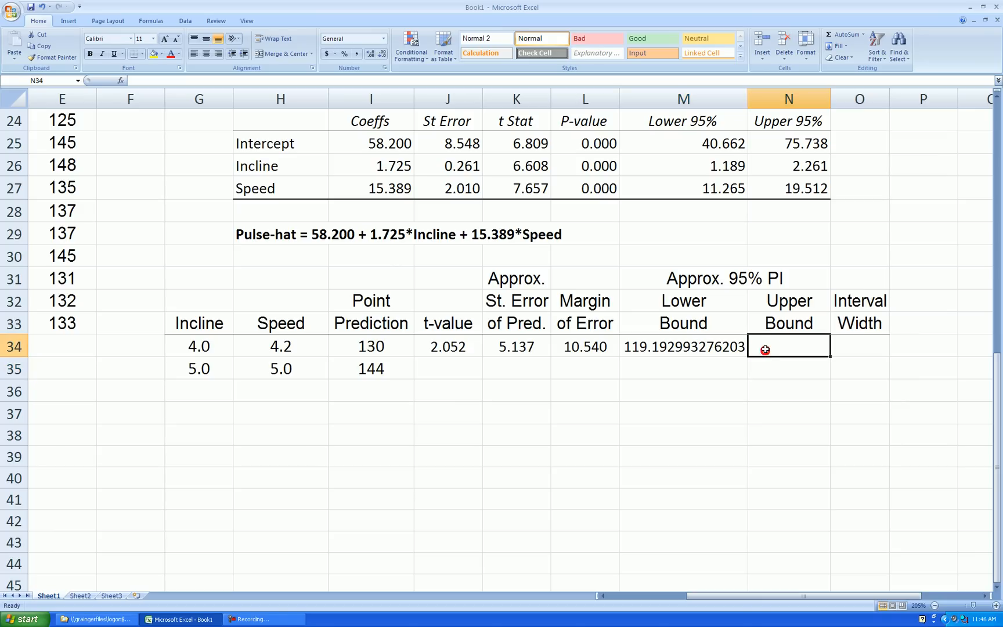
left_click(370, 346)
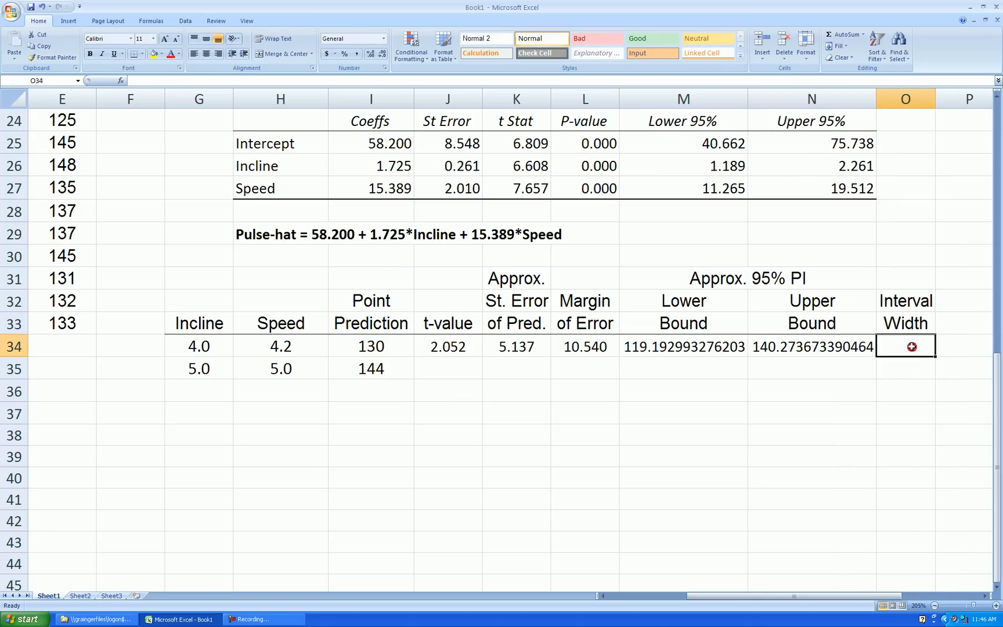
left_click(810, 346)
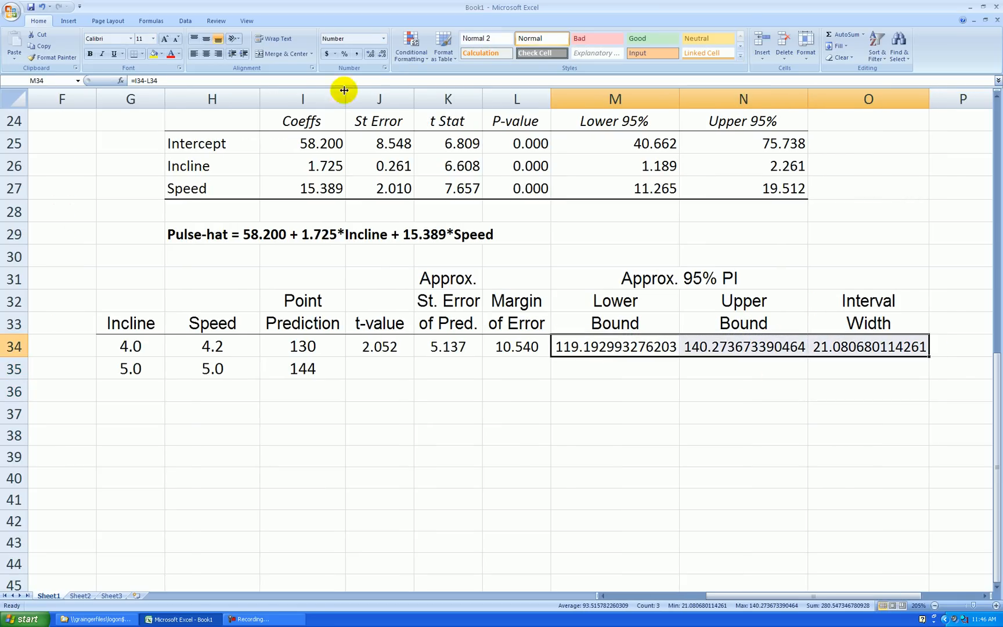
Round bounds and width to whole numbers (119, 140, 21), autofit M:O, and bold 119, 140 and 130
left_click(381, 54)
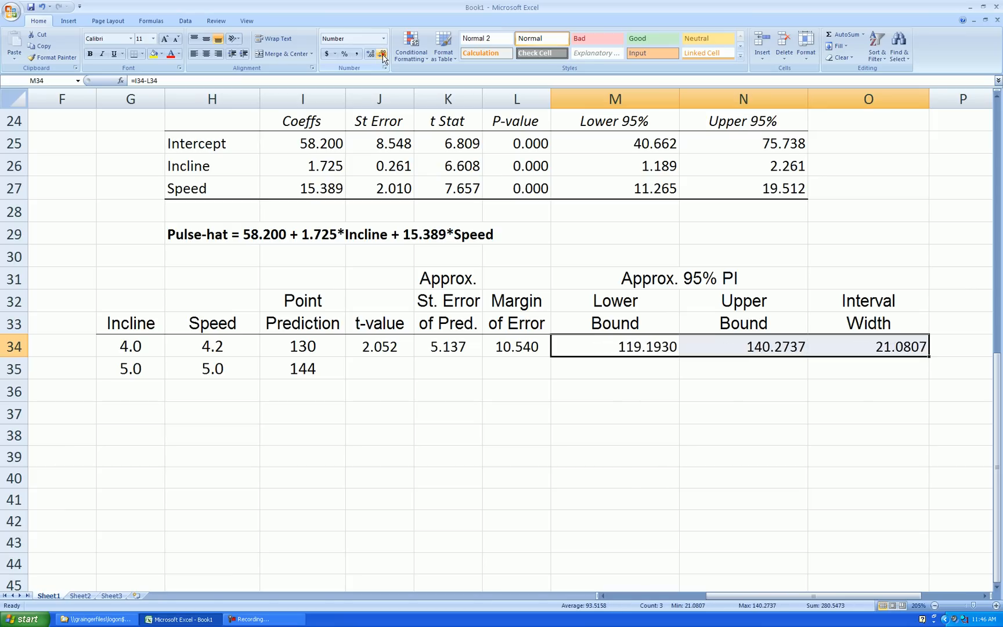
left_click(382, 54)
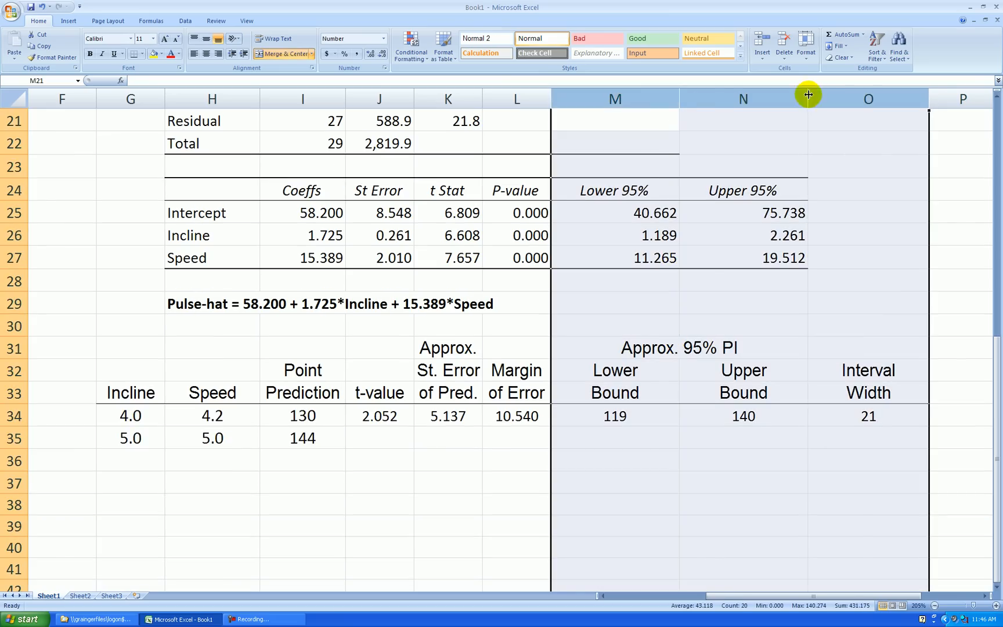
left_click(590, 346)
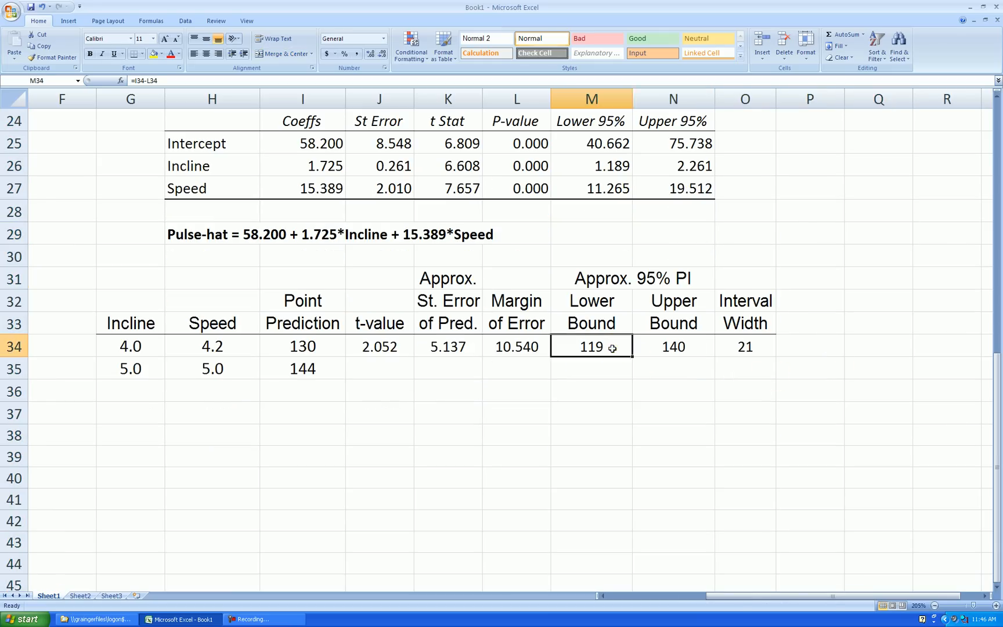
left_click(672, 346)
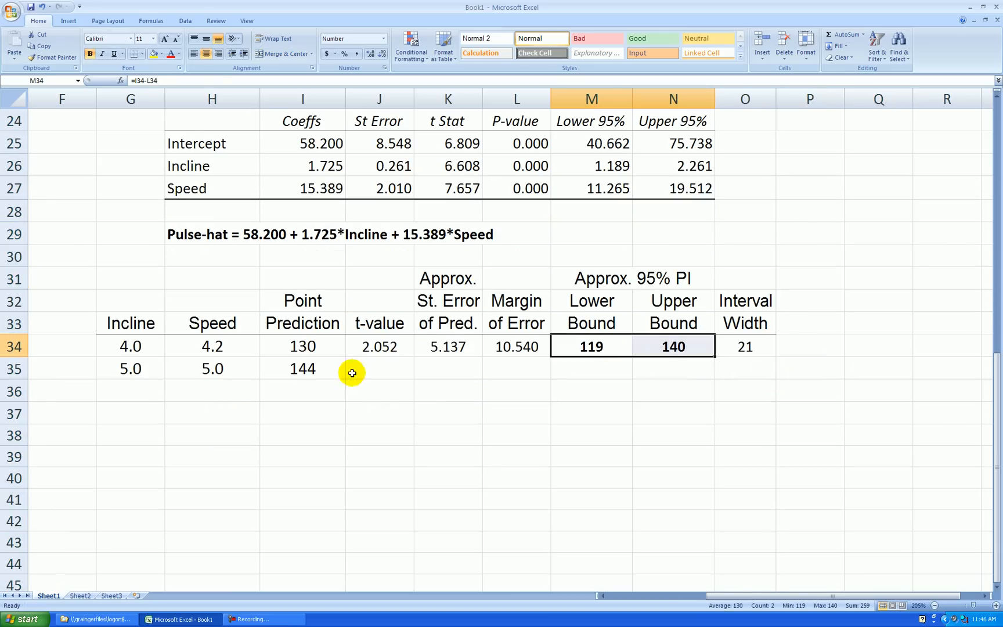
left_click(302, 346)
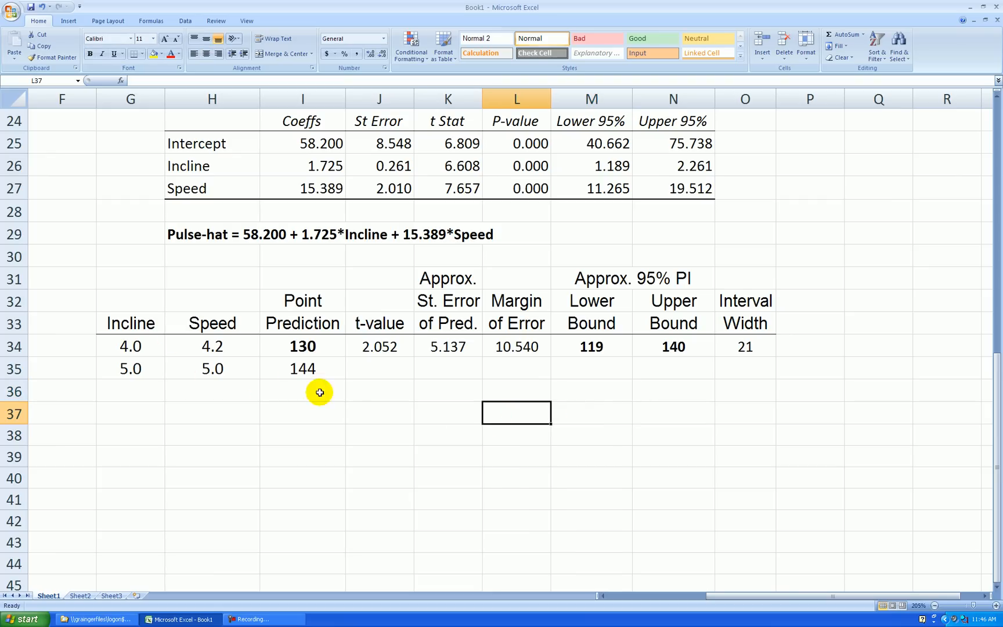
mouse_move(326, 398)
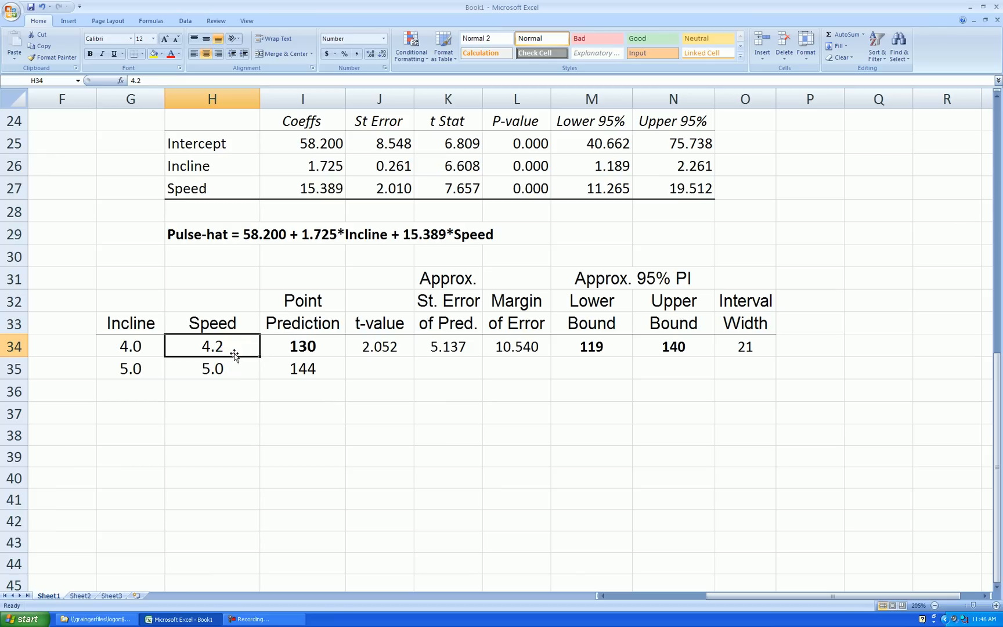
left_click(301, 346)
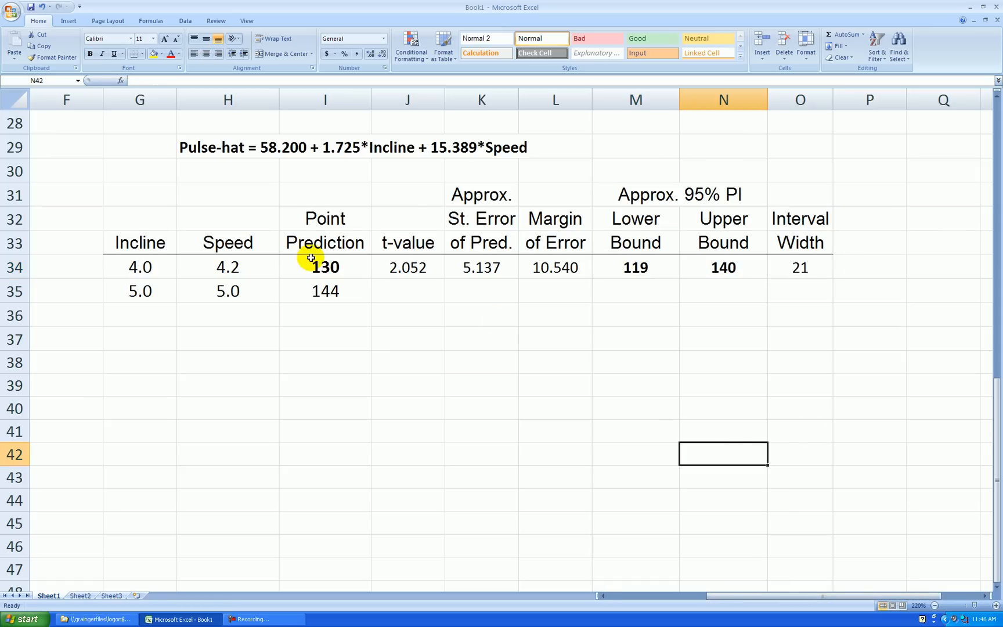
Fill the second prediction row: t-value 2.052, SE 5.137, margin 10.540, bounds 133–154, width 21
left_click_drag(140, 290, 228, 291)
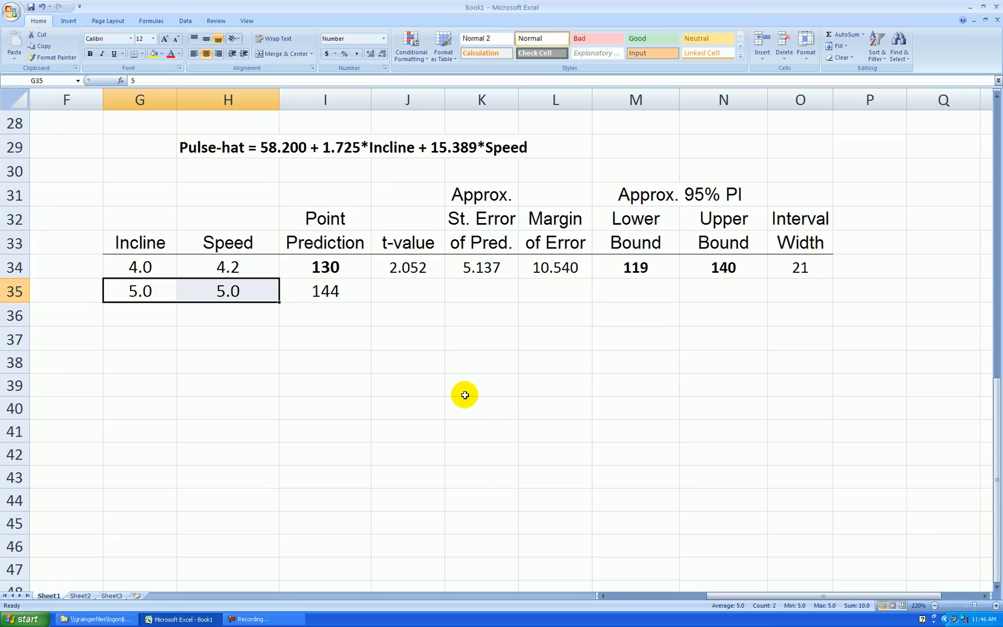
mouse_move(512, 413)
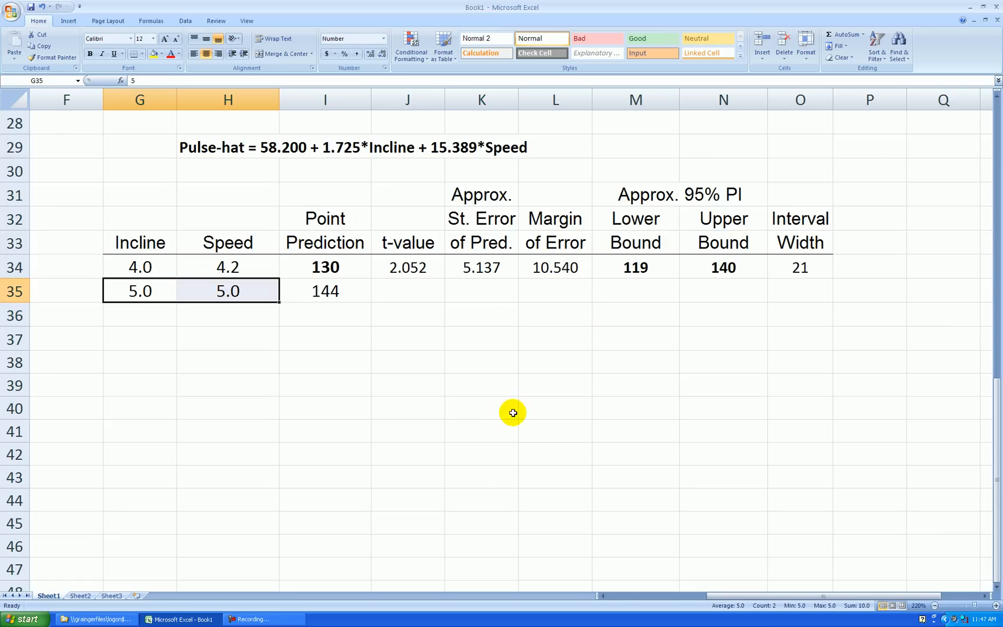
mouse_move(535, 411)
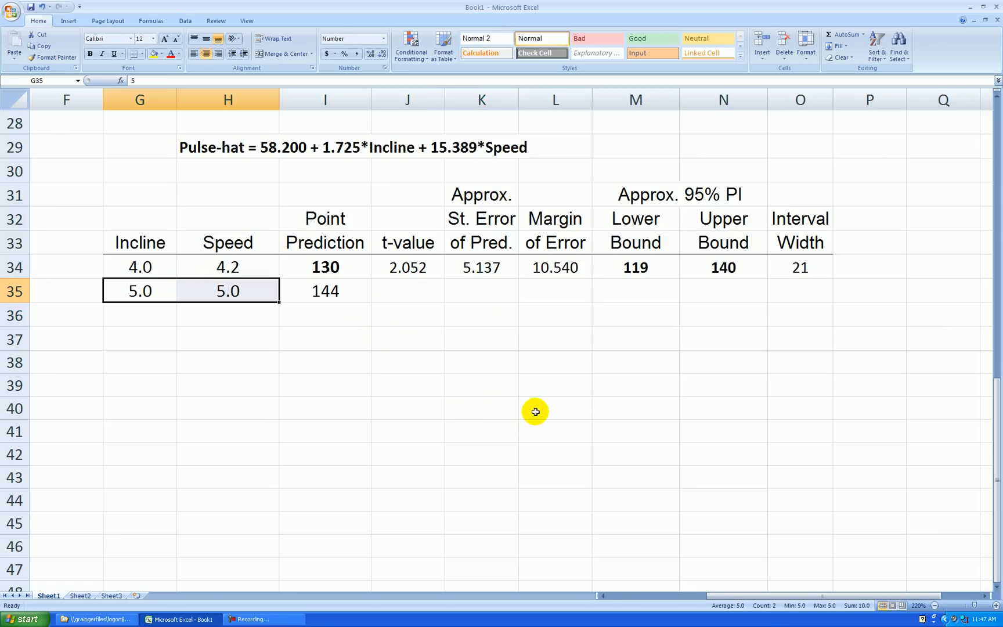
mouse_move(515, 388)
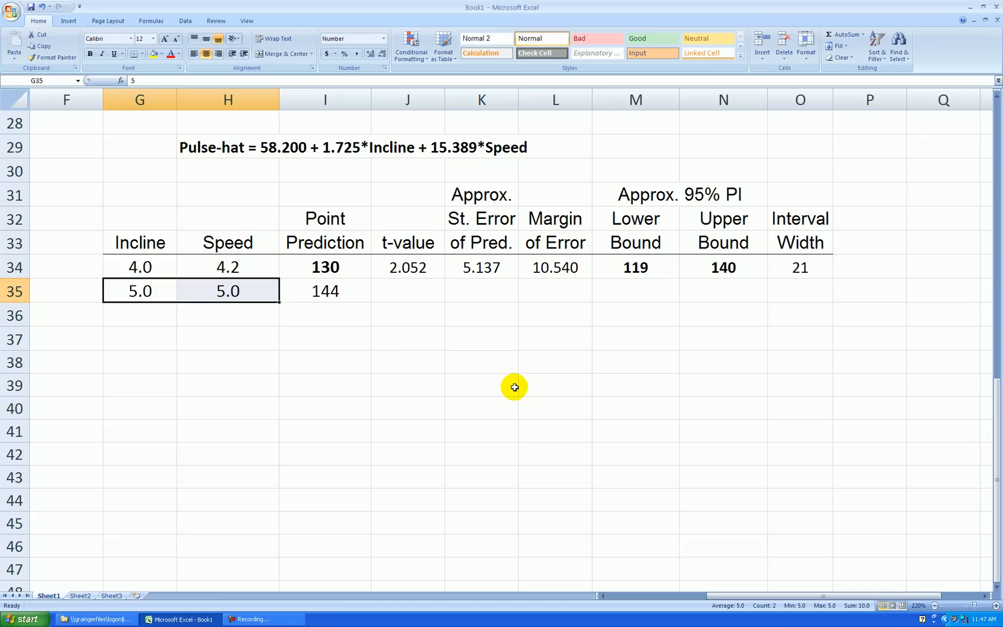
mouse_move(441, 276)
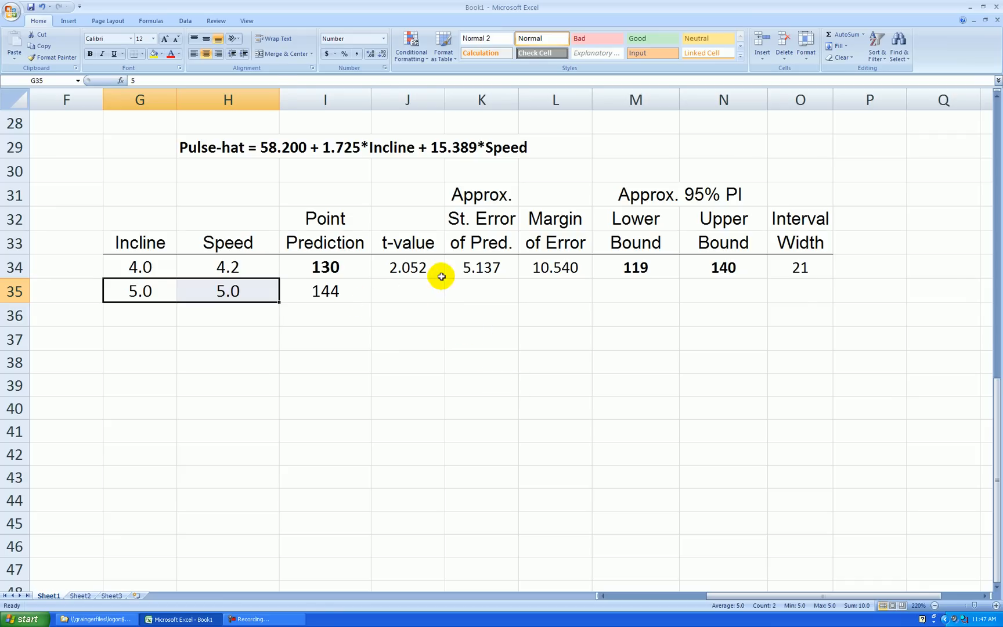
left_click(481, 267)
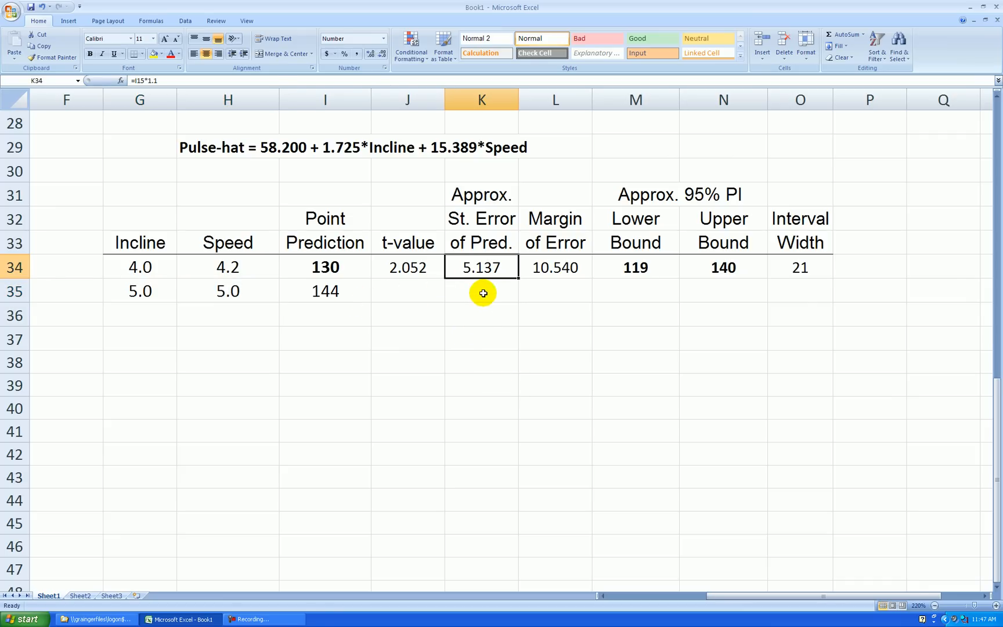
left_click(481, 290)
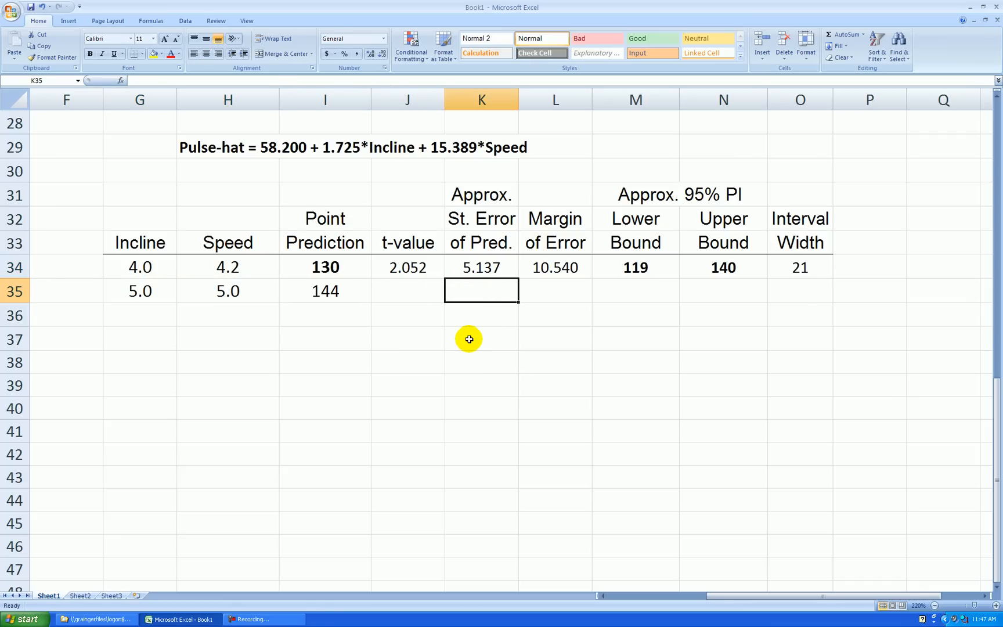
mouse_move(472, 351)
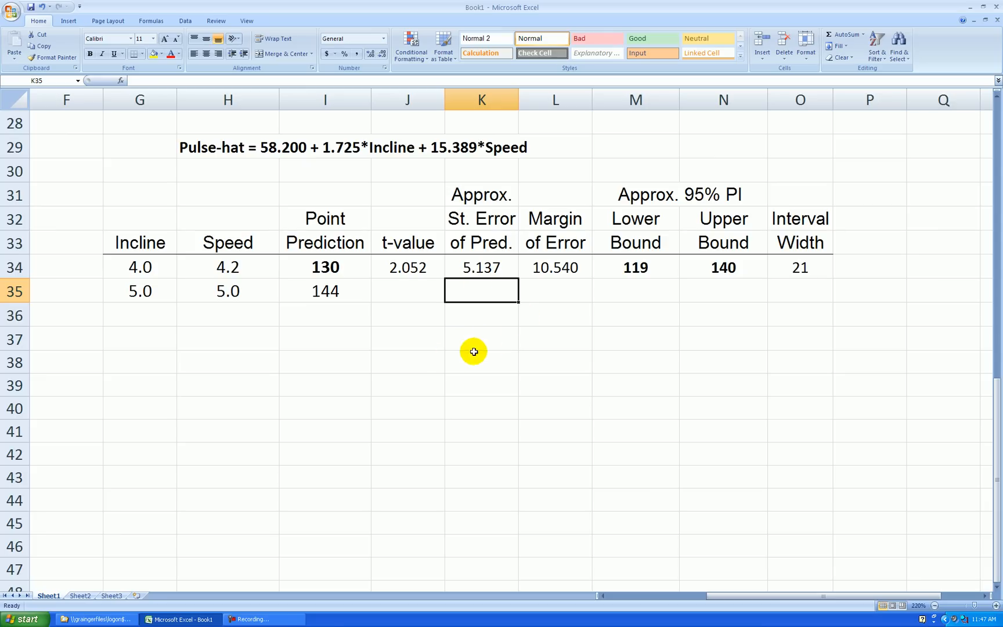
left_click(481, 268)
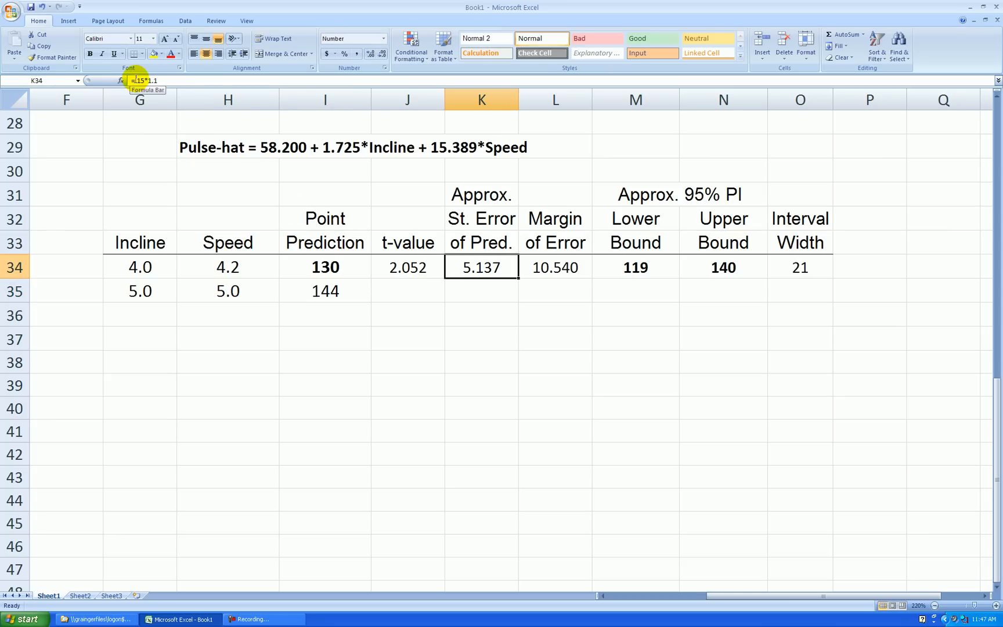
left_click(481, 290)
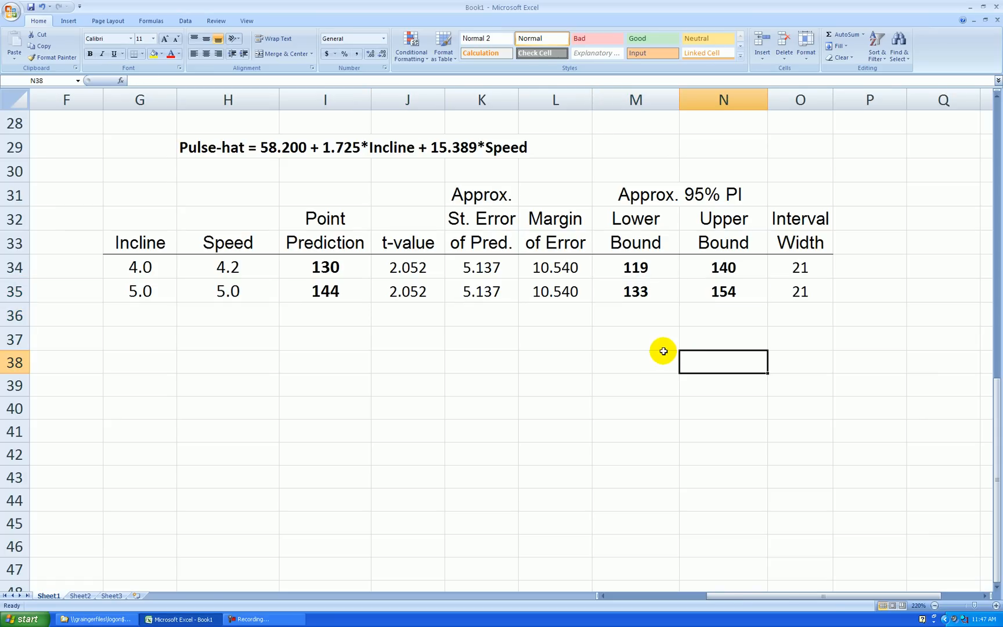
left_click(482, 291)
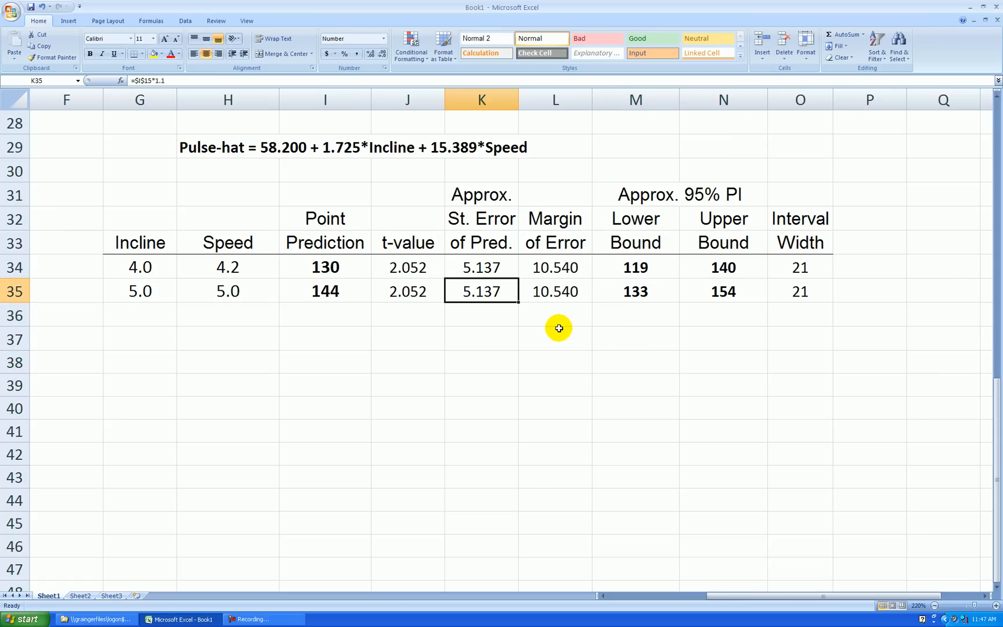
mouse_move(556, 321)
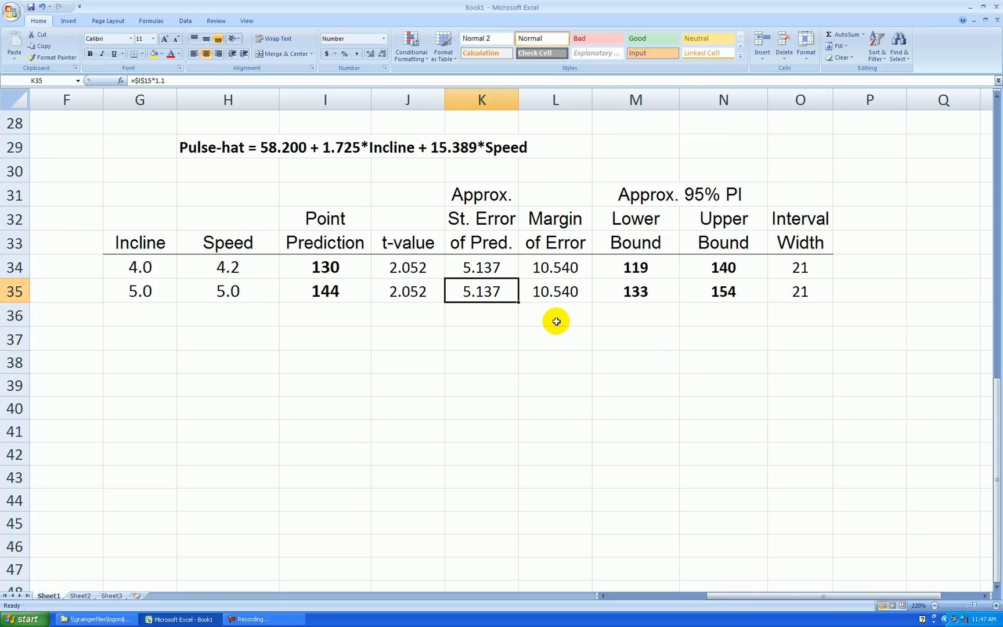
left_click(554, 315)
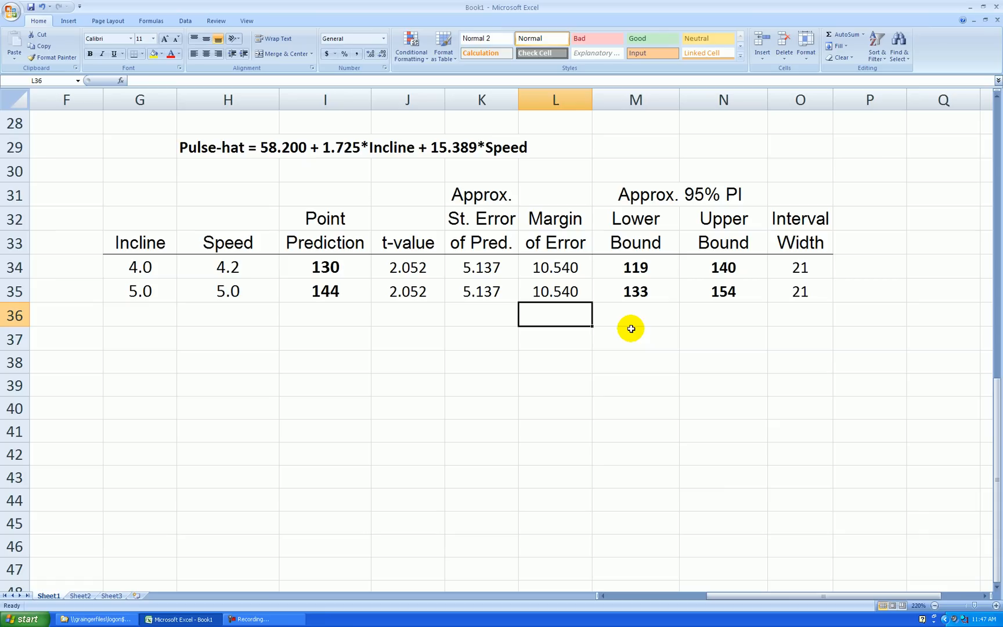
mouse_move(617, 268)
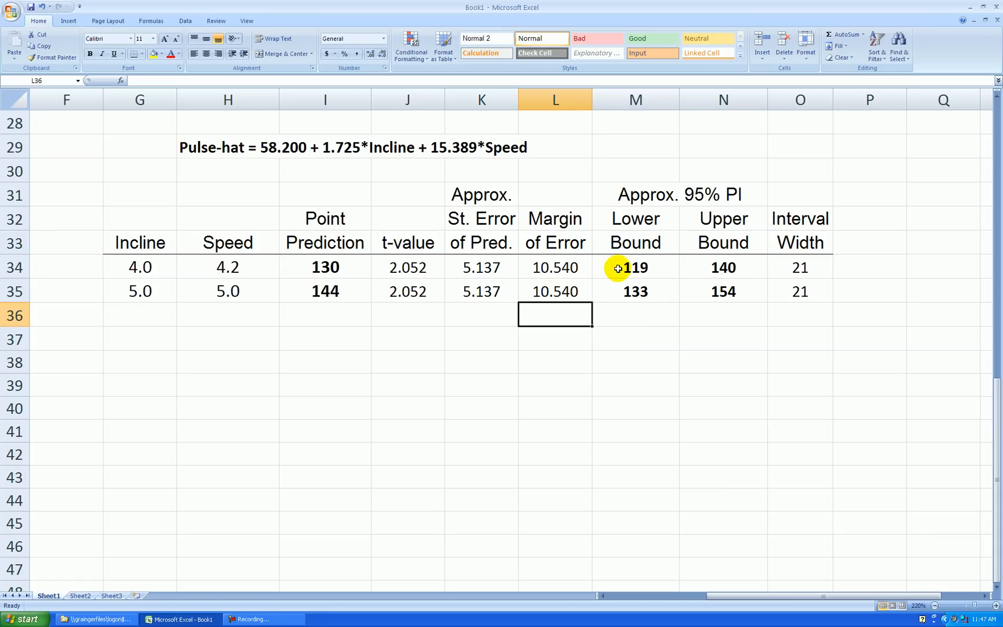
mouse_move(653, 281)
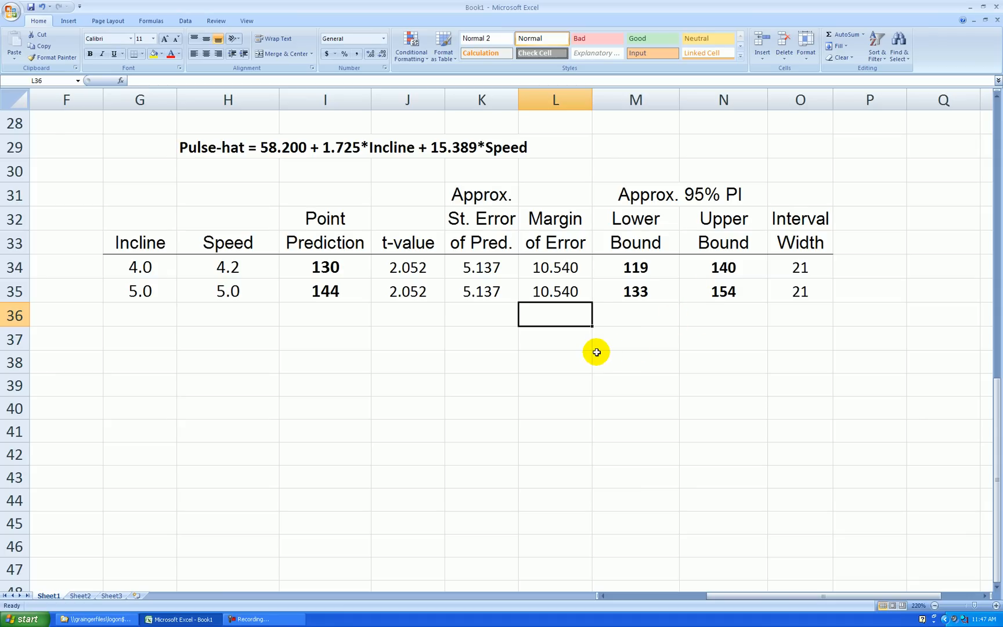
mouse_move(465, 350)
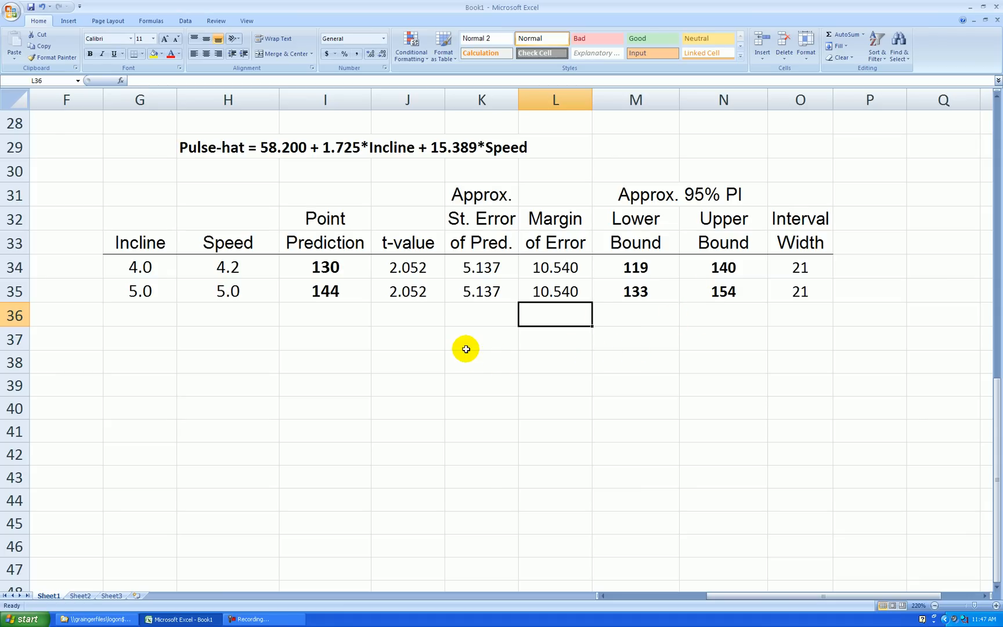
mouse_move(474, 344)
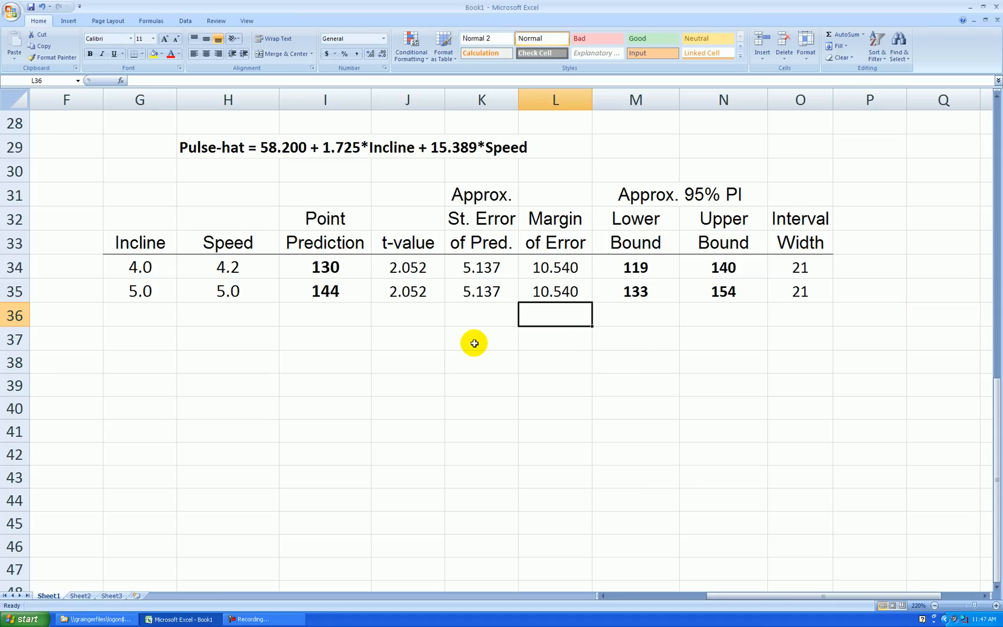
mouse_move(513, 327)
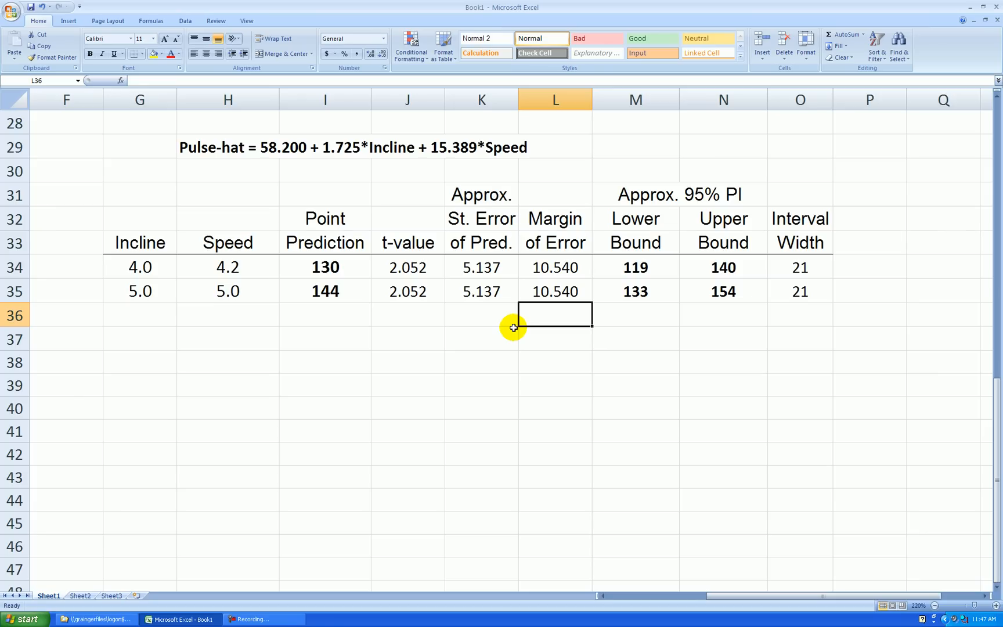